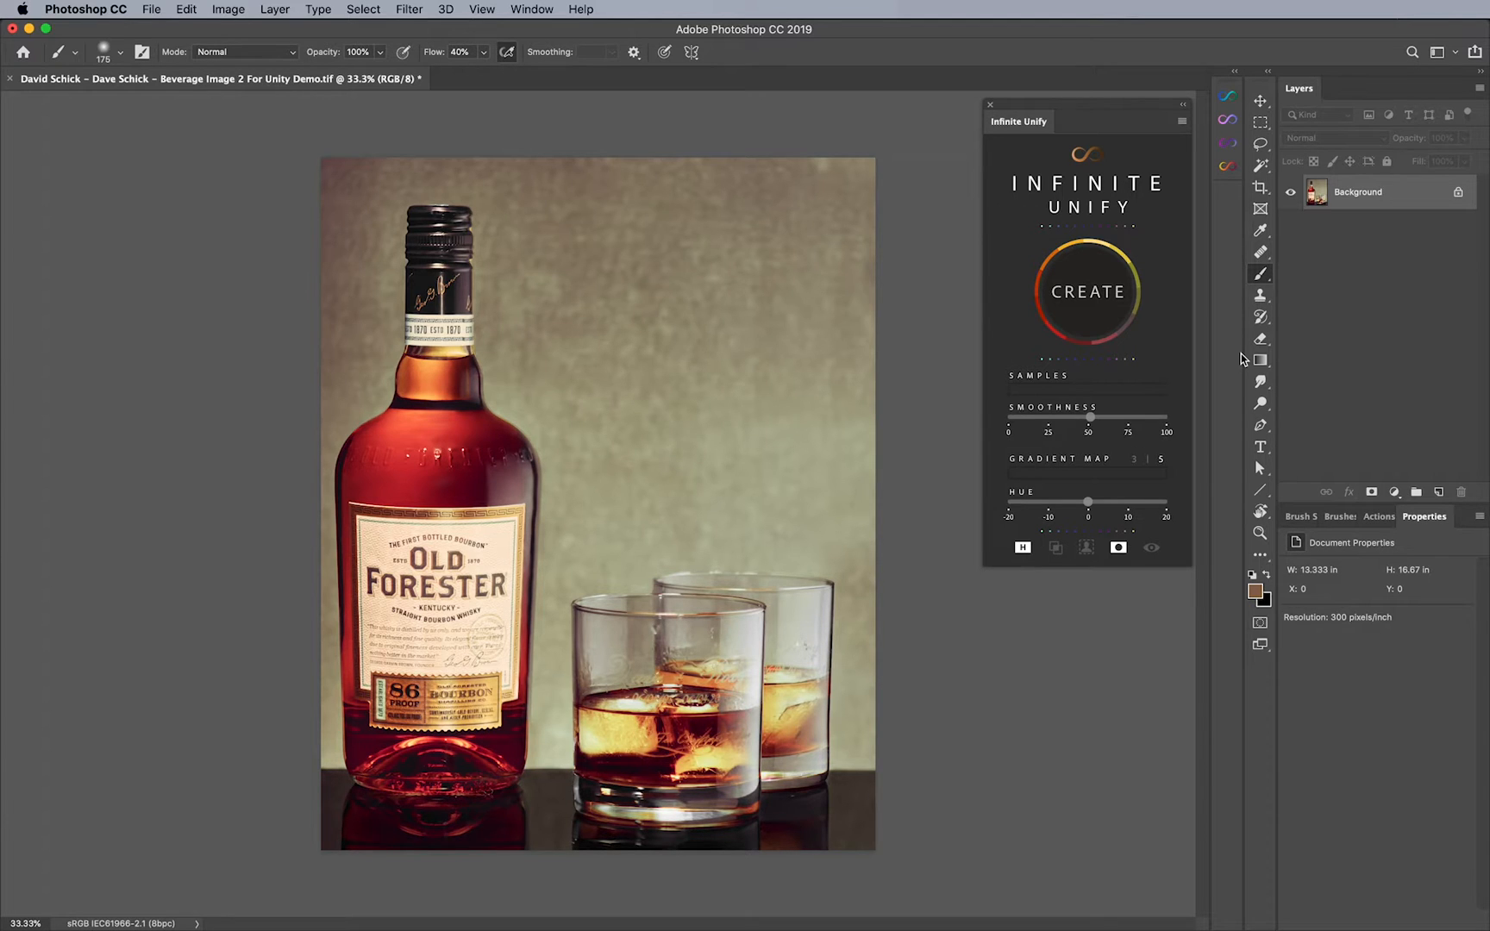
mouse_move(1145, 350)
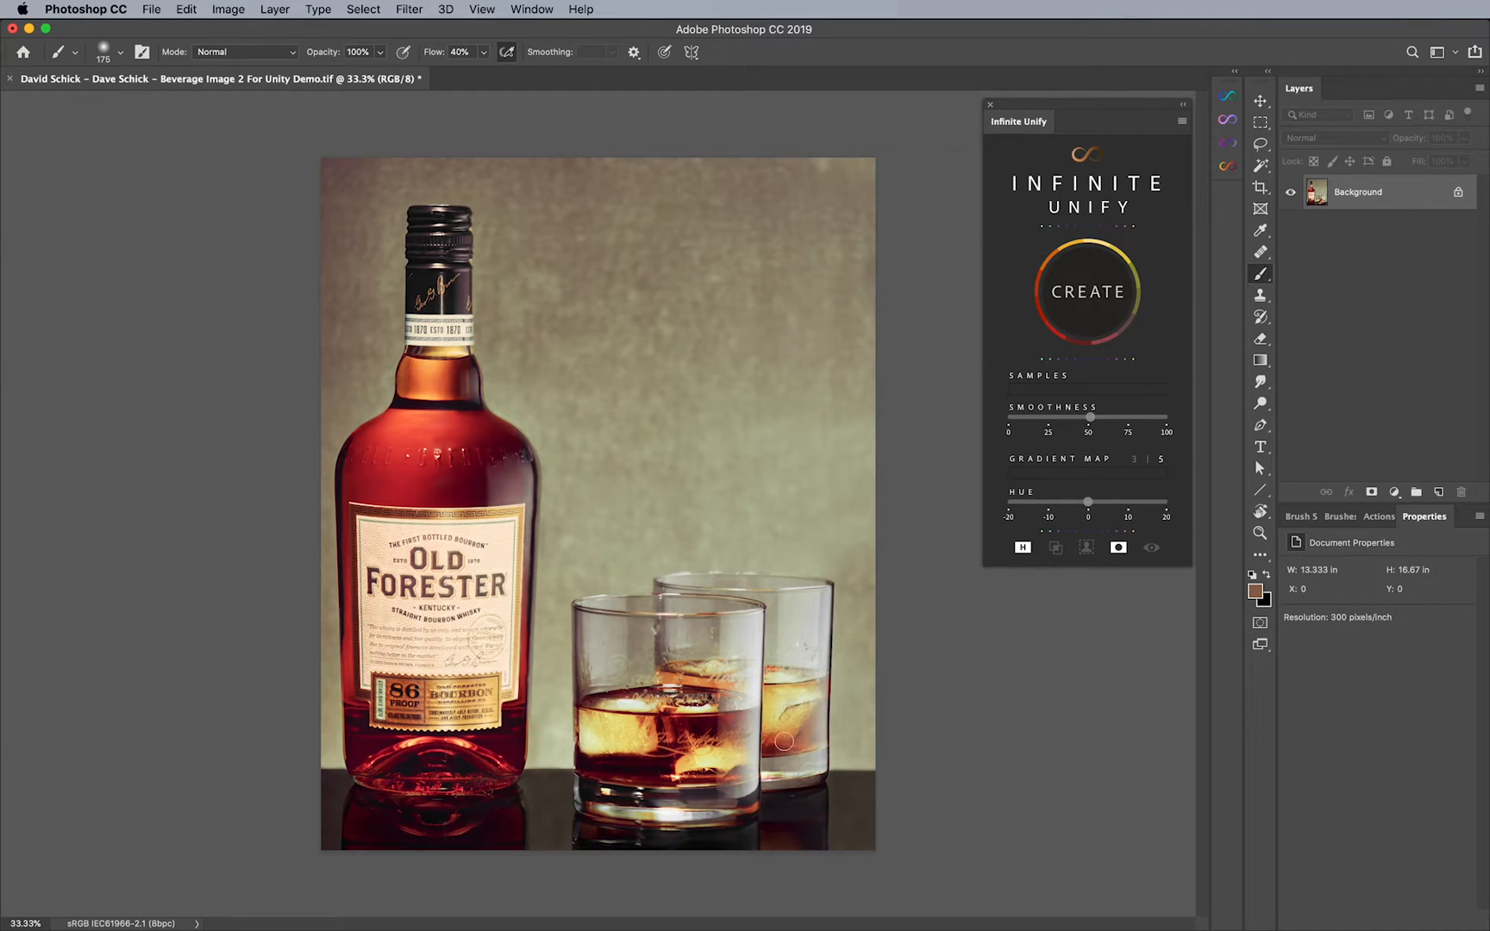
- Switch from the Move tool to the Lasso to trace the whiskey and ice in the front glass
click(1261, 100)
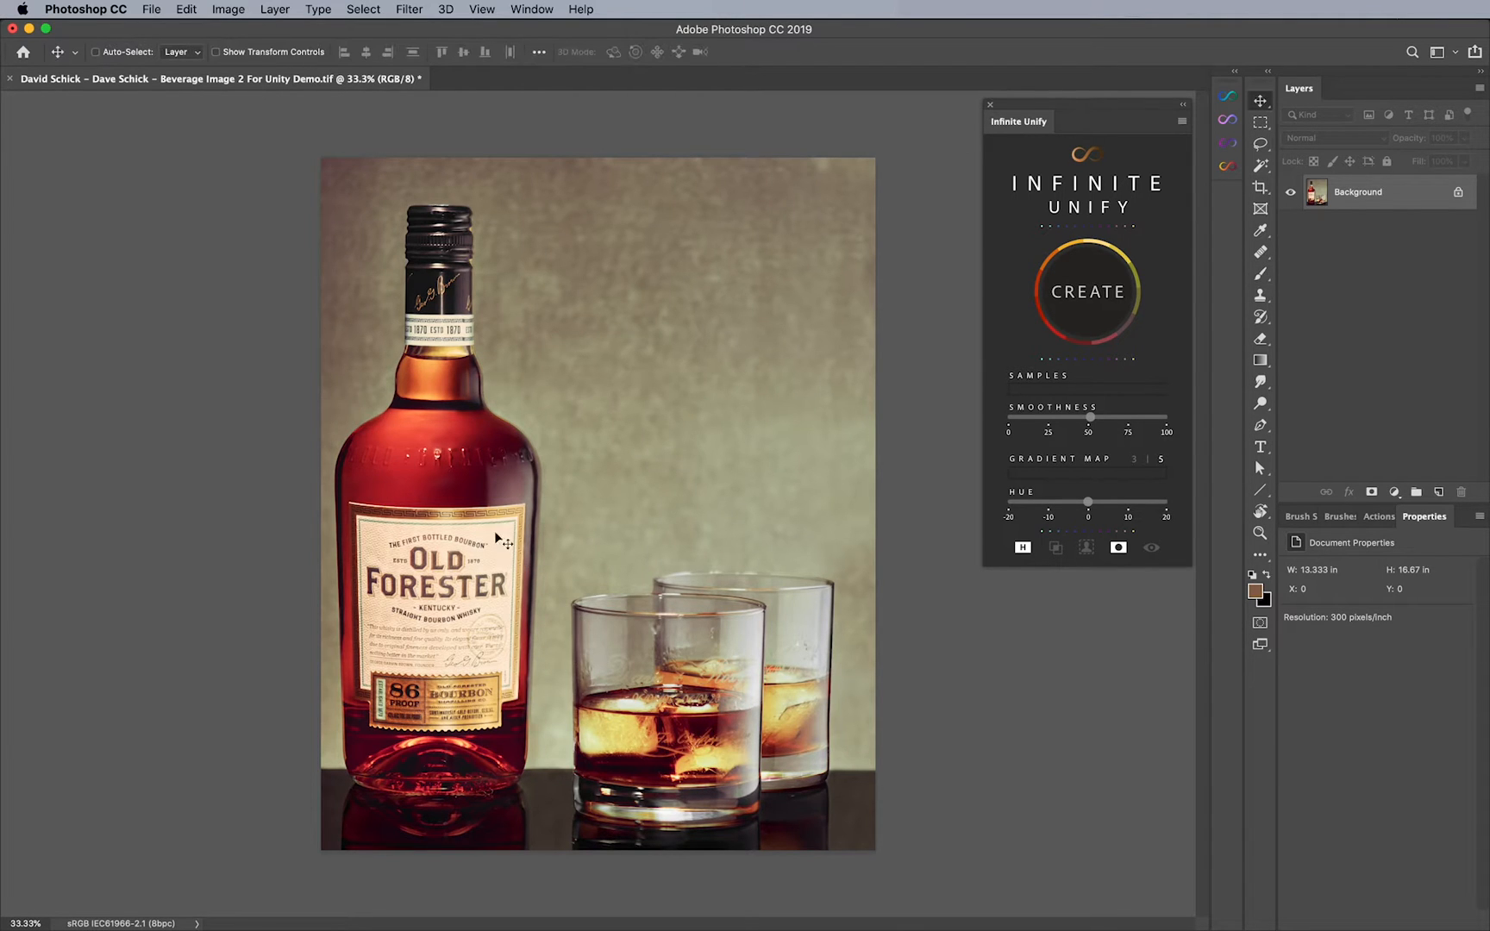
mouse_move(647, 688)
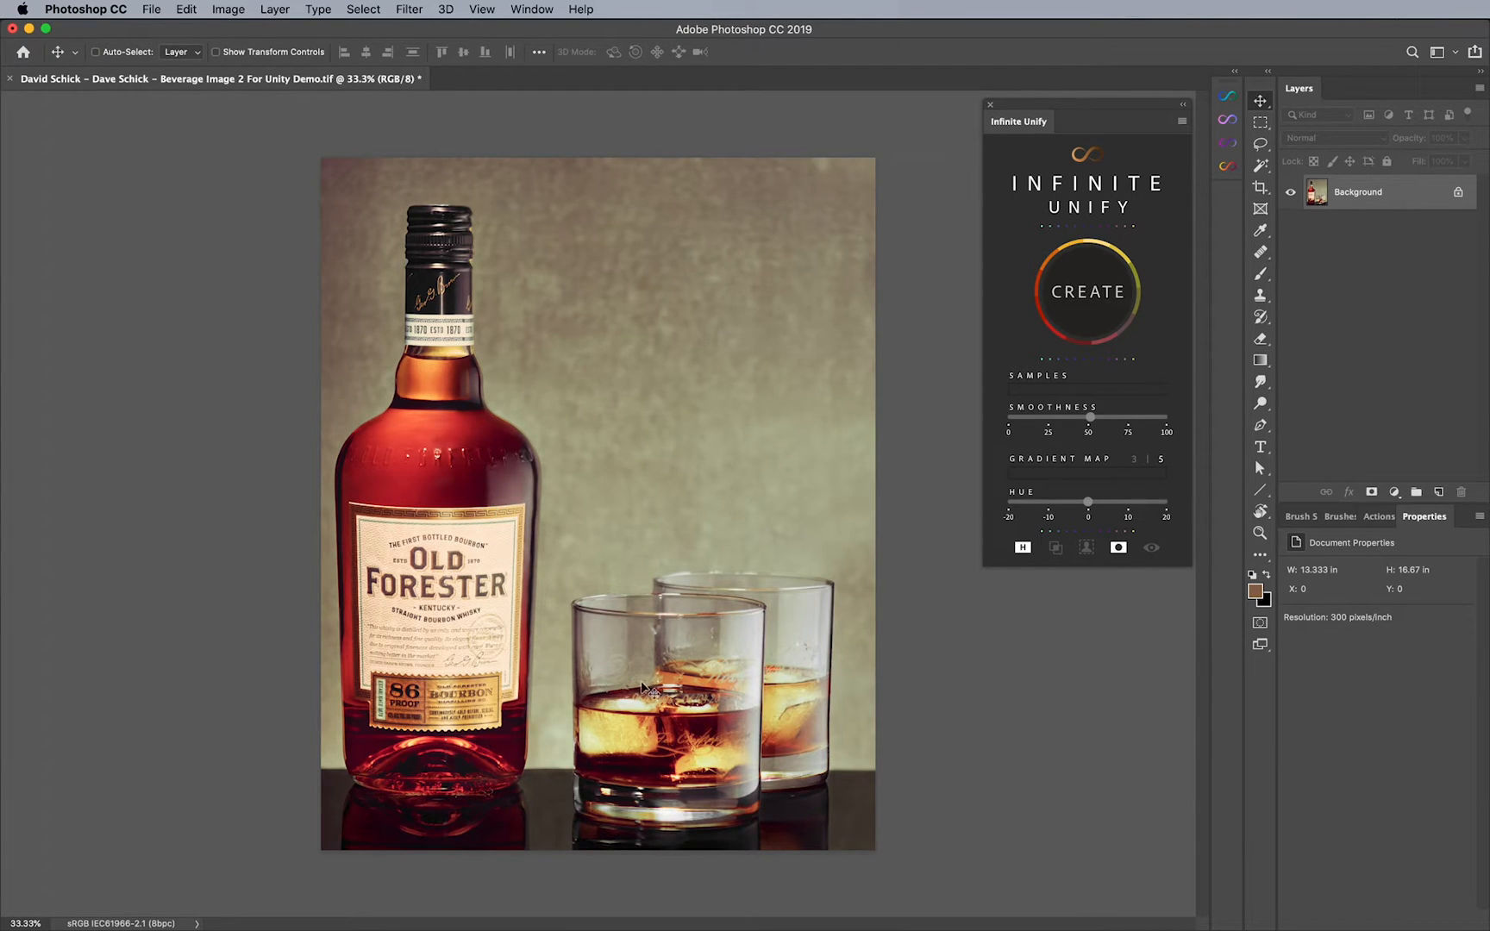
mouse_move(654, 729)
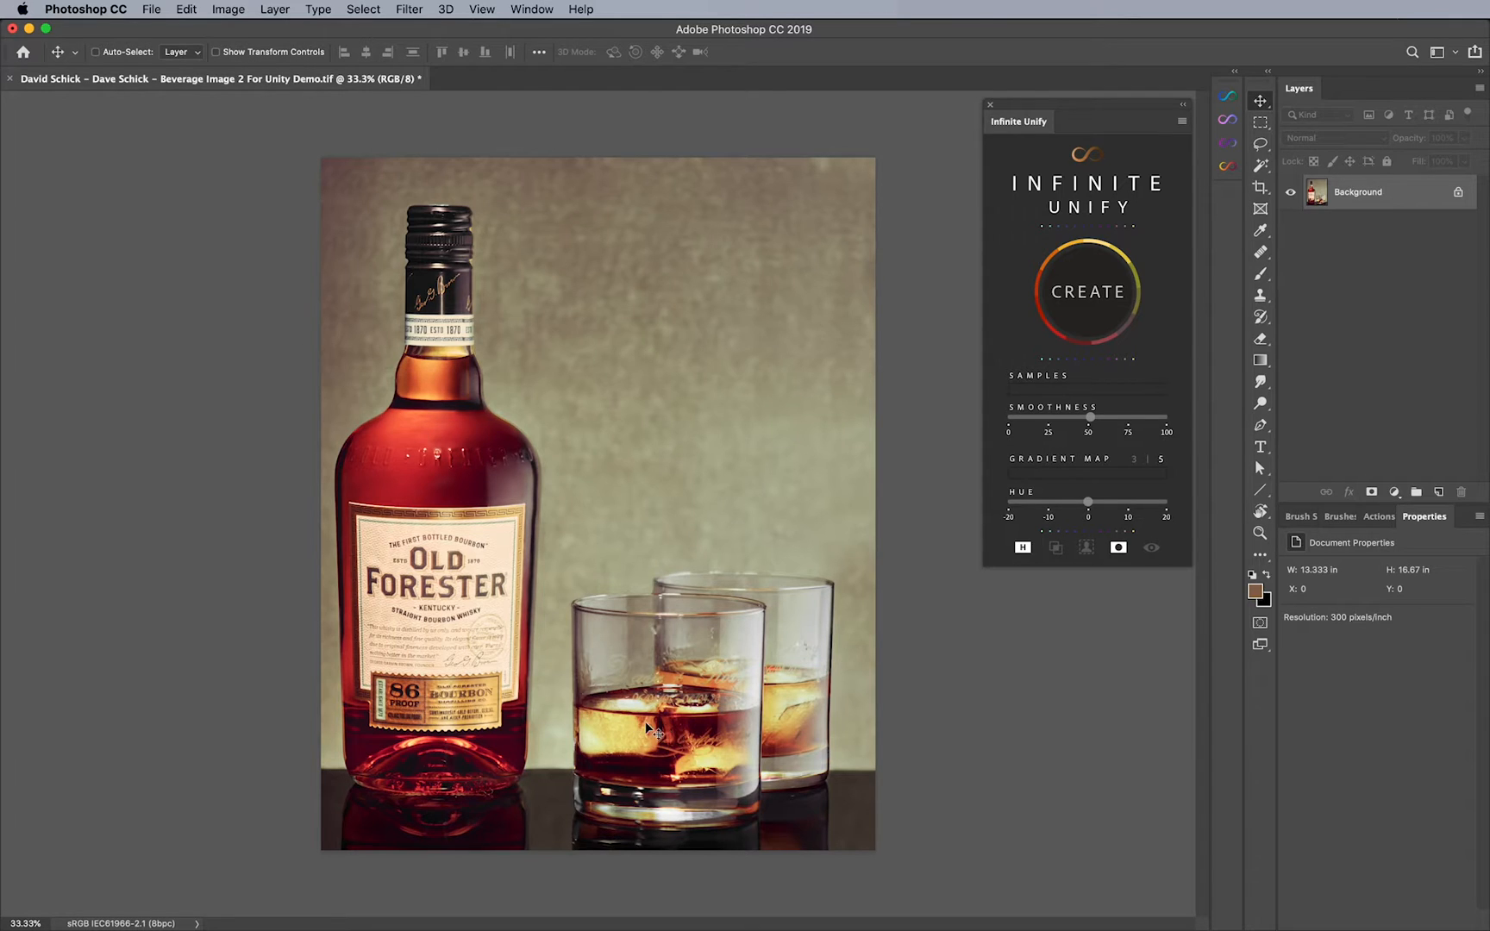
mouse_move(610, 629)
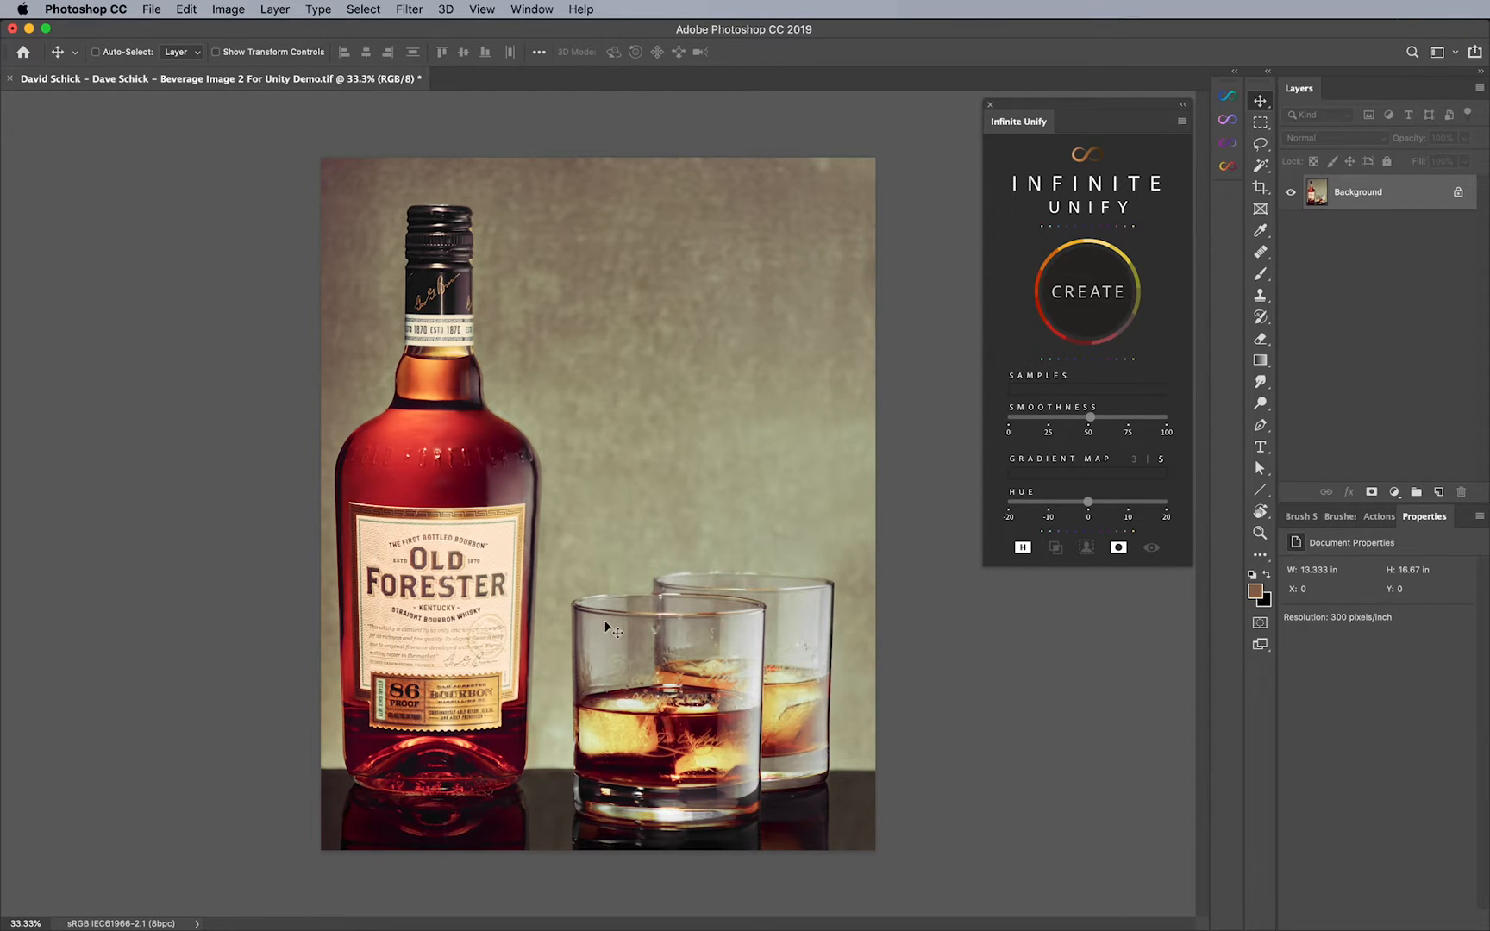
mouse_move(585, 591)
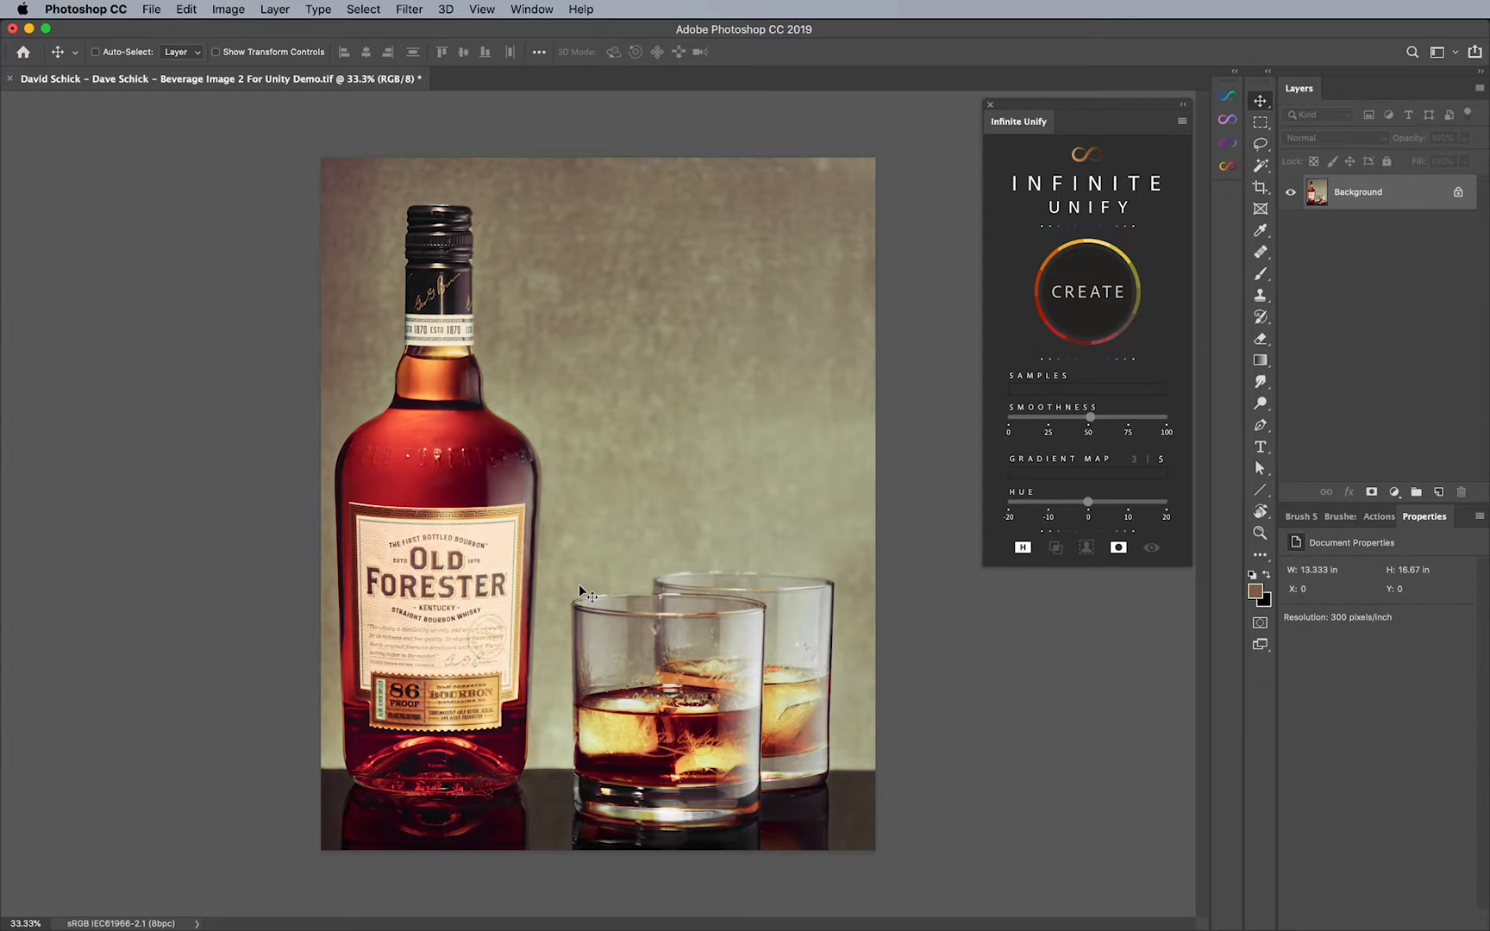
mouse_move(668, 719)
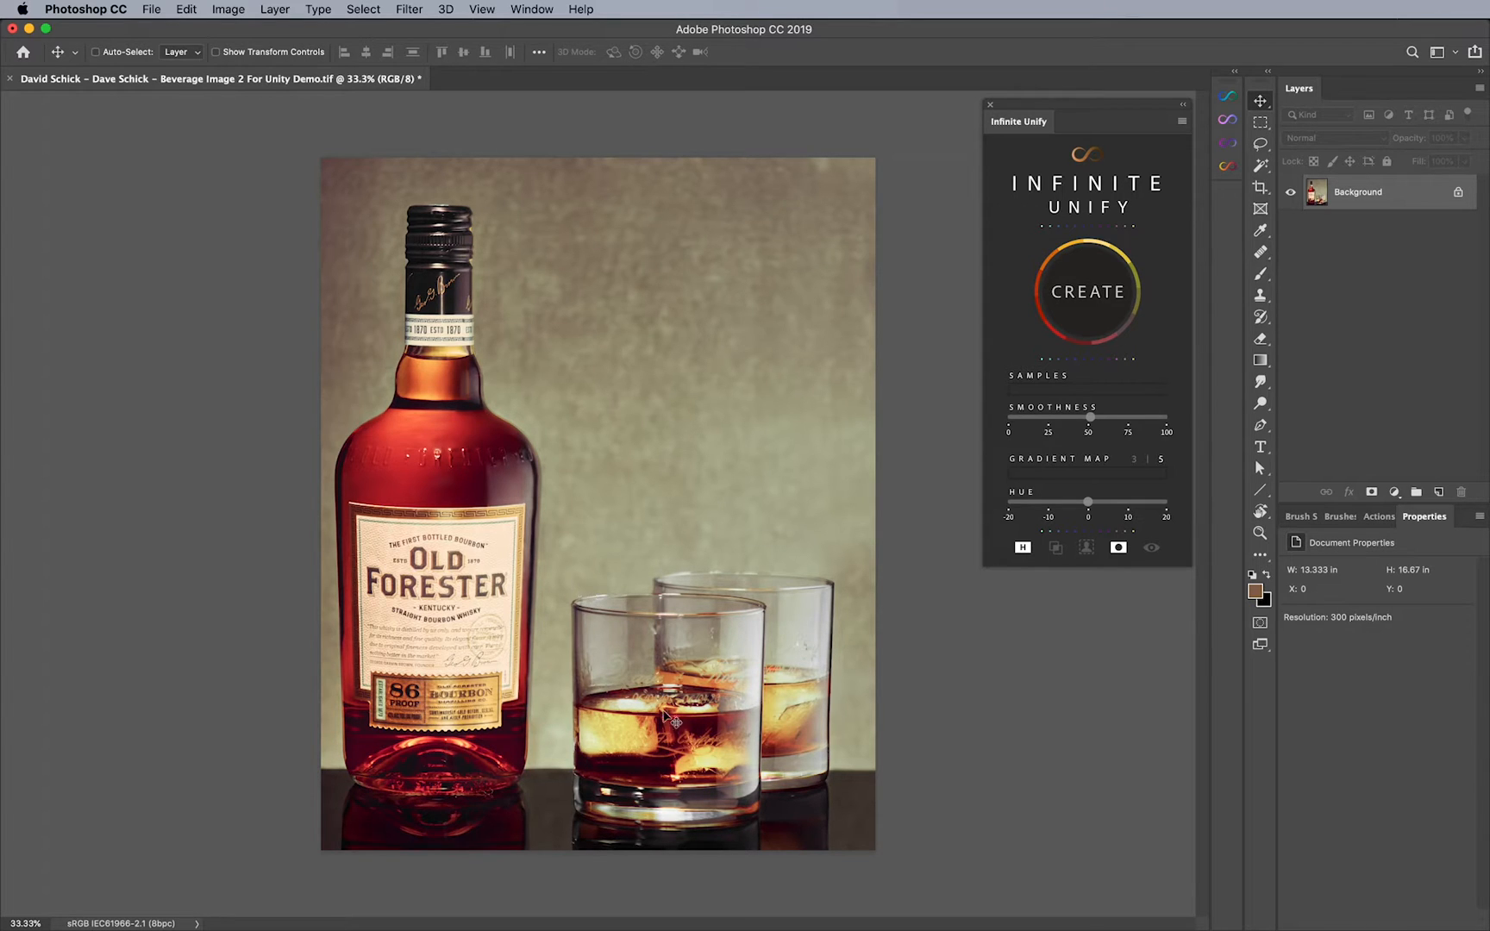
mouse_move(677, 743)
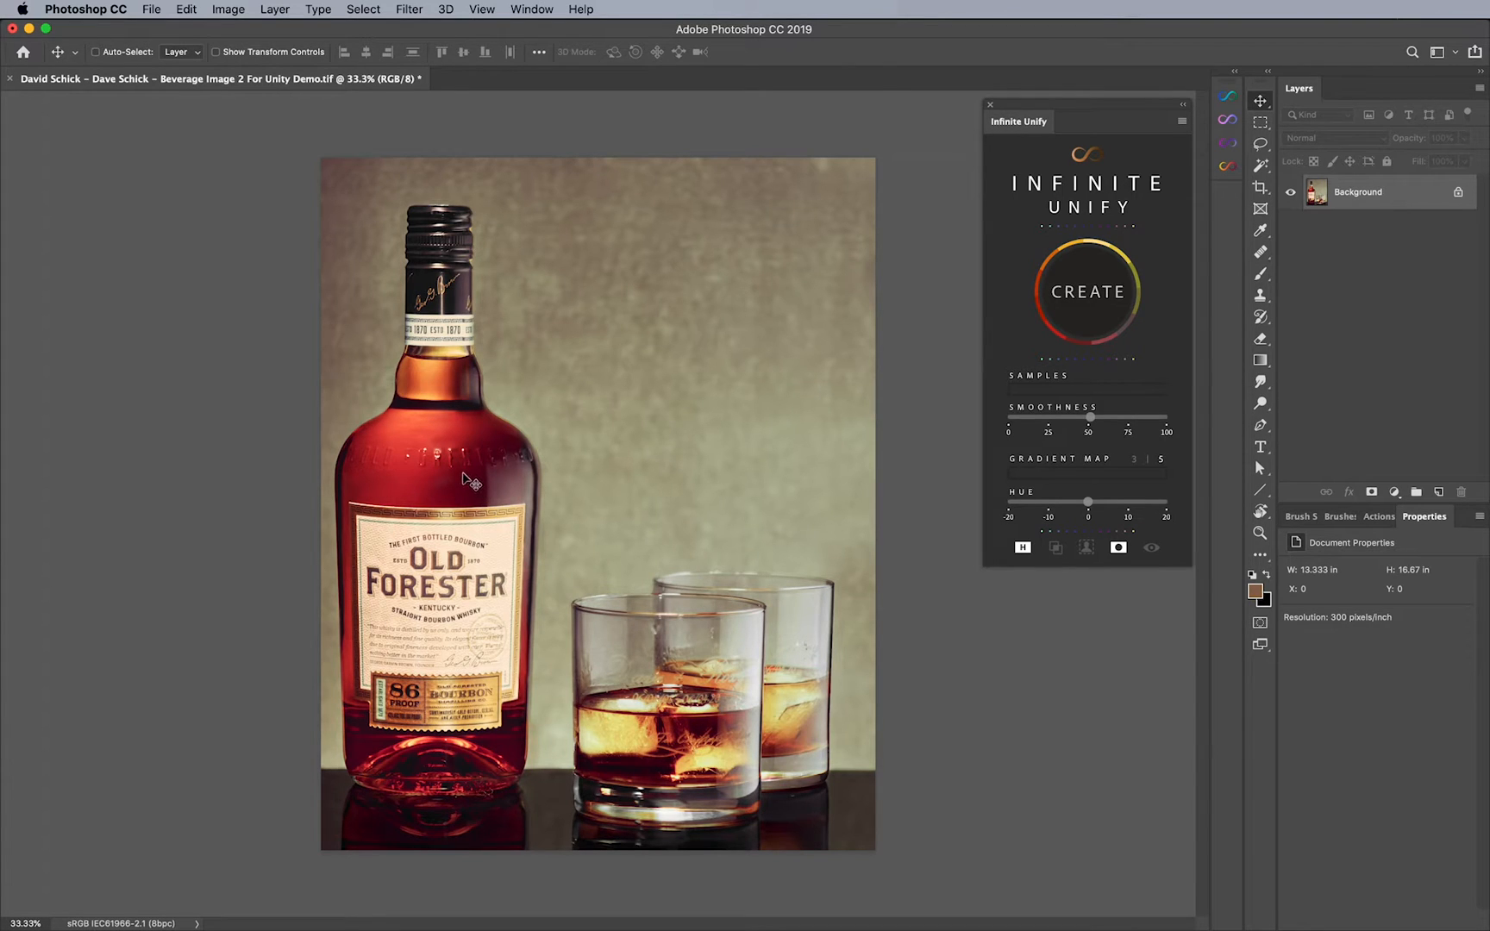
mouse_move(514, 471)
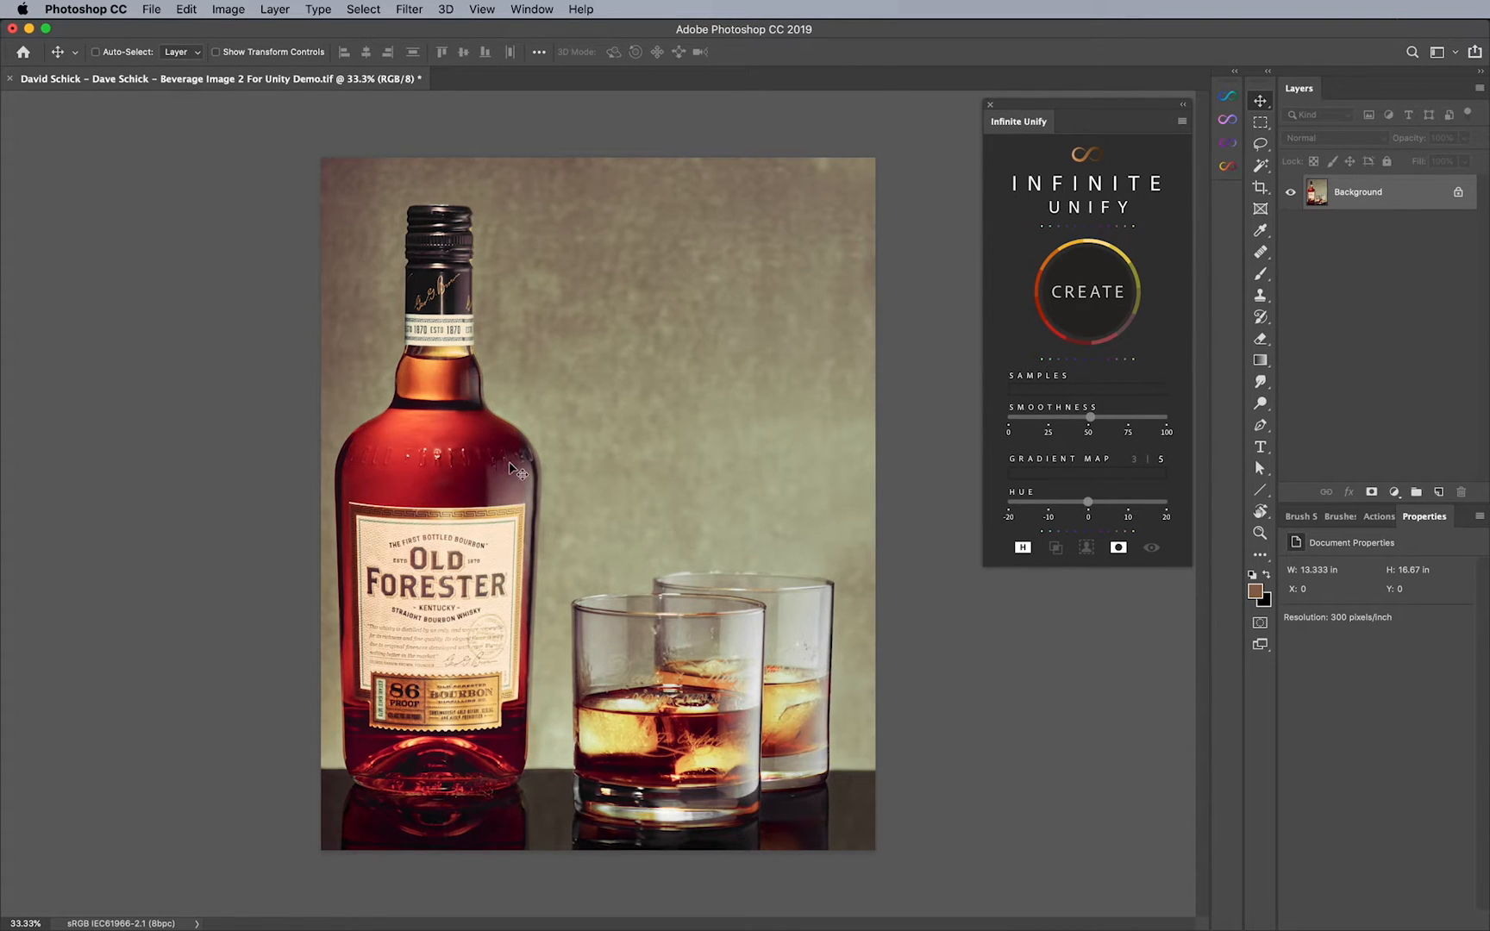
mouse_move(533, 619)
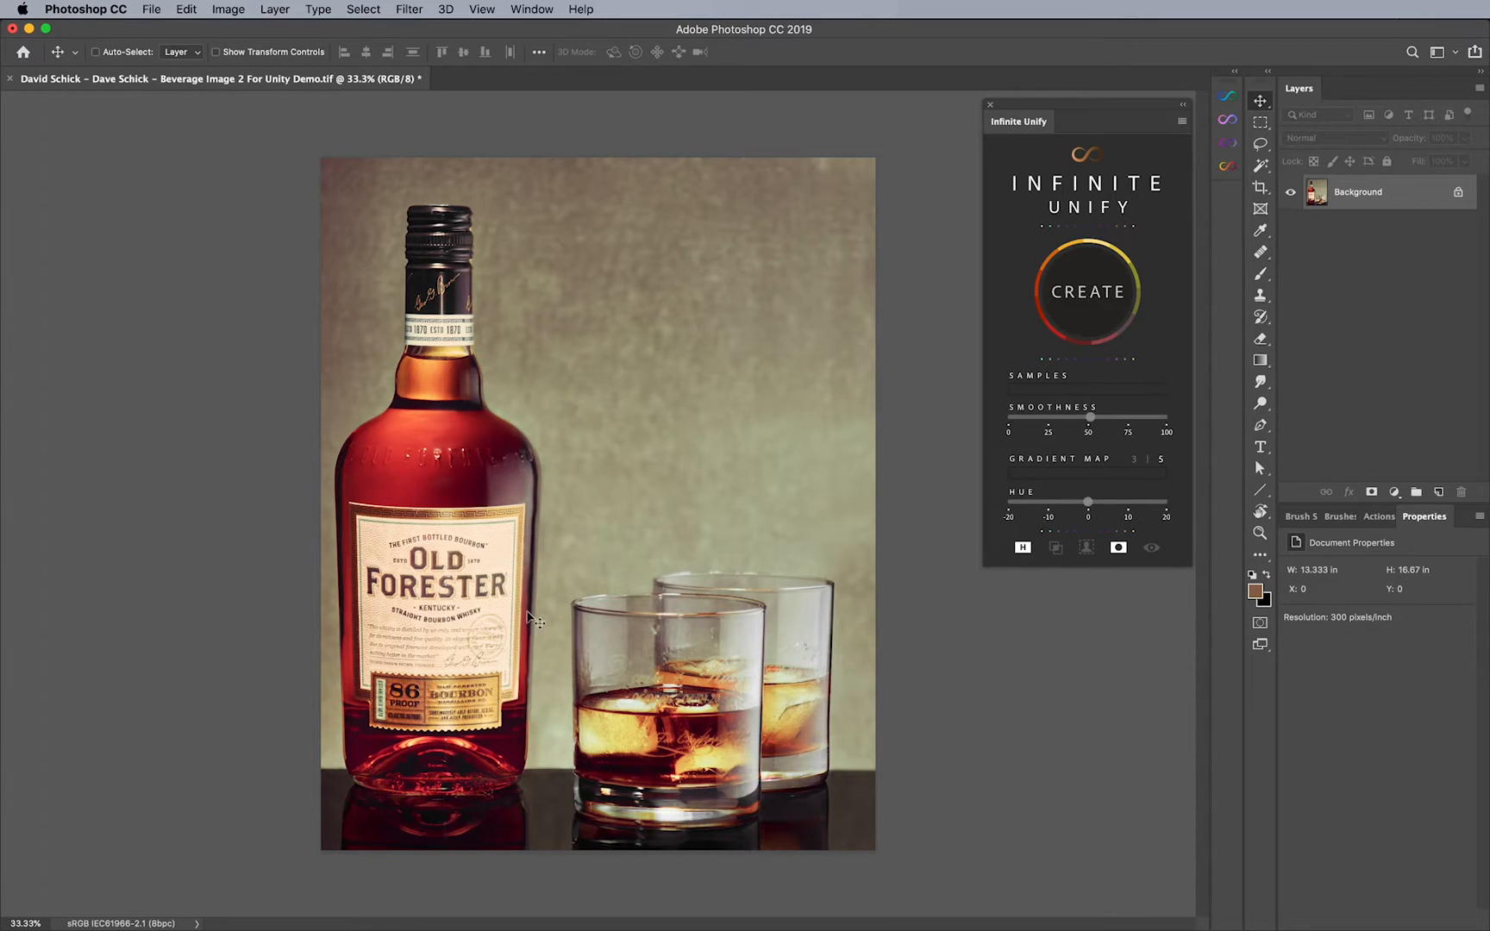
mouse_move(440, 515)
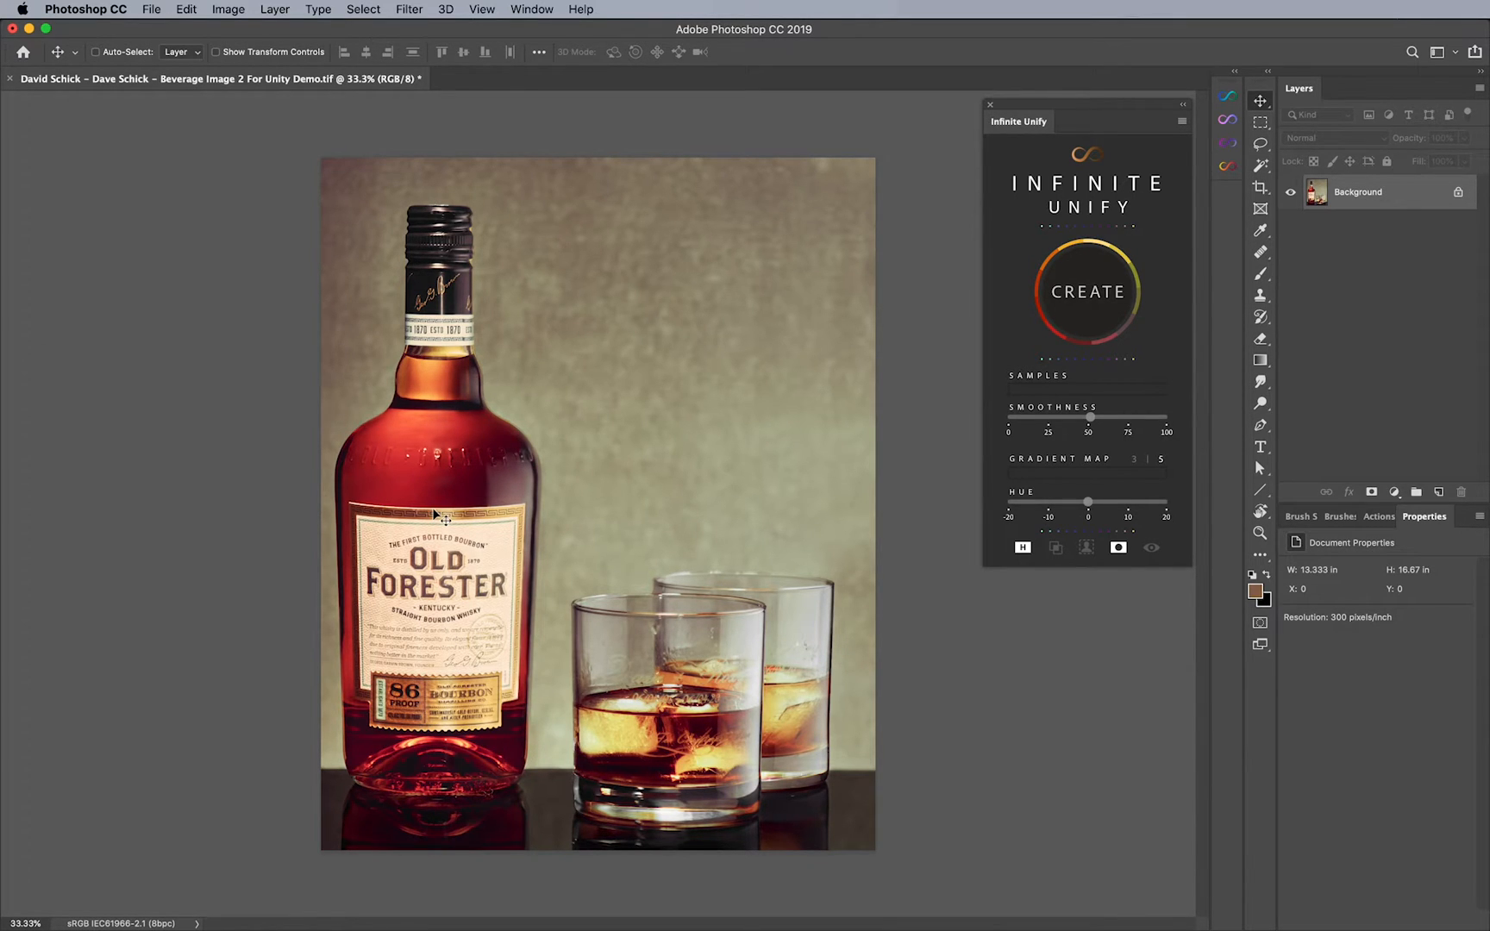
mouse_move(750, 747)
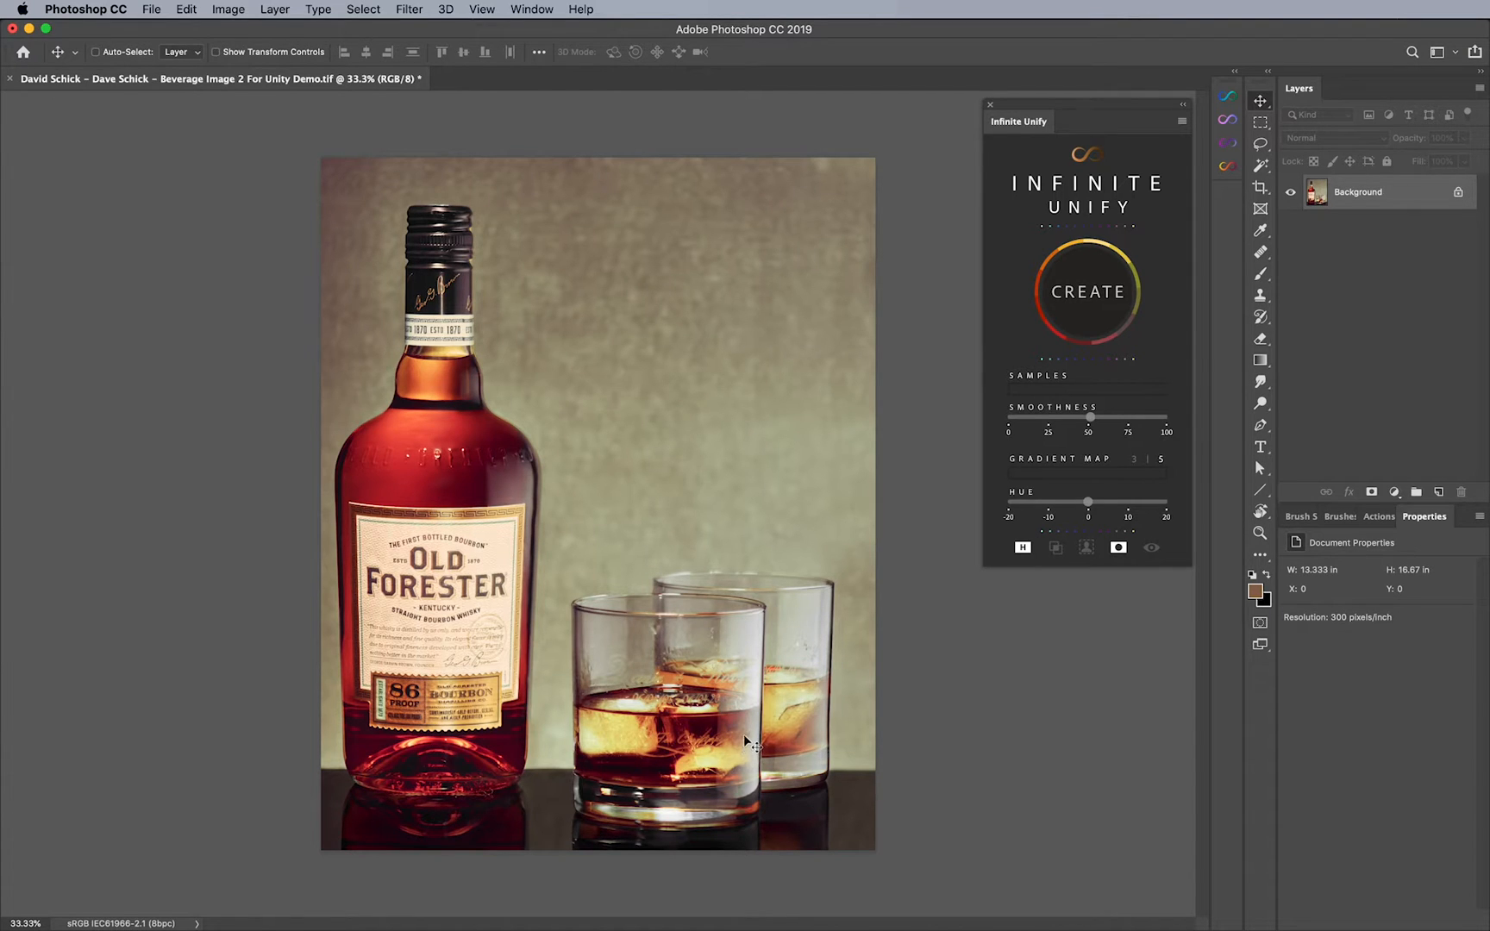
mouse_move(647, 747)
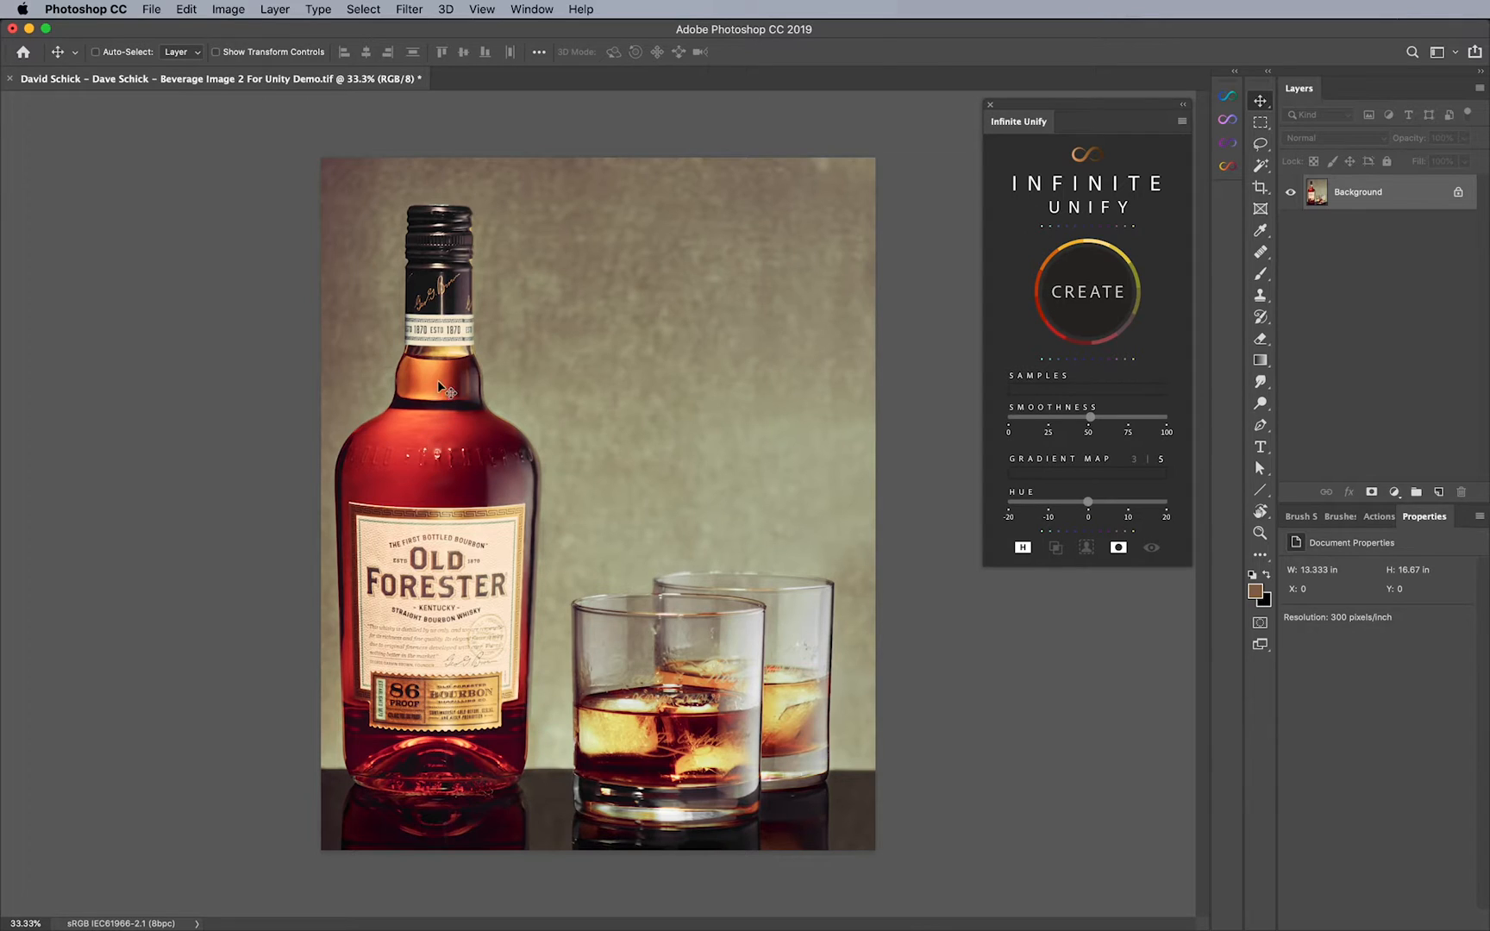
mouse_move(440, 385)
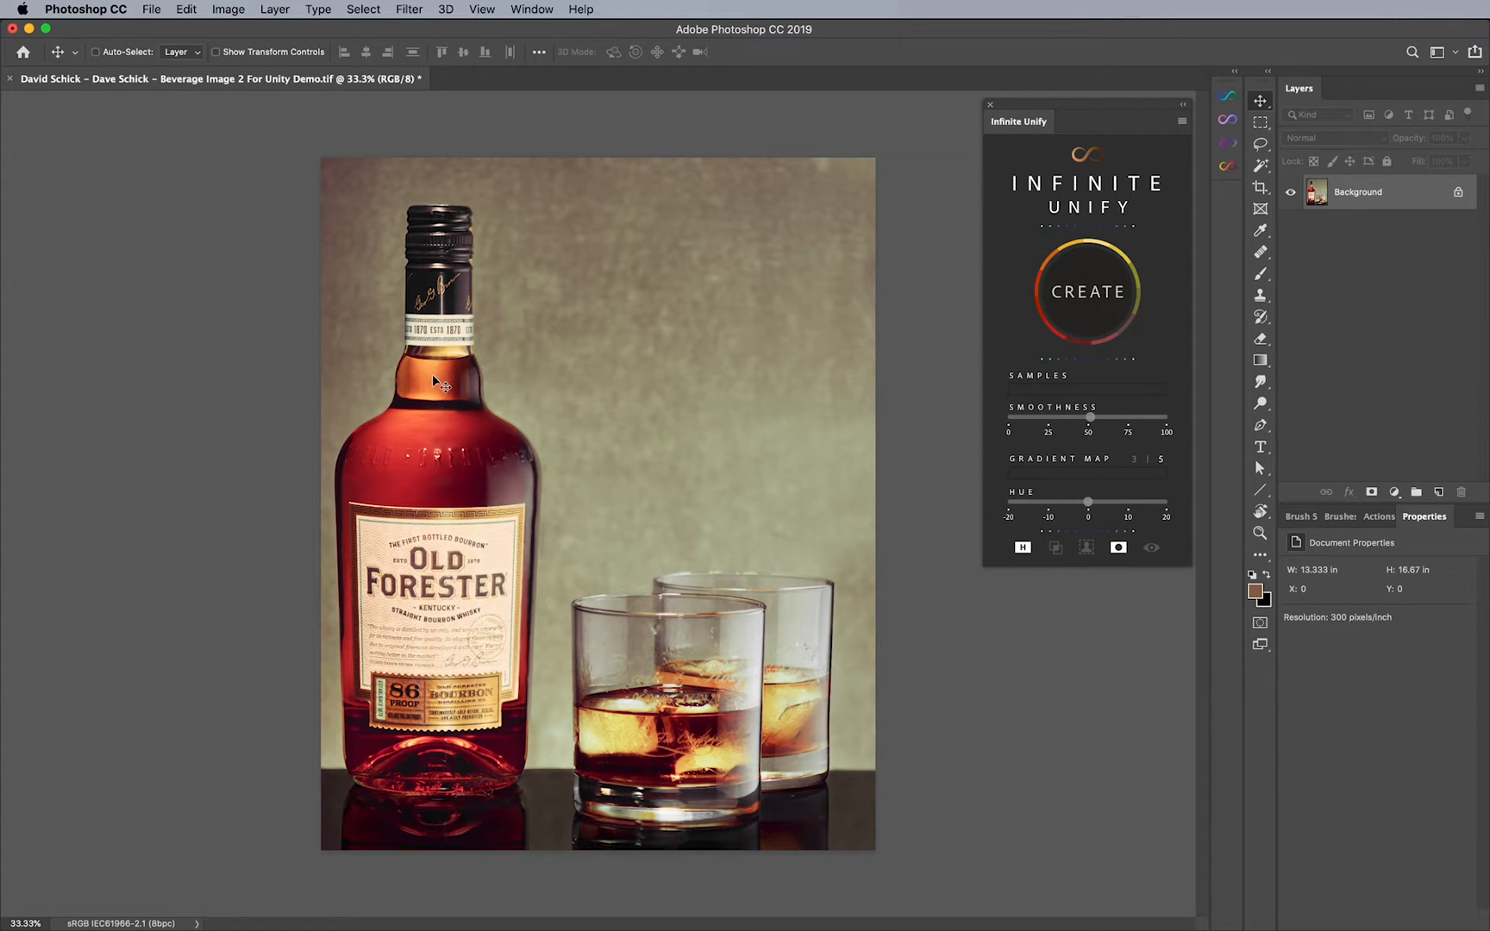
mouse_move(410, 466)
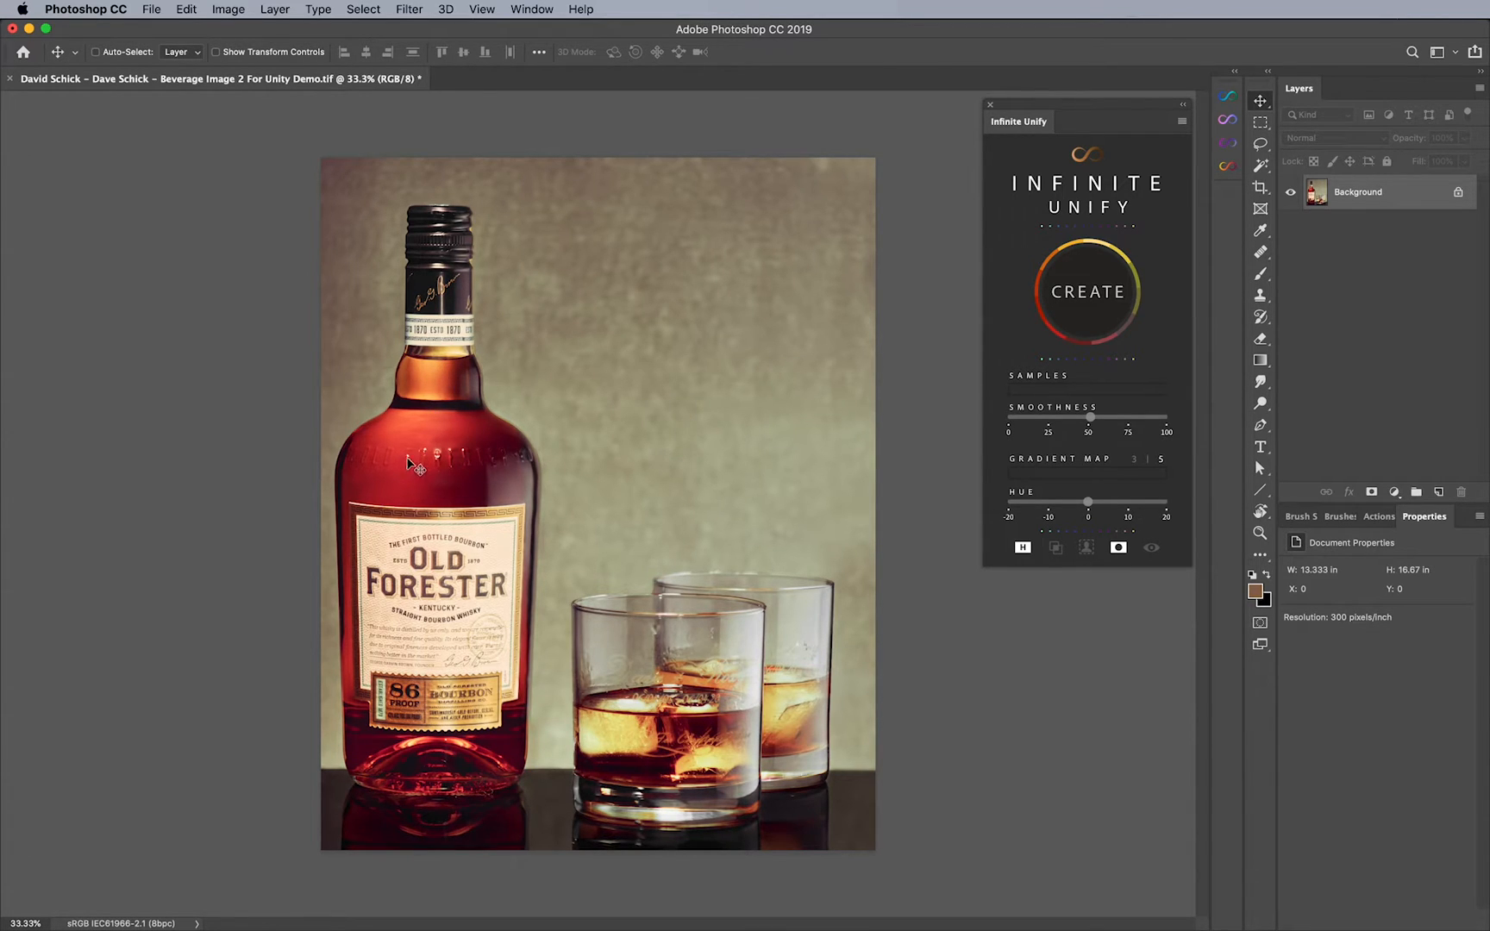
mouse_move(482, 426)
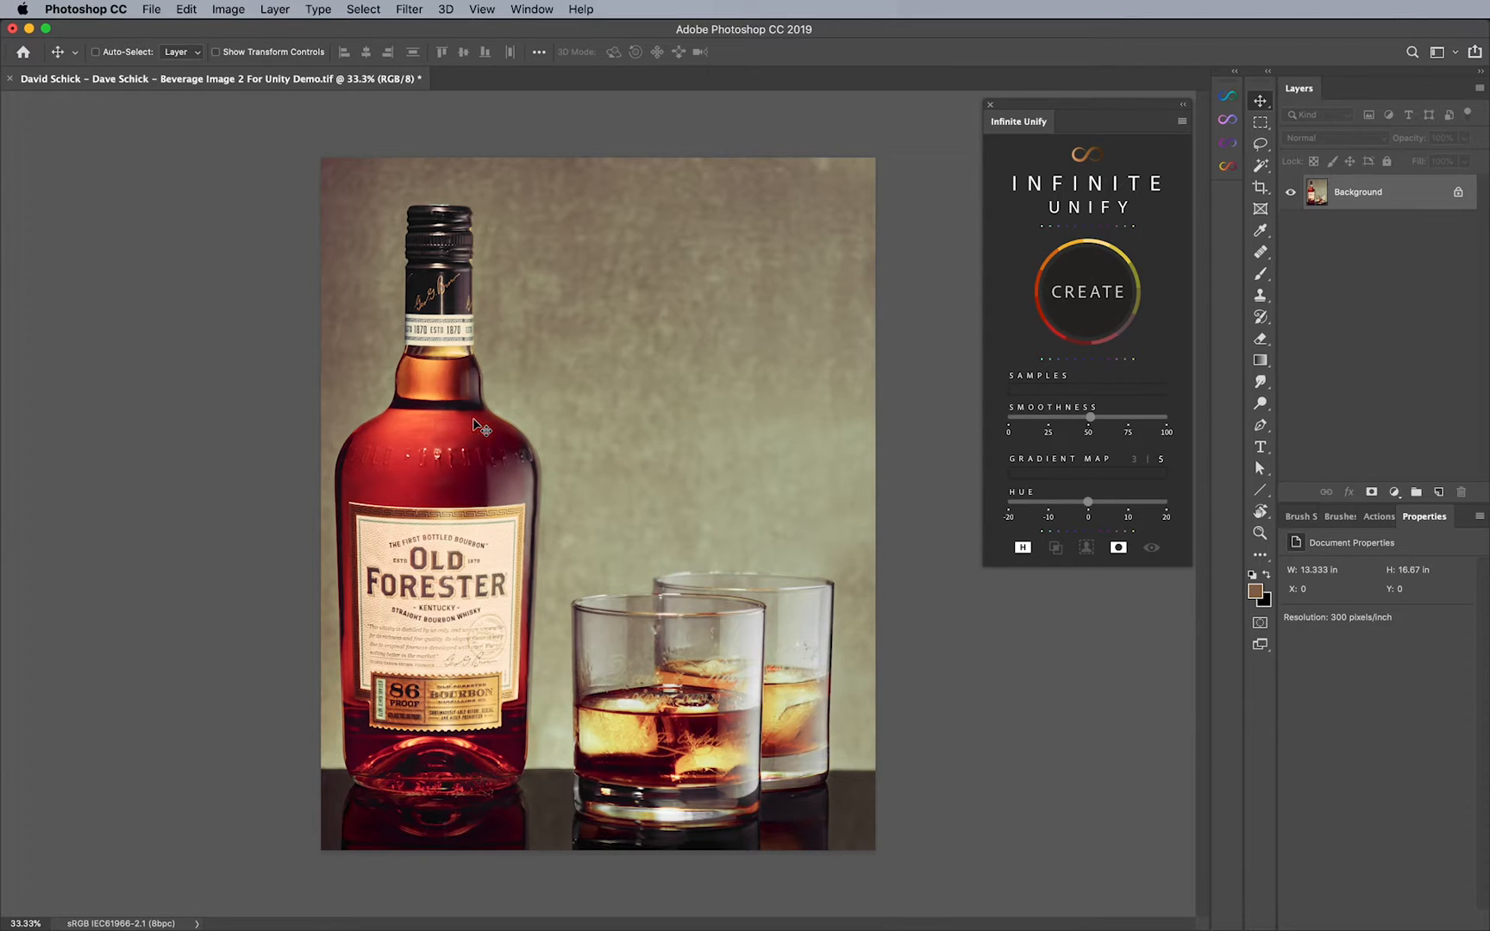
click(1261, 143)
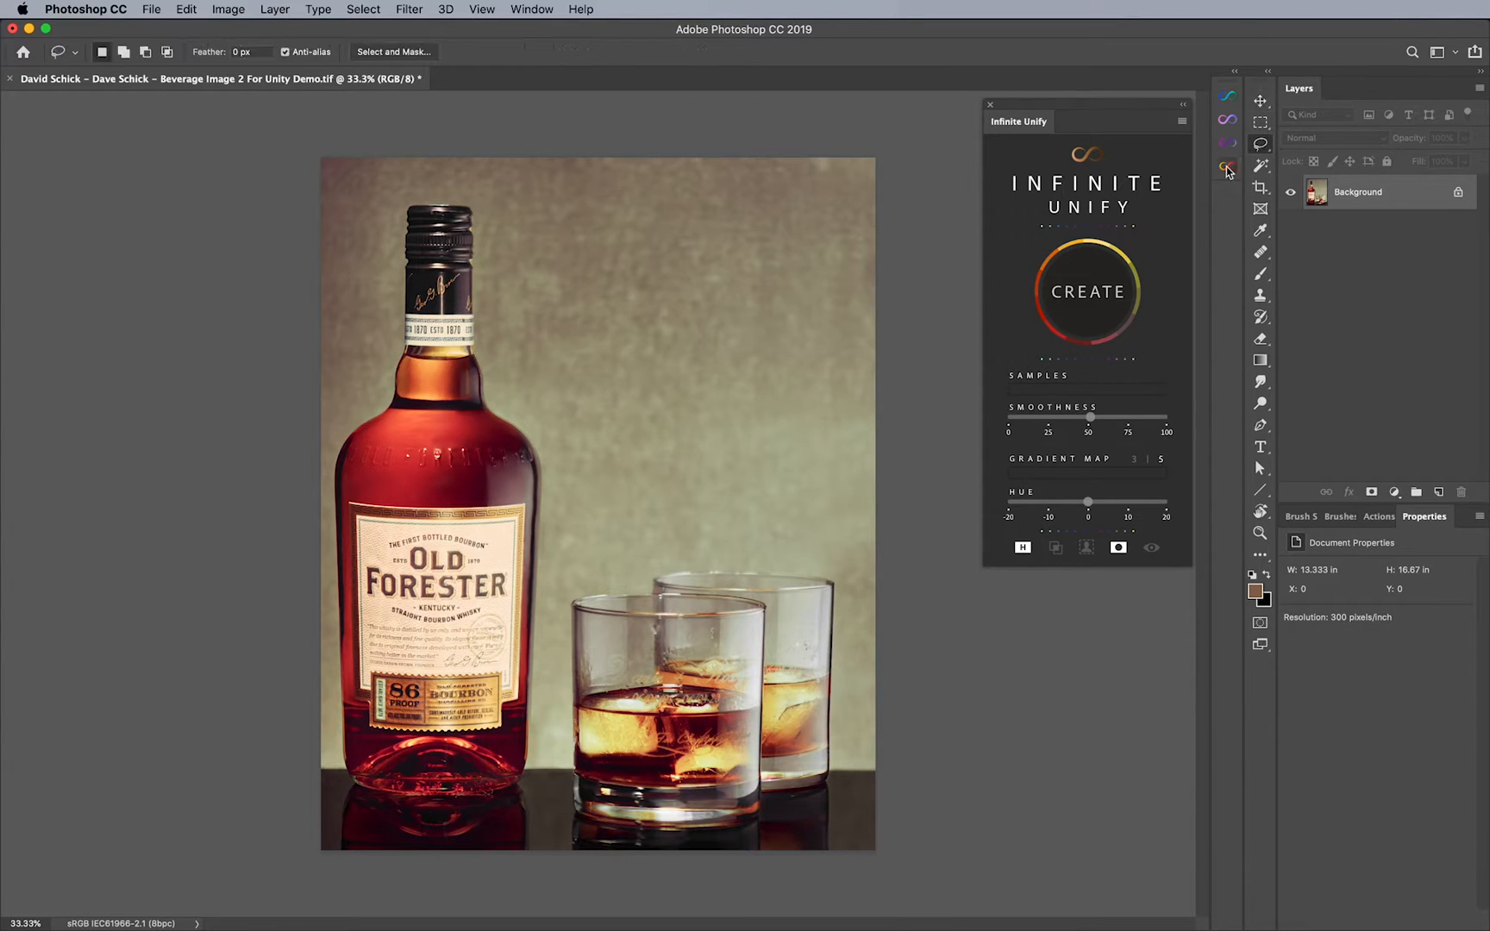
mouse_move(750, 476)
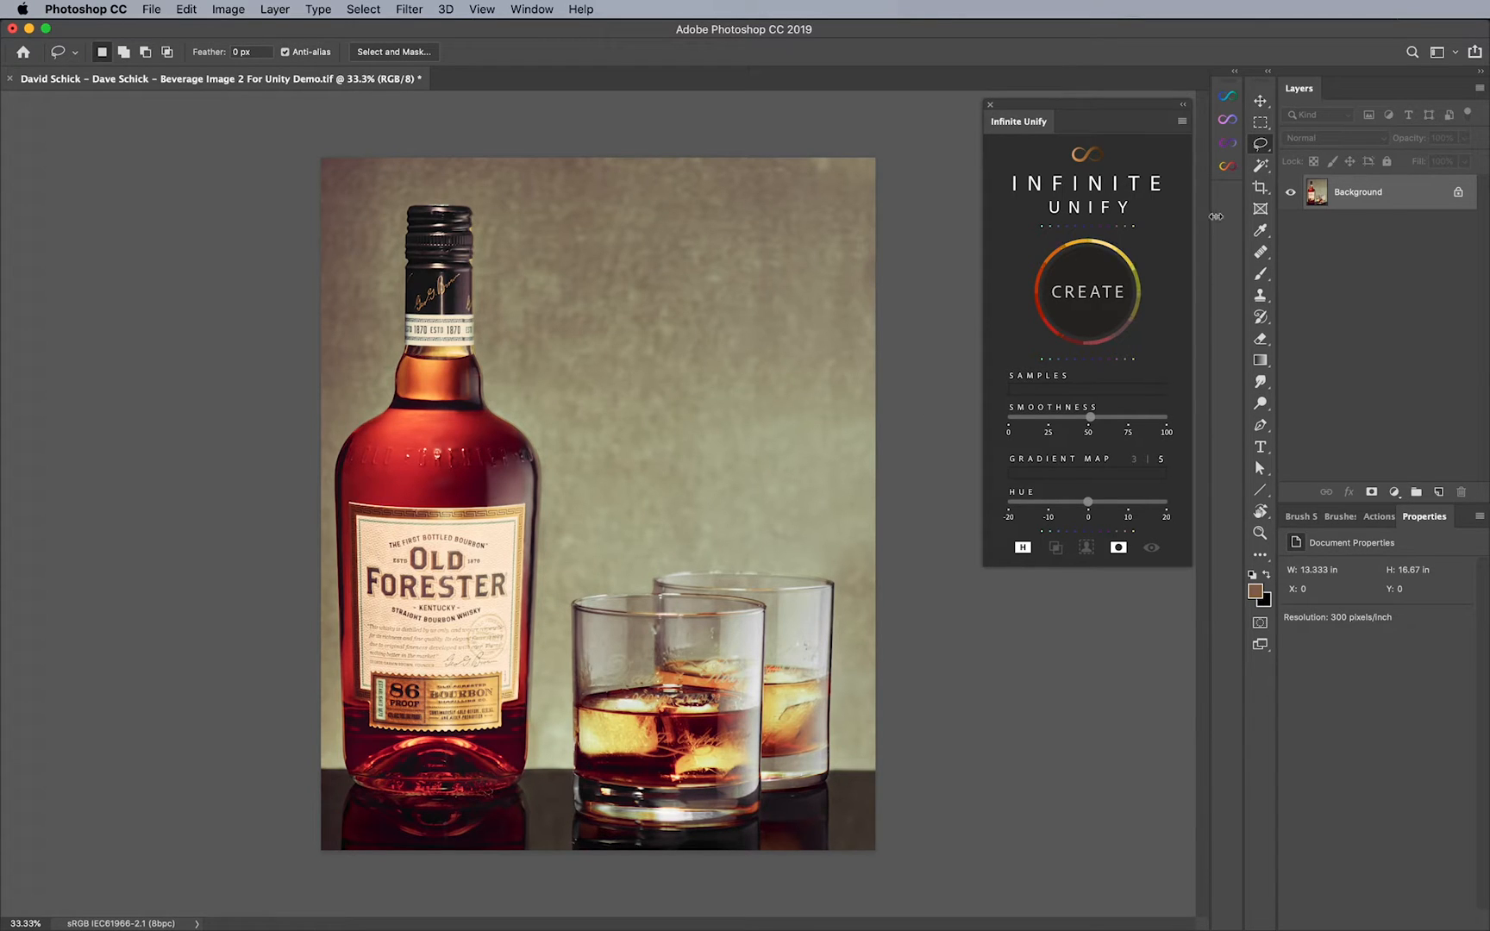
mouse_move(1263, 147)
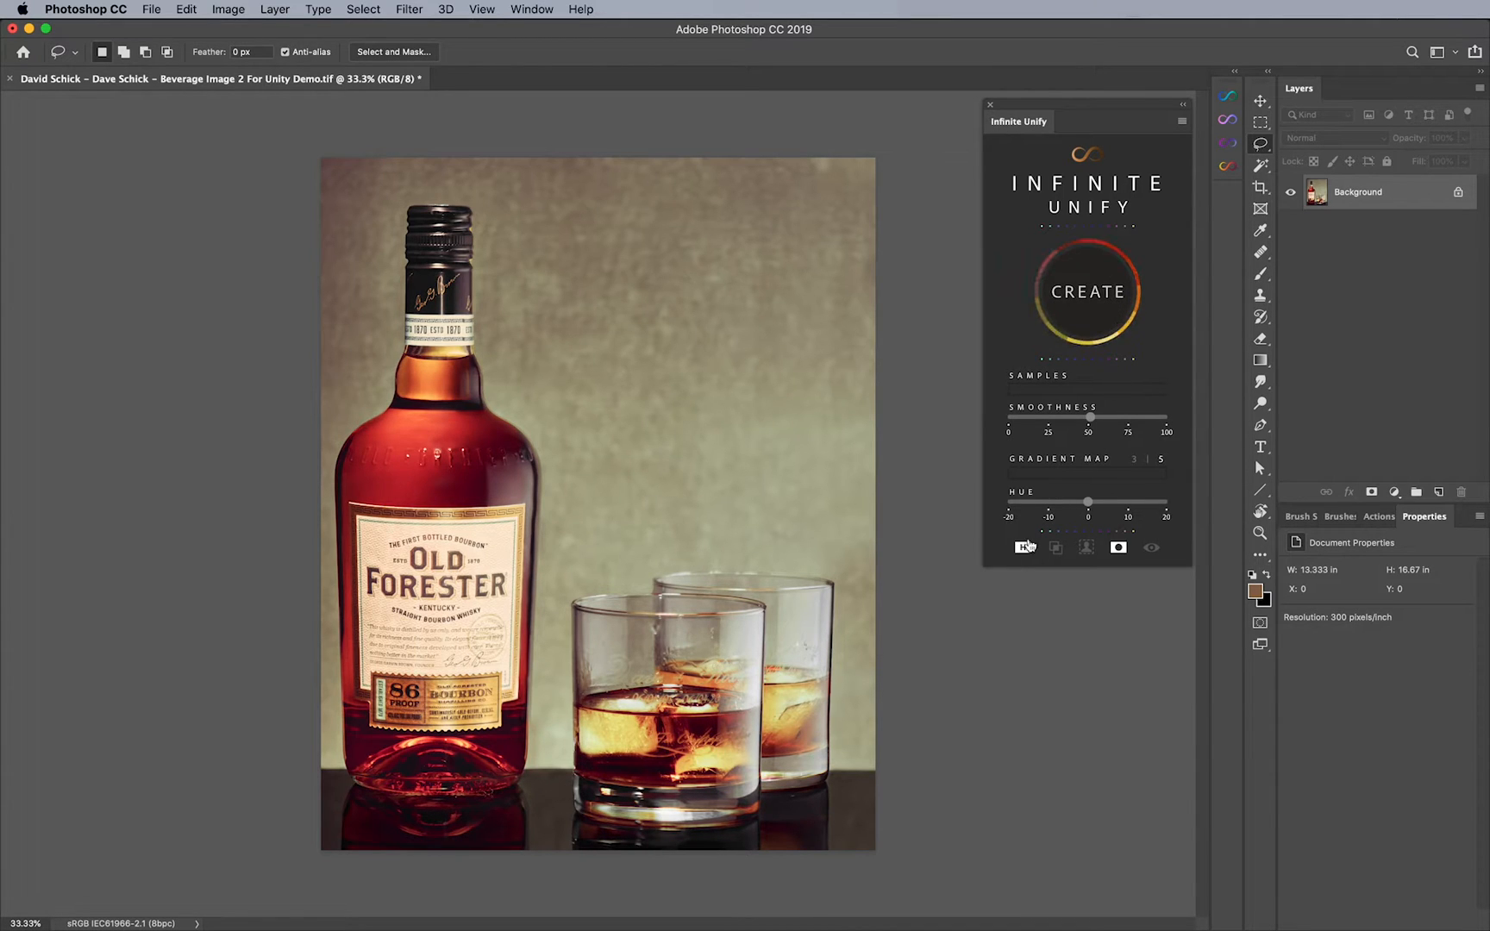
mouse_move(1117, 547)
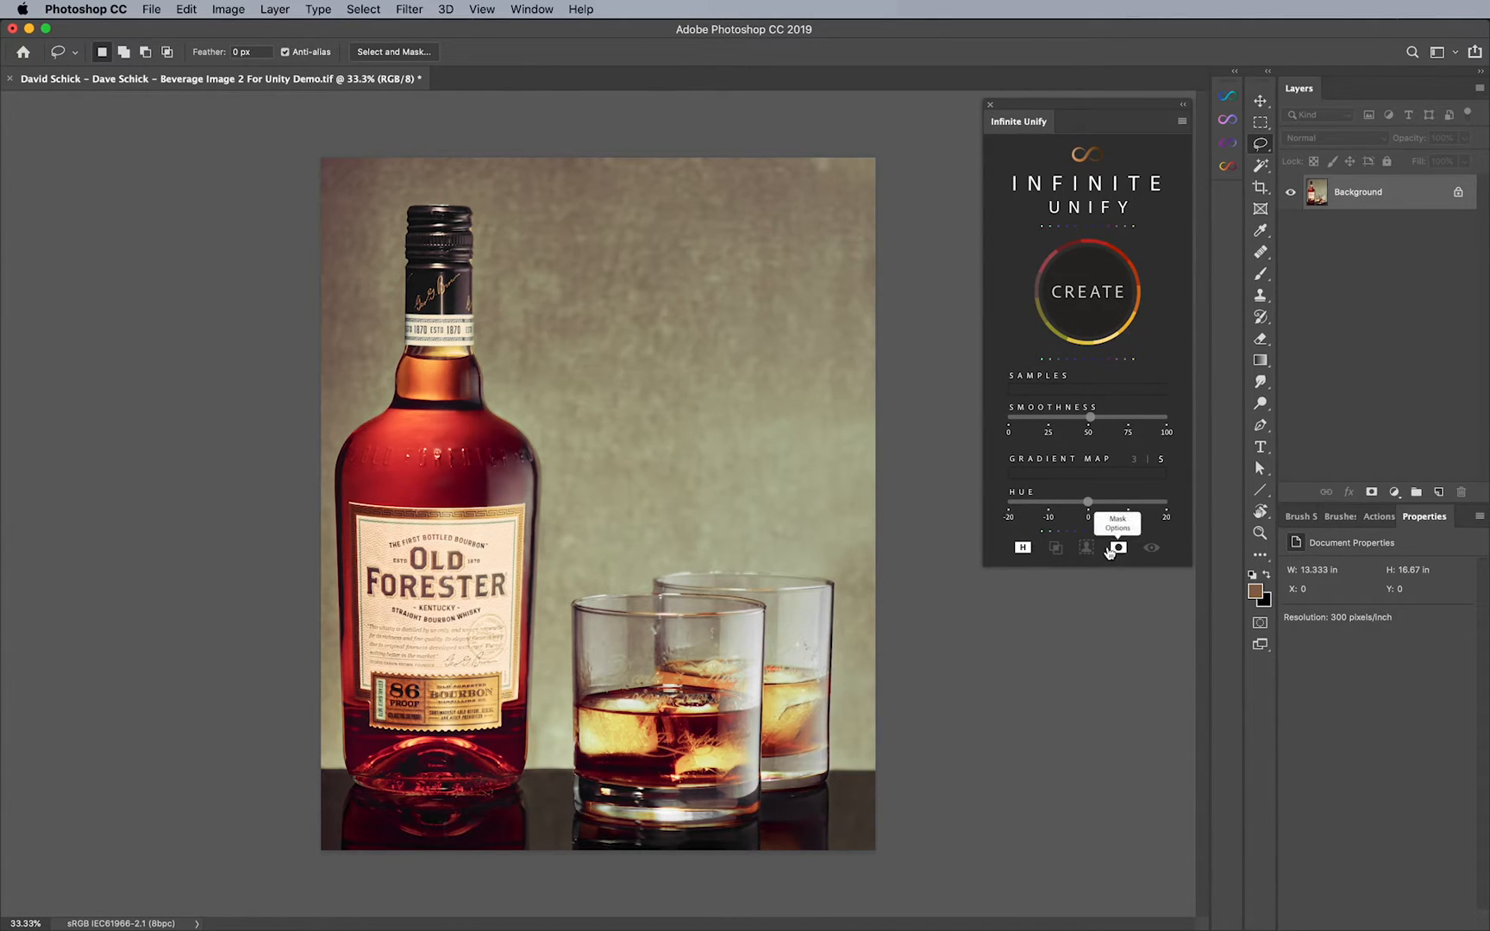
mouse_move(1022, 547)
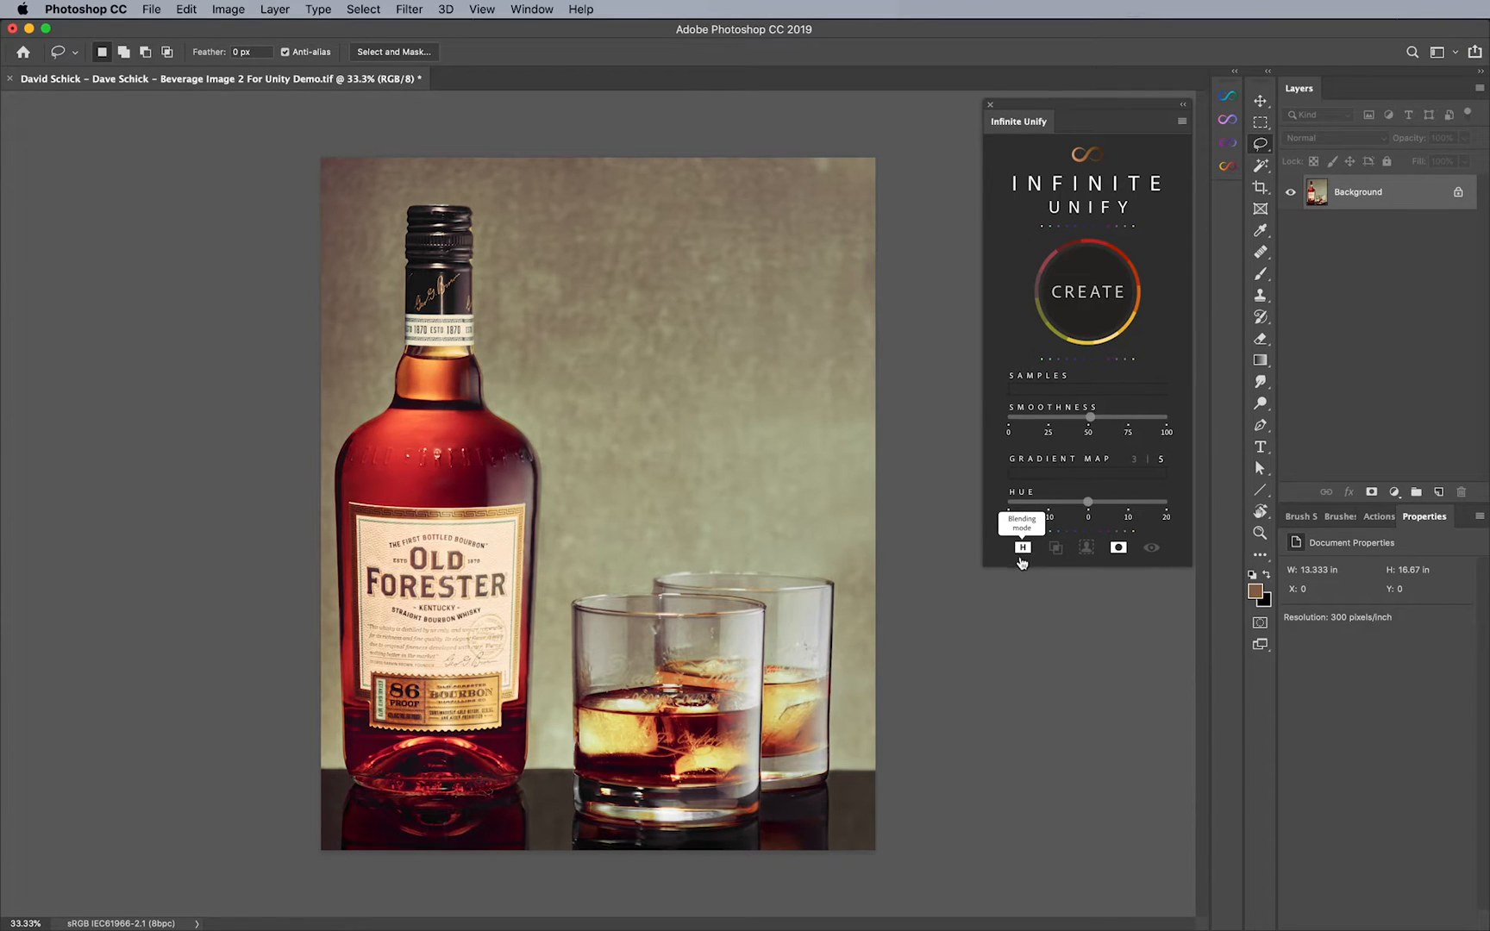
mouse_move(1151, 238)
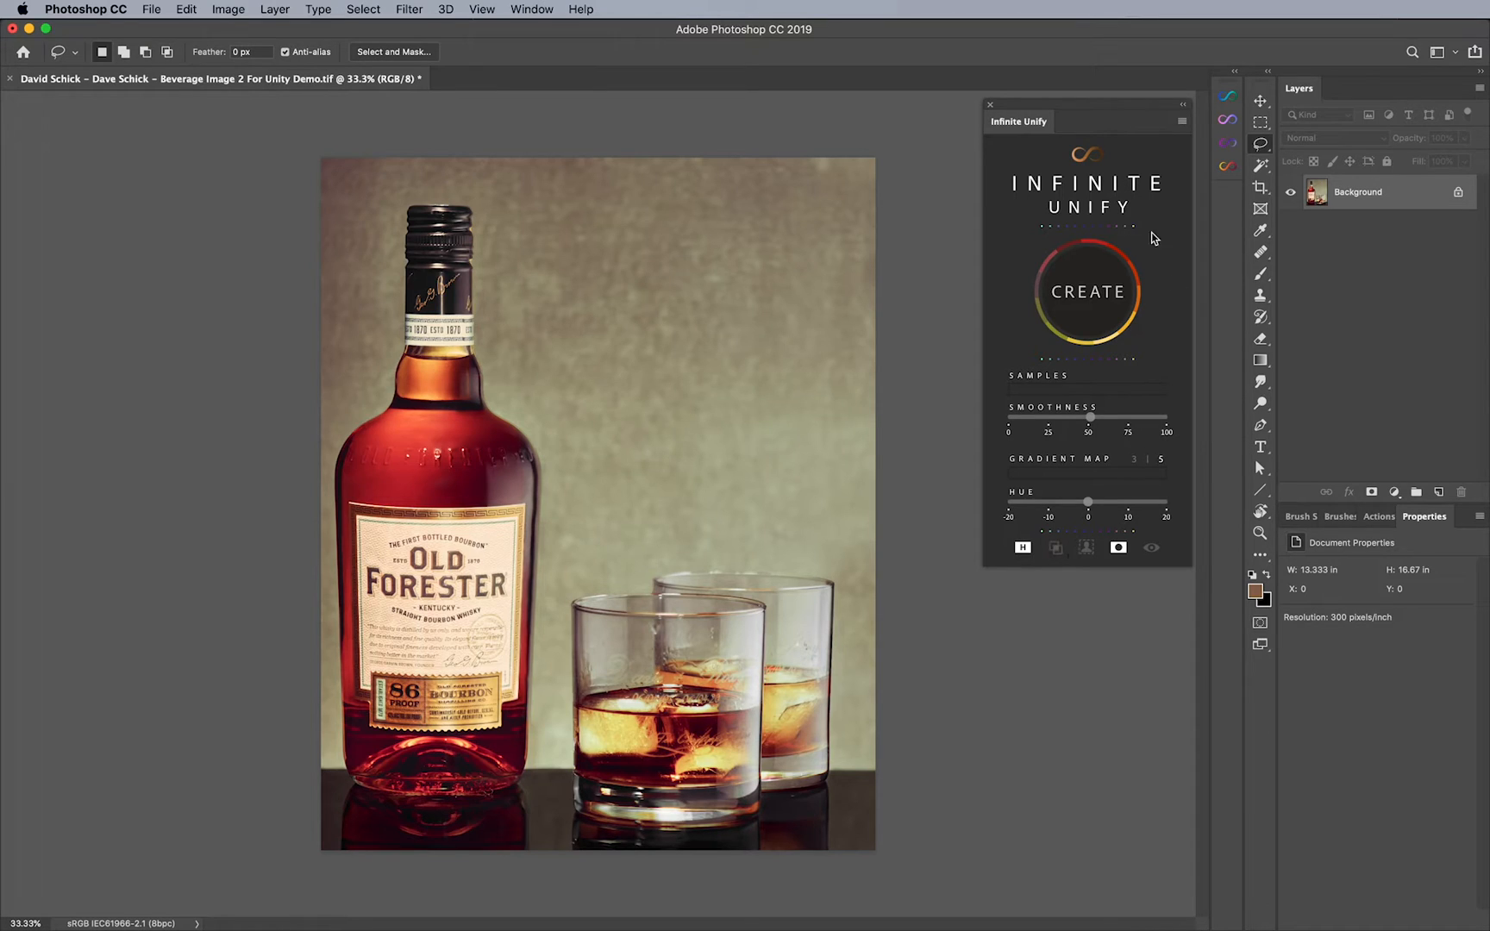
mouse_move(1128, 514)
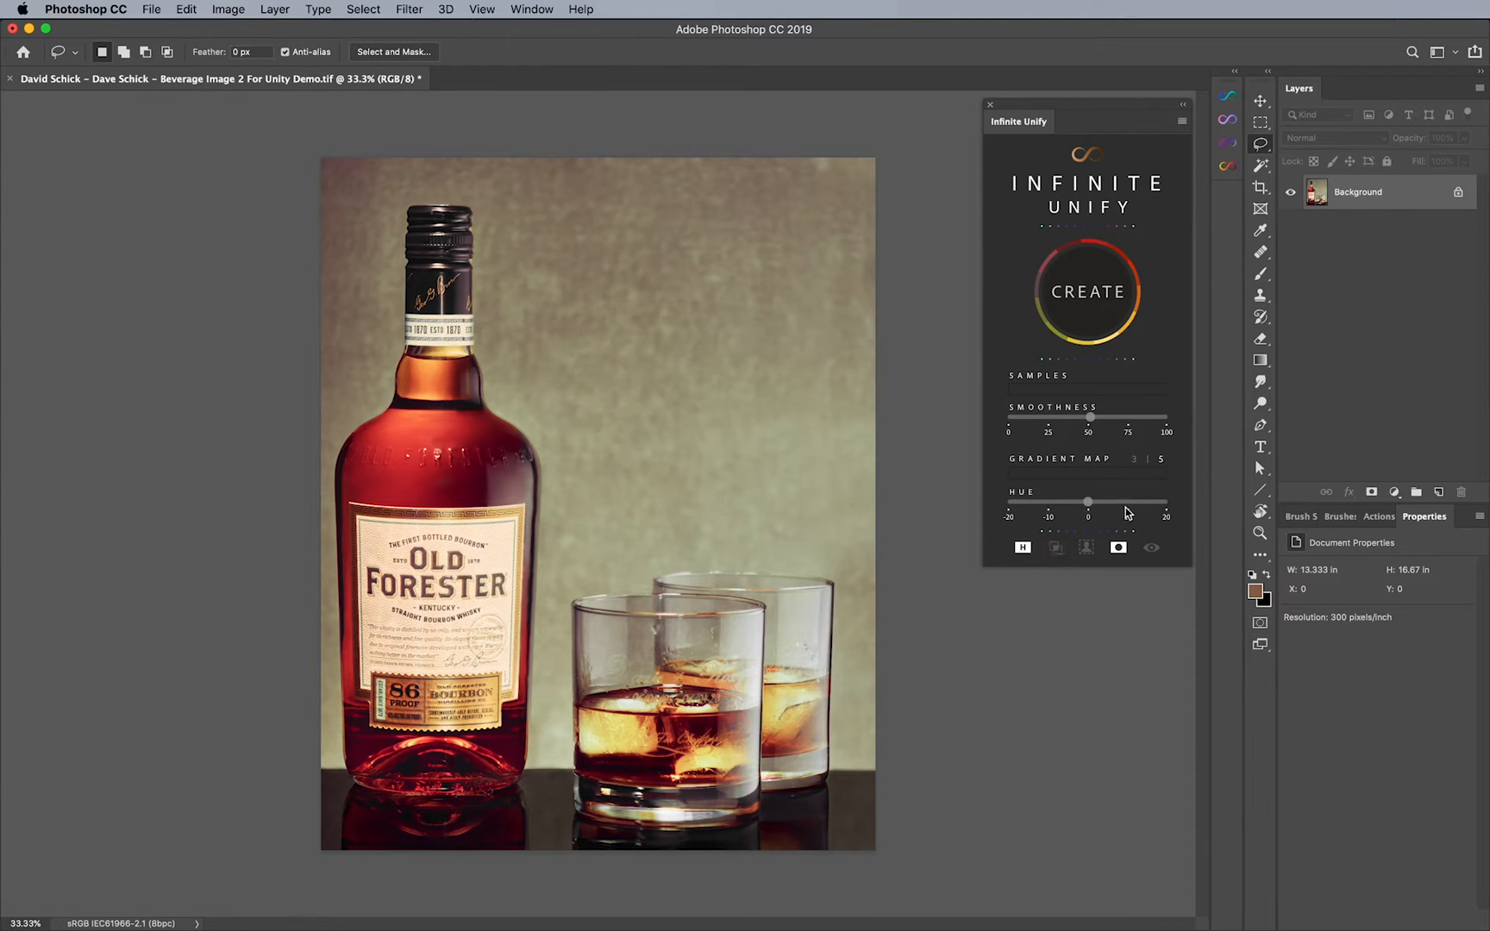
mouse_move(1086, 546)
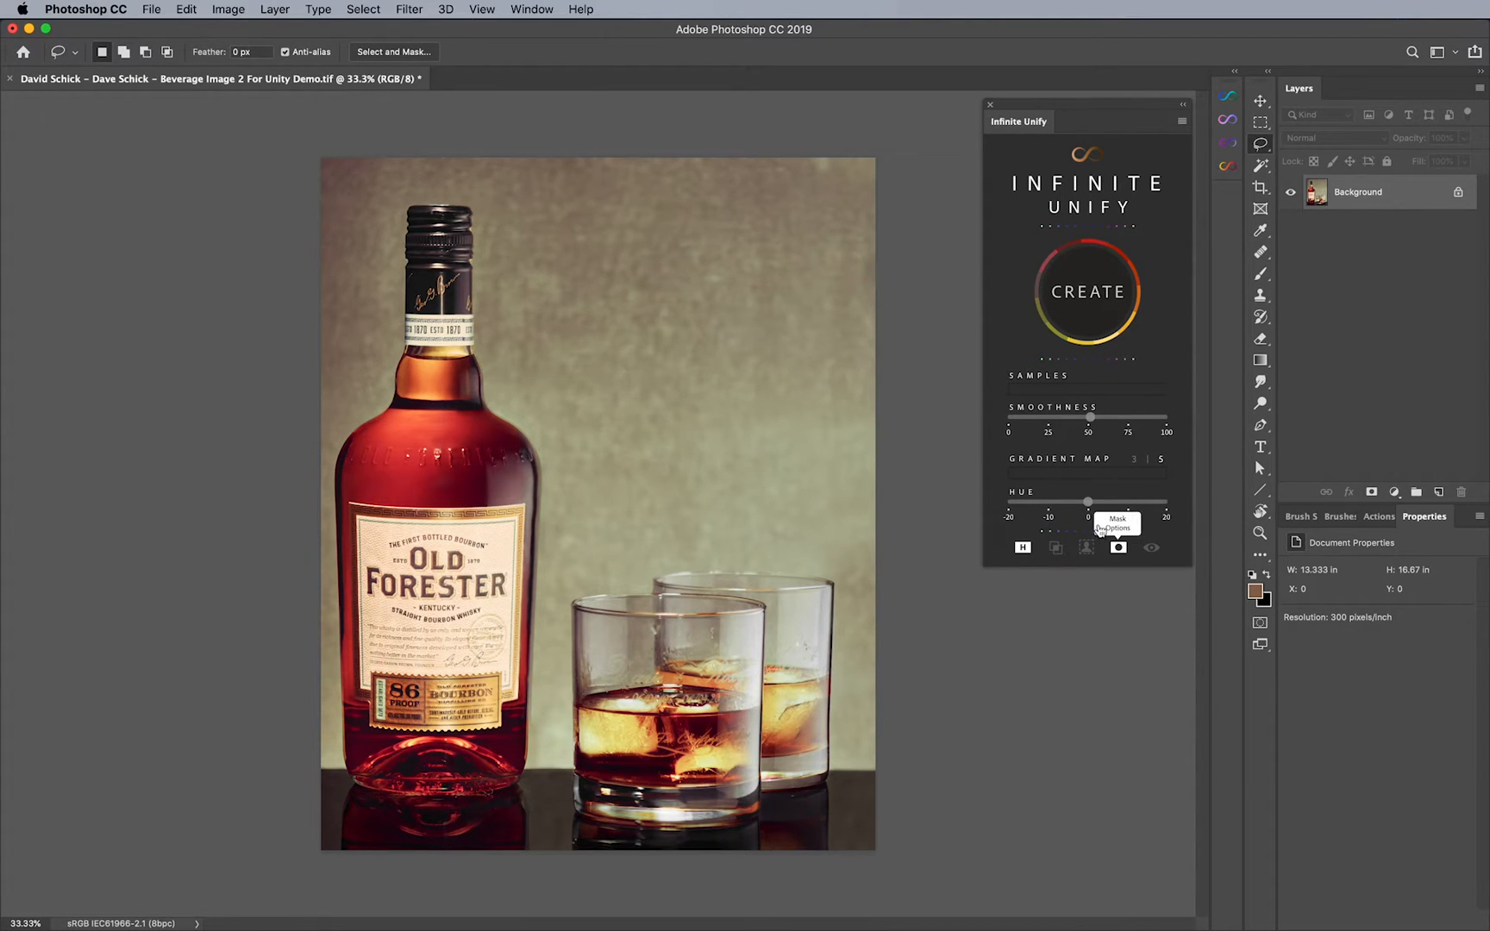
mouse_move(1023, 548)
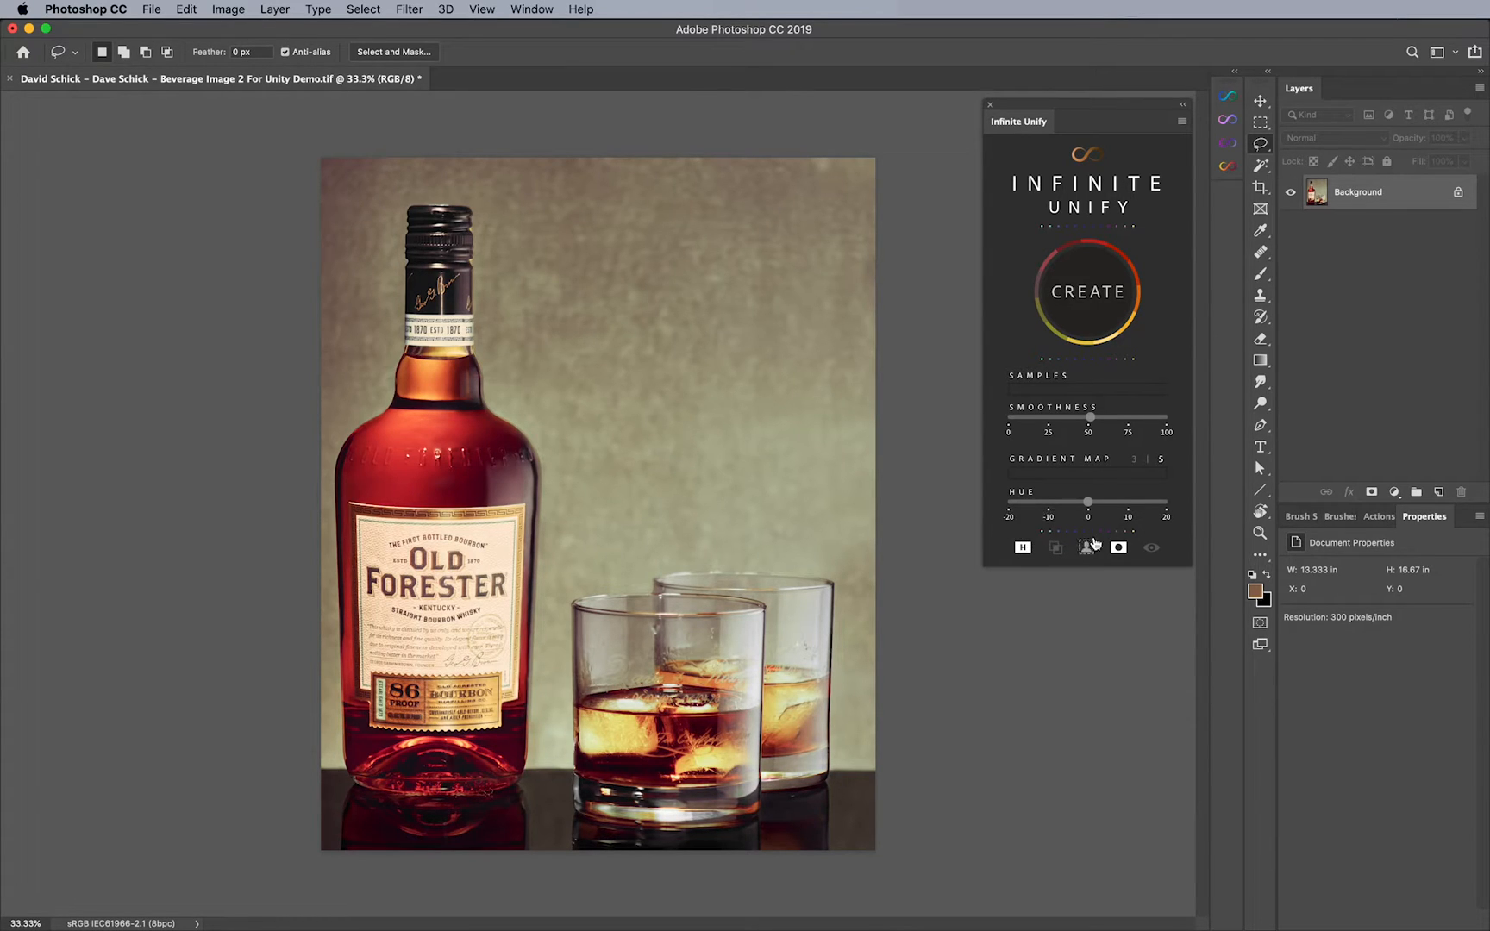
mouse_move(1120, 547)
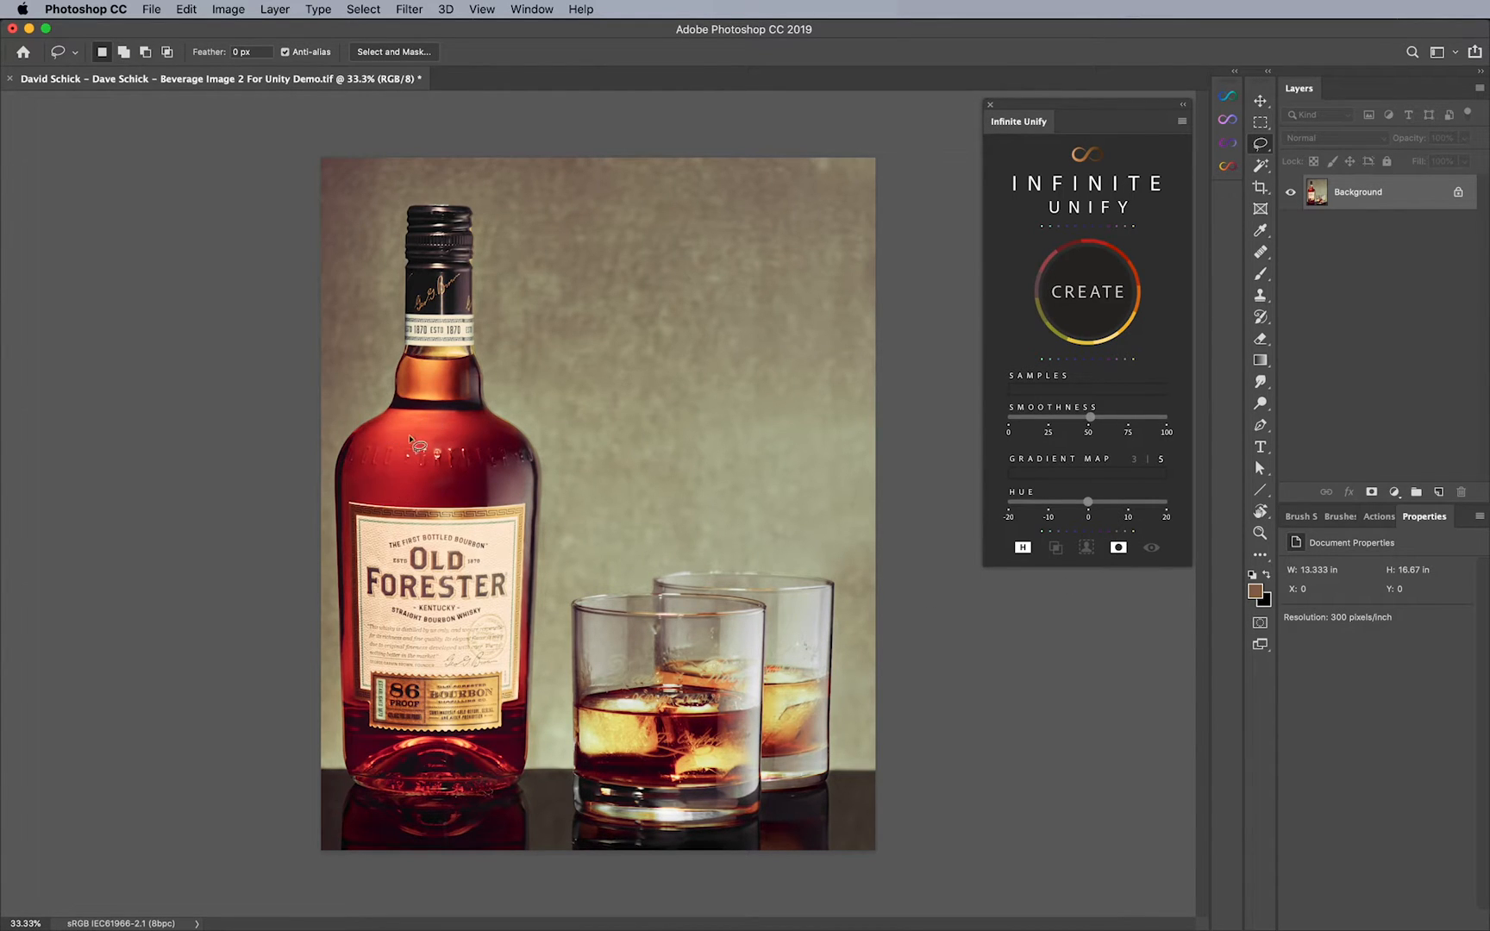
mouse_move(366, 448)
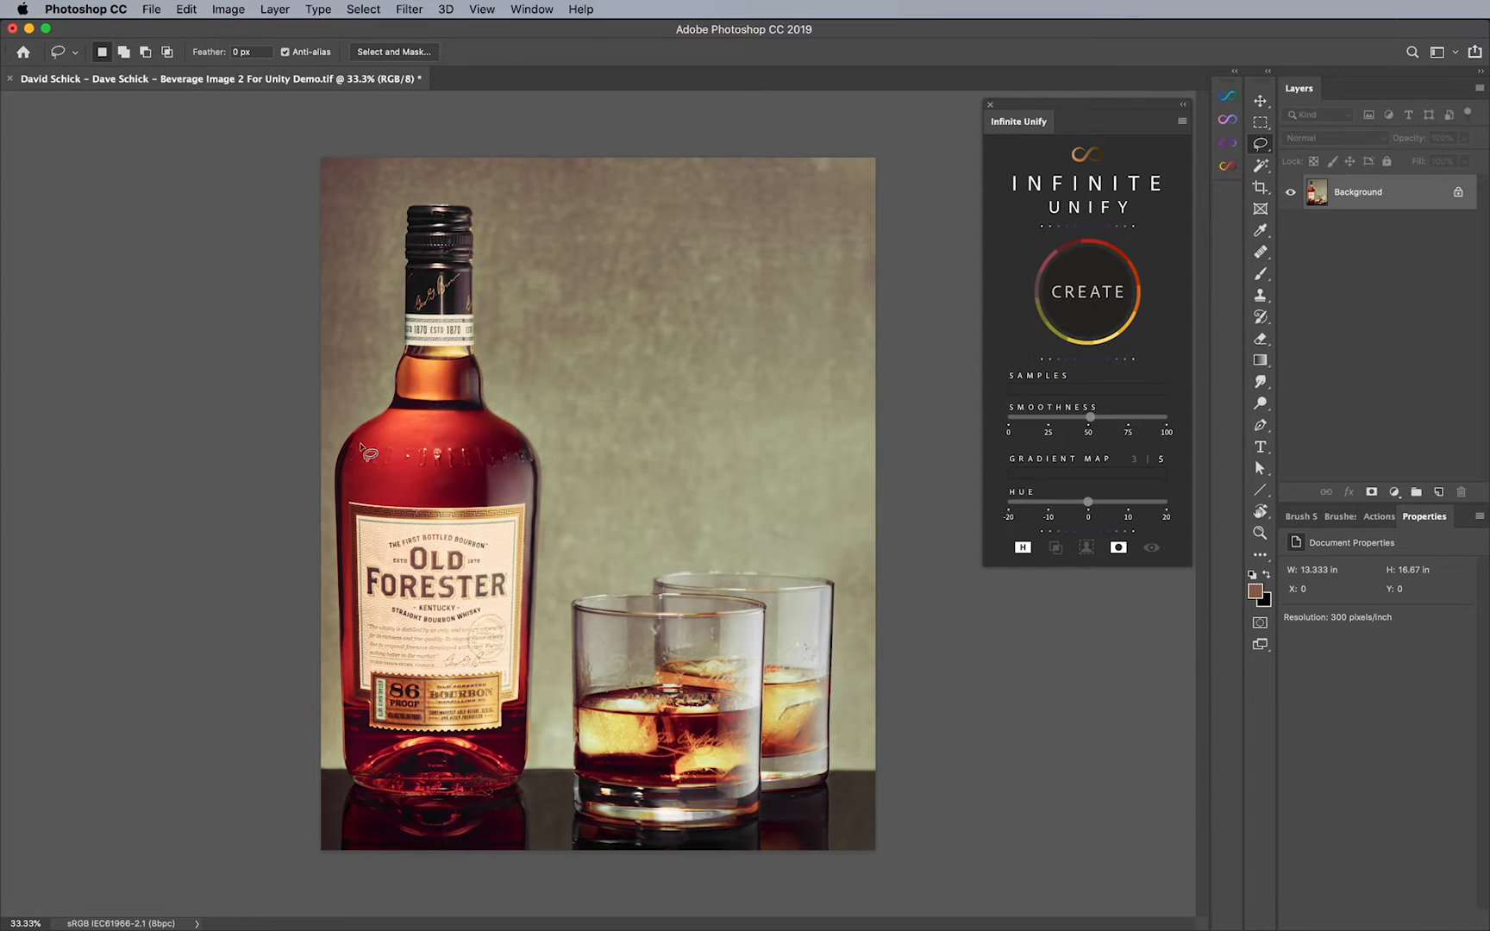
mouse_move(417, 441)
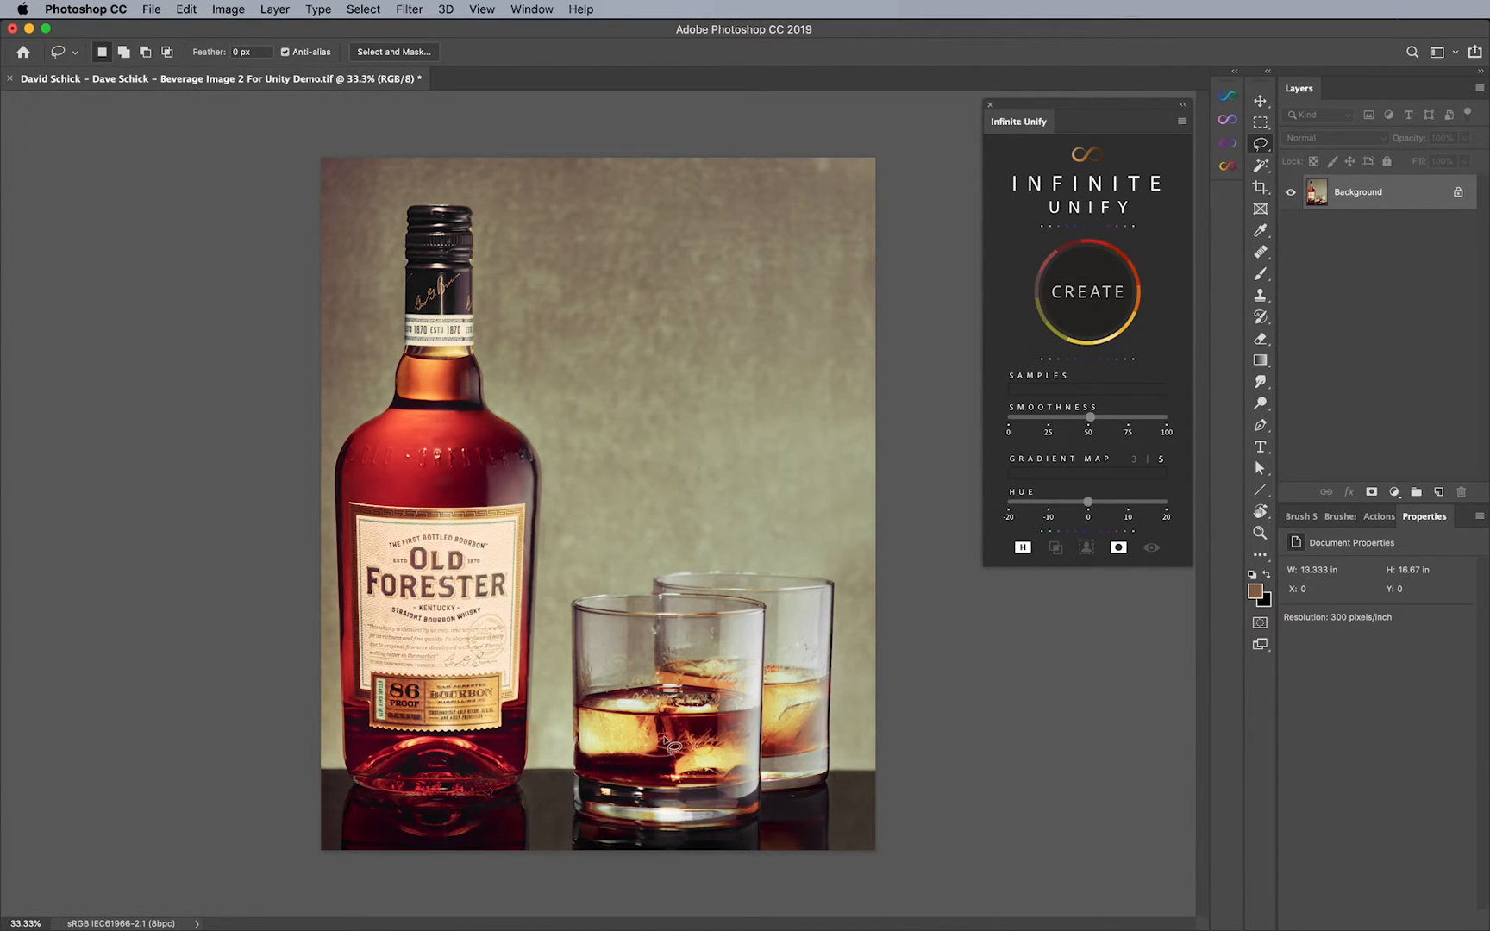
mouse_move(686, 724)
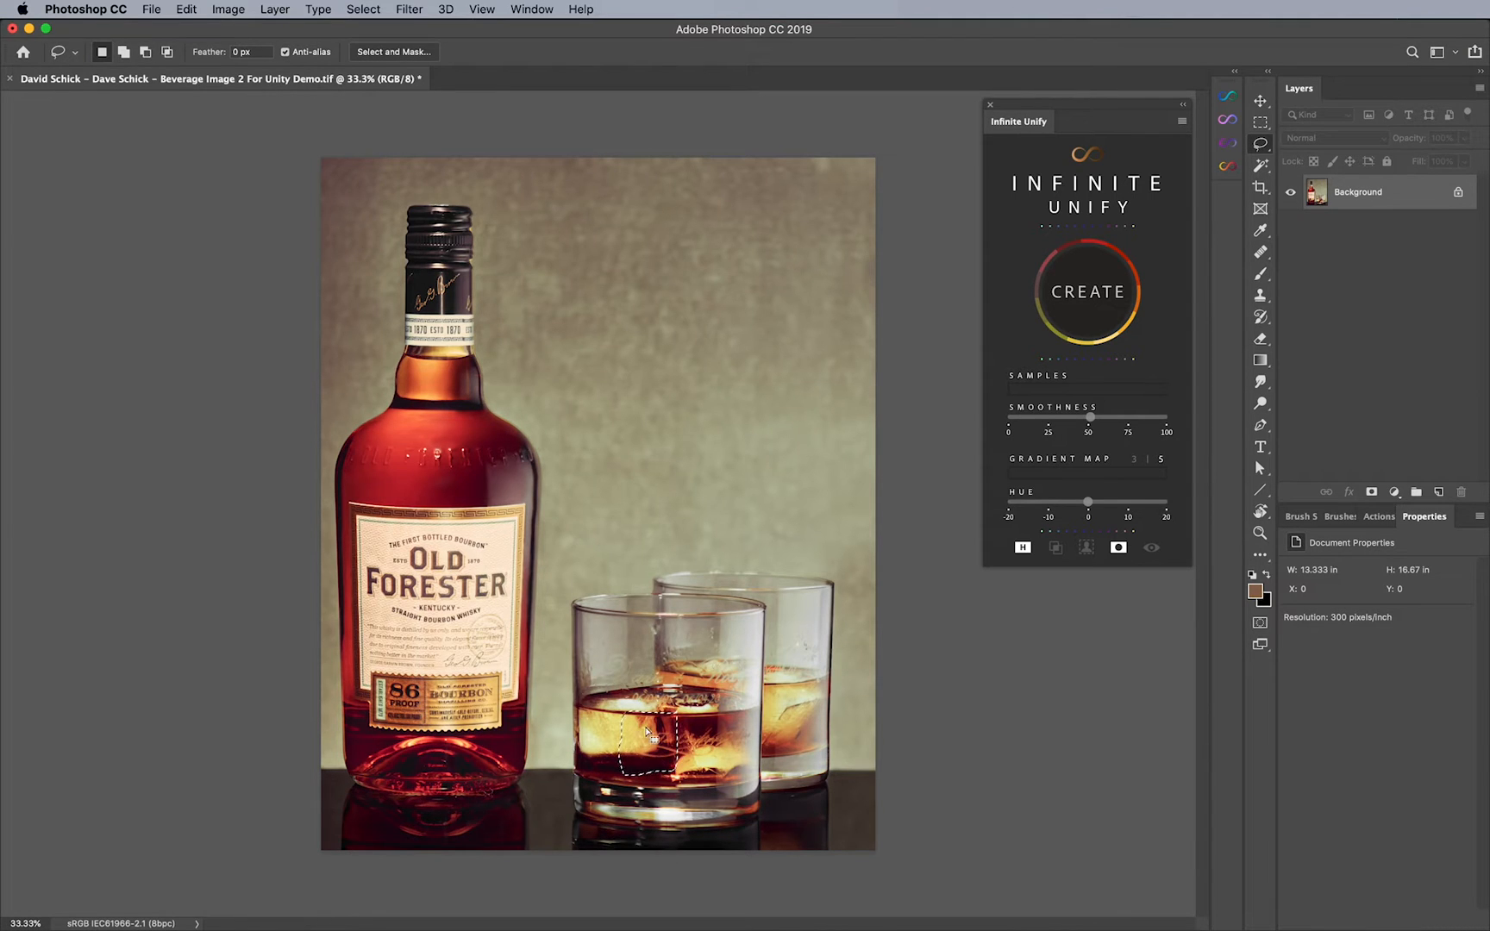
mouse_move(1110, 310)
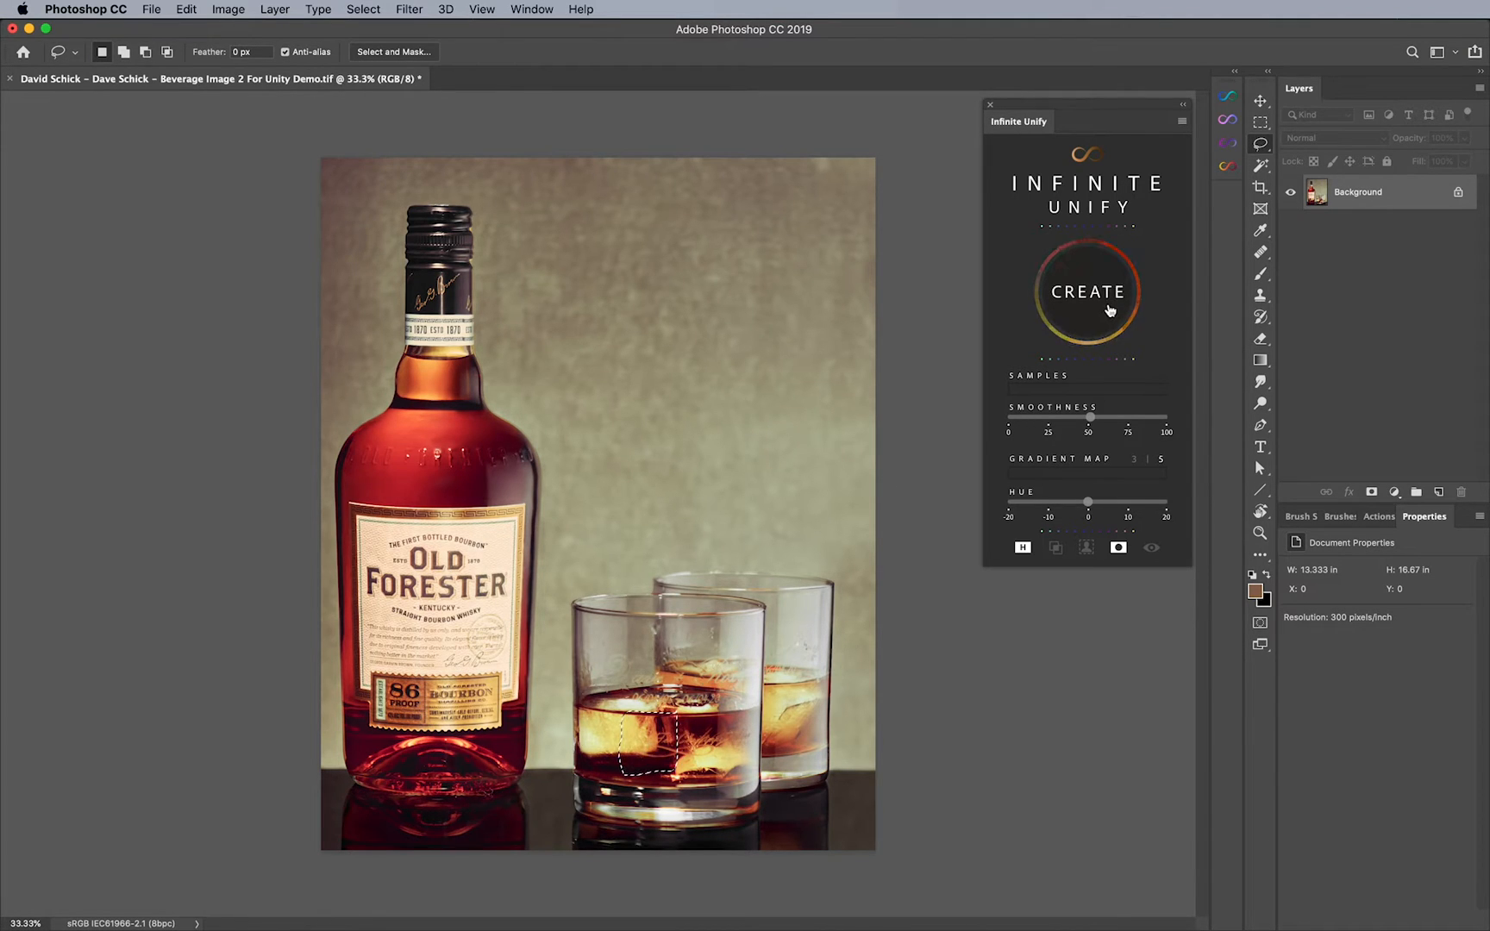
- Generate the Infinite Unify layer from the glass sample and target its black mask
click(1086, 291)
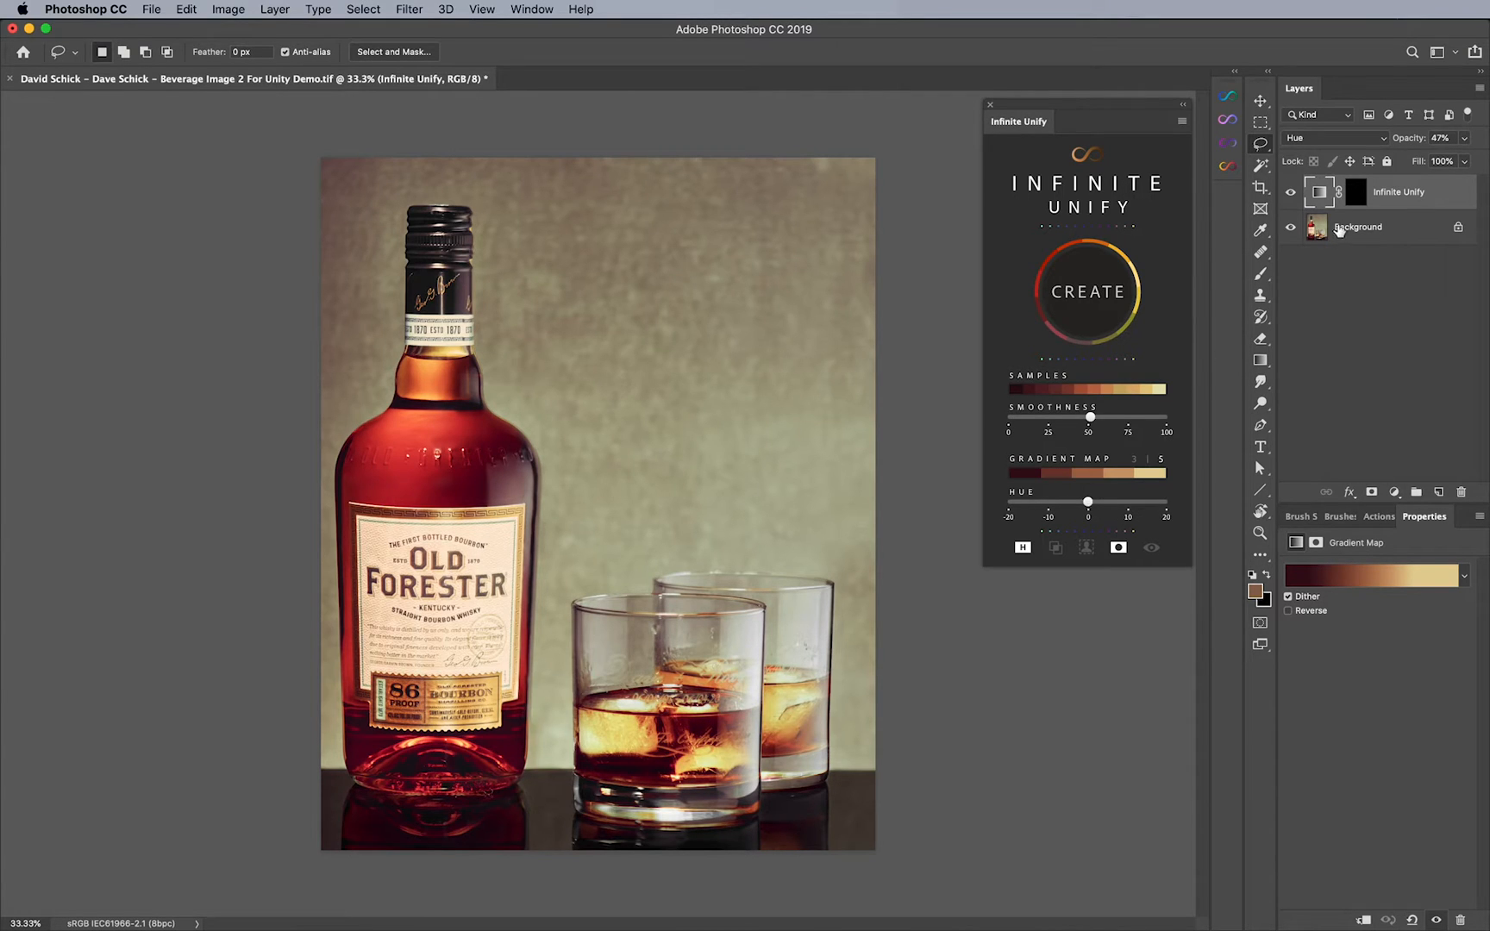
click(1355, 192)
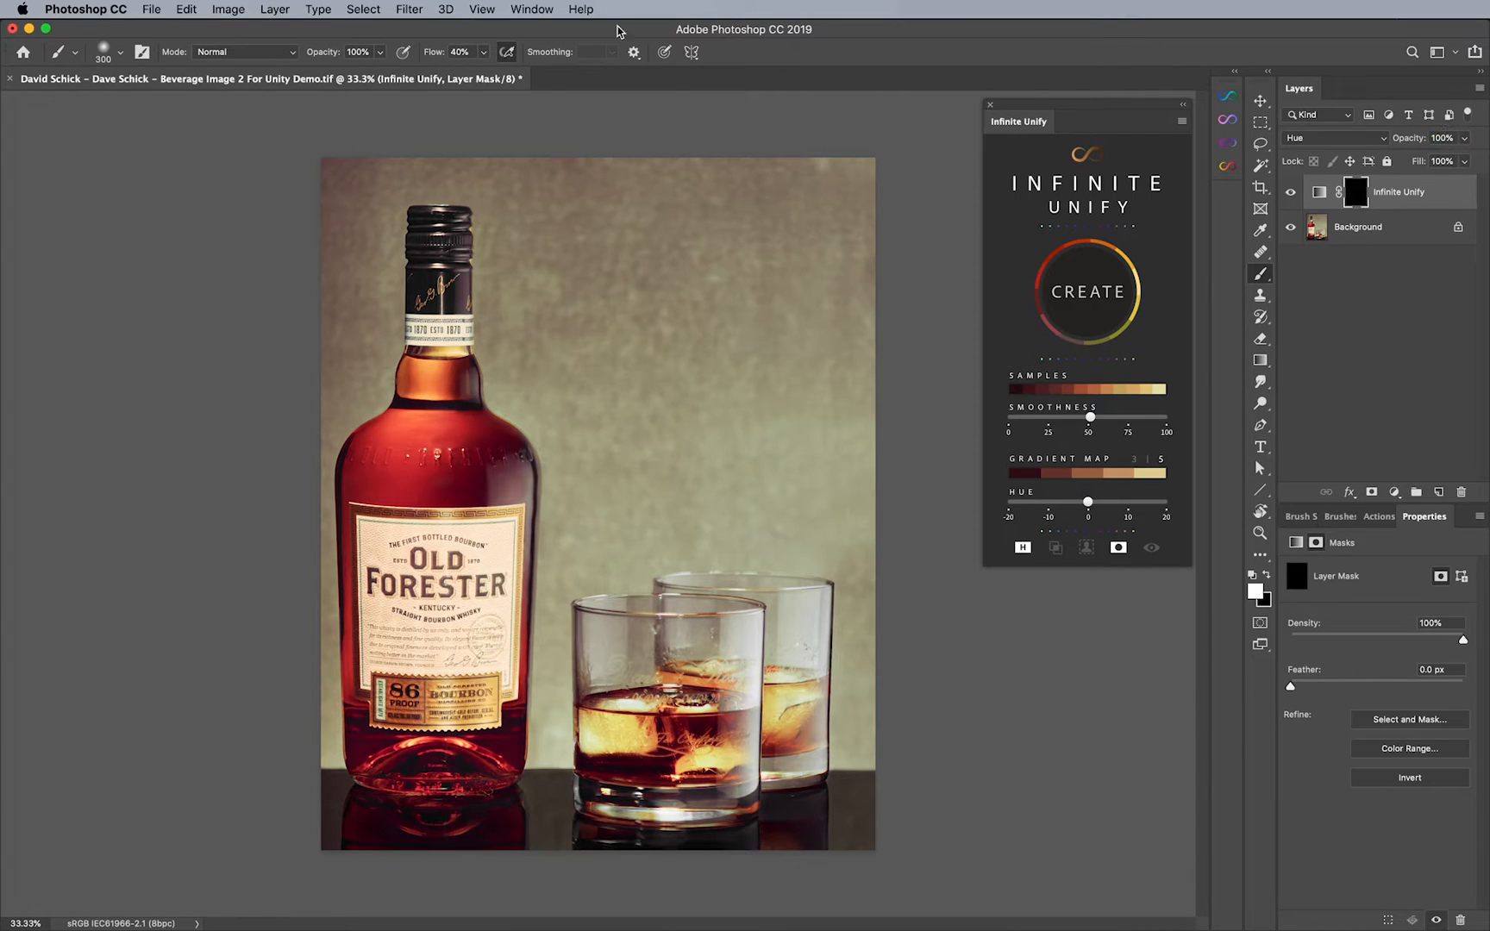
mouse_move(399, 61)
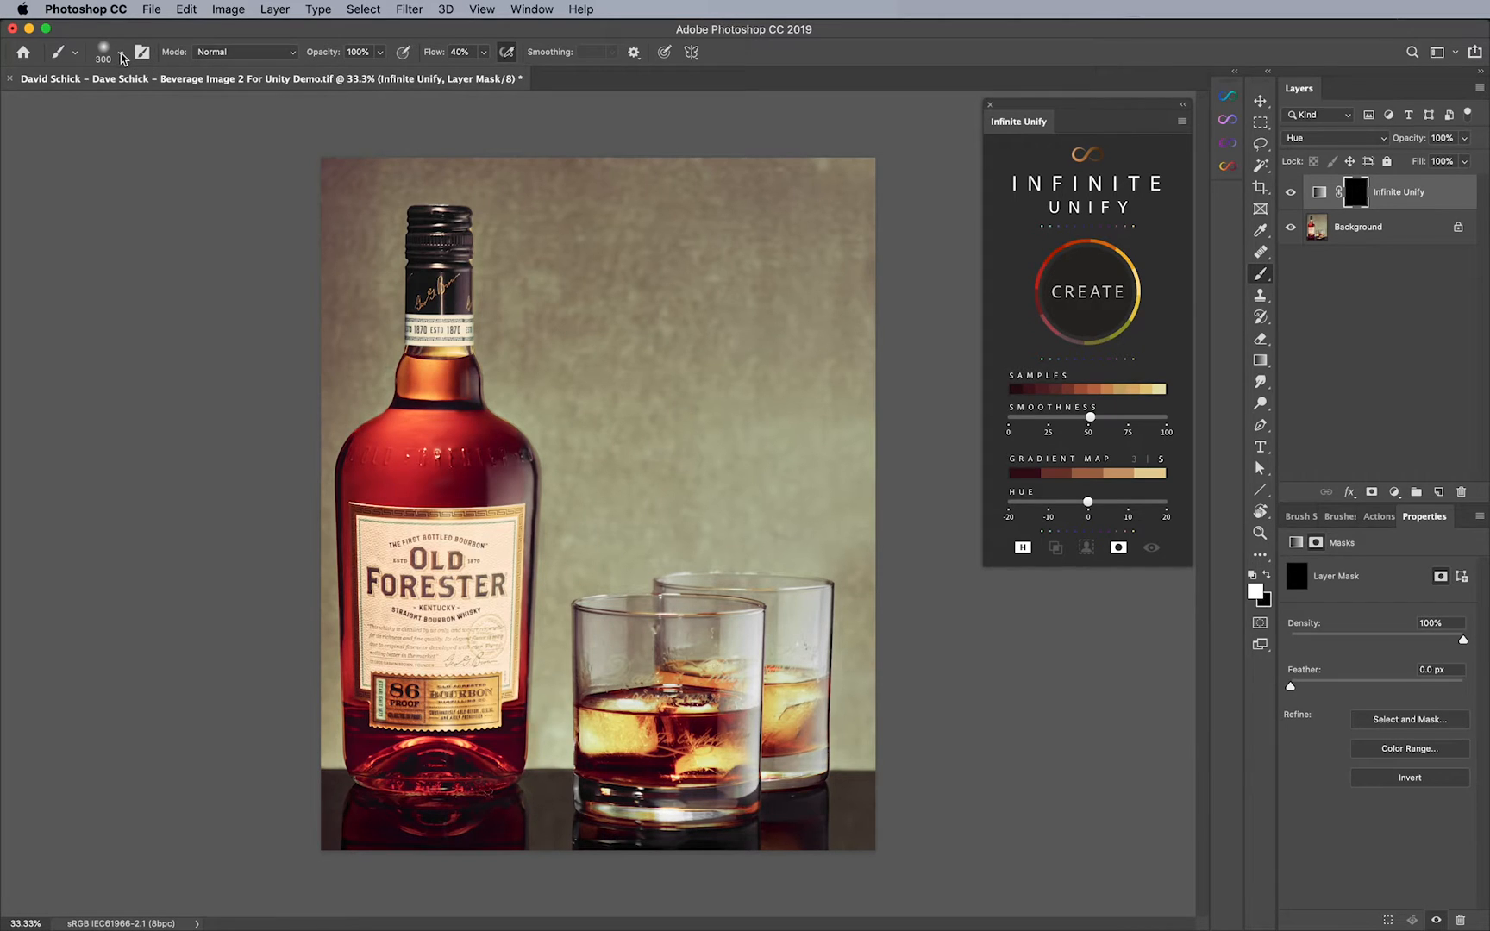
- Paint white with a soft round brush on the mask over the bourbon bottle
click(122, 51)
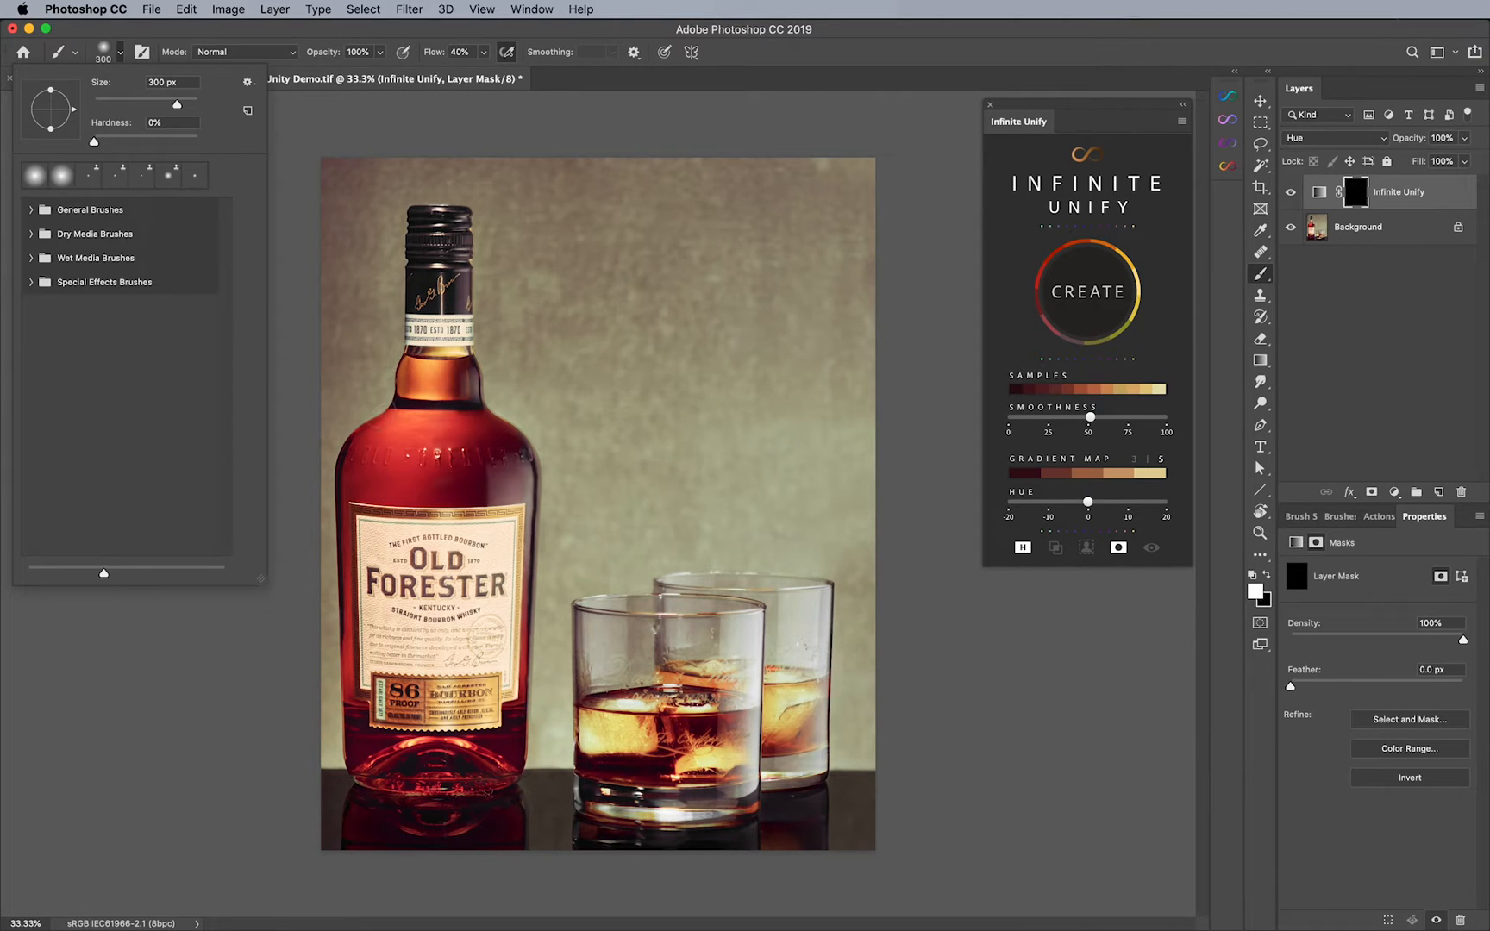
click(373, 470)
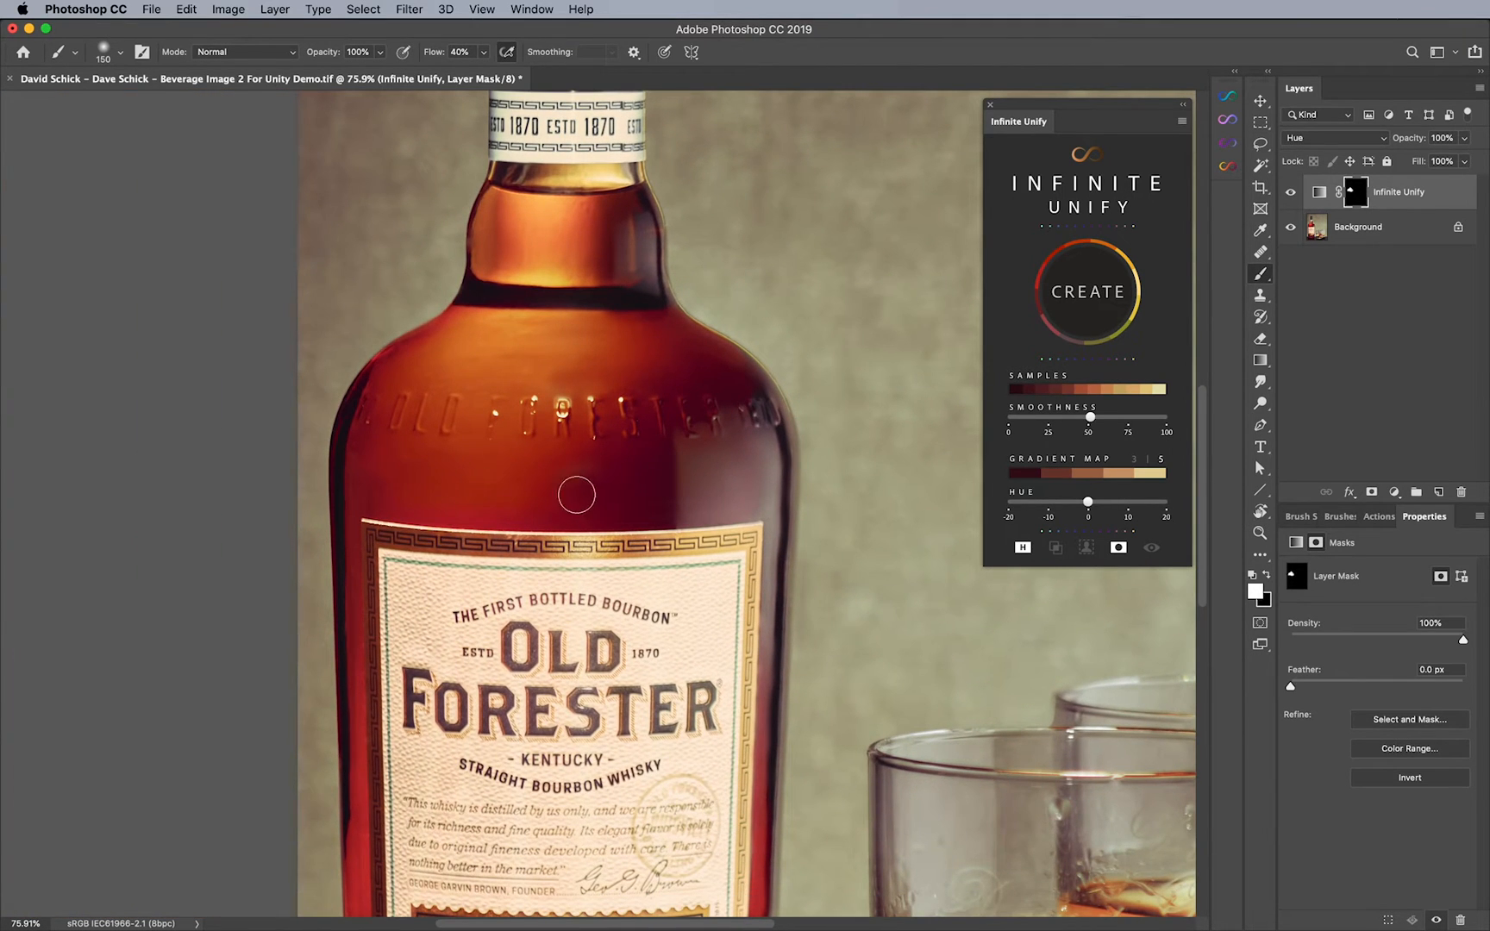
mouse_move(697, 350)
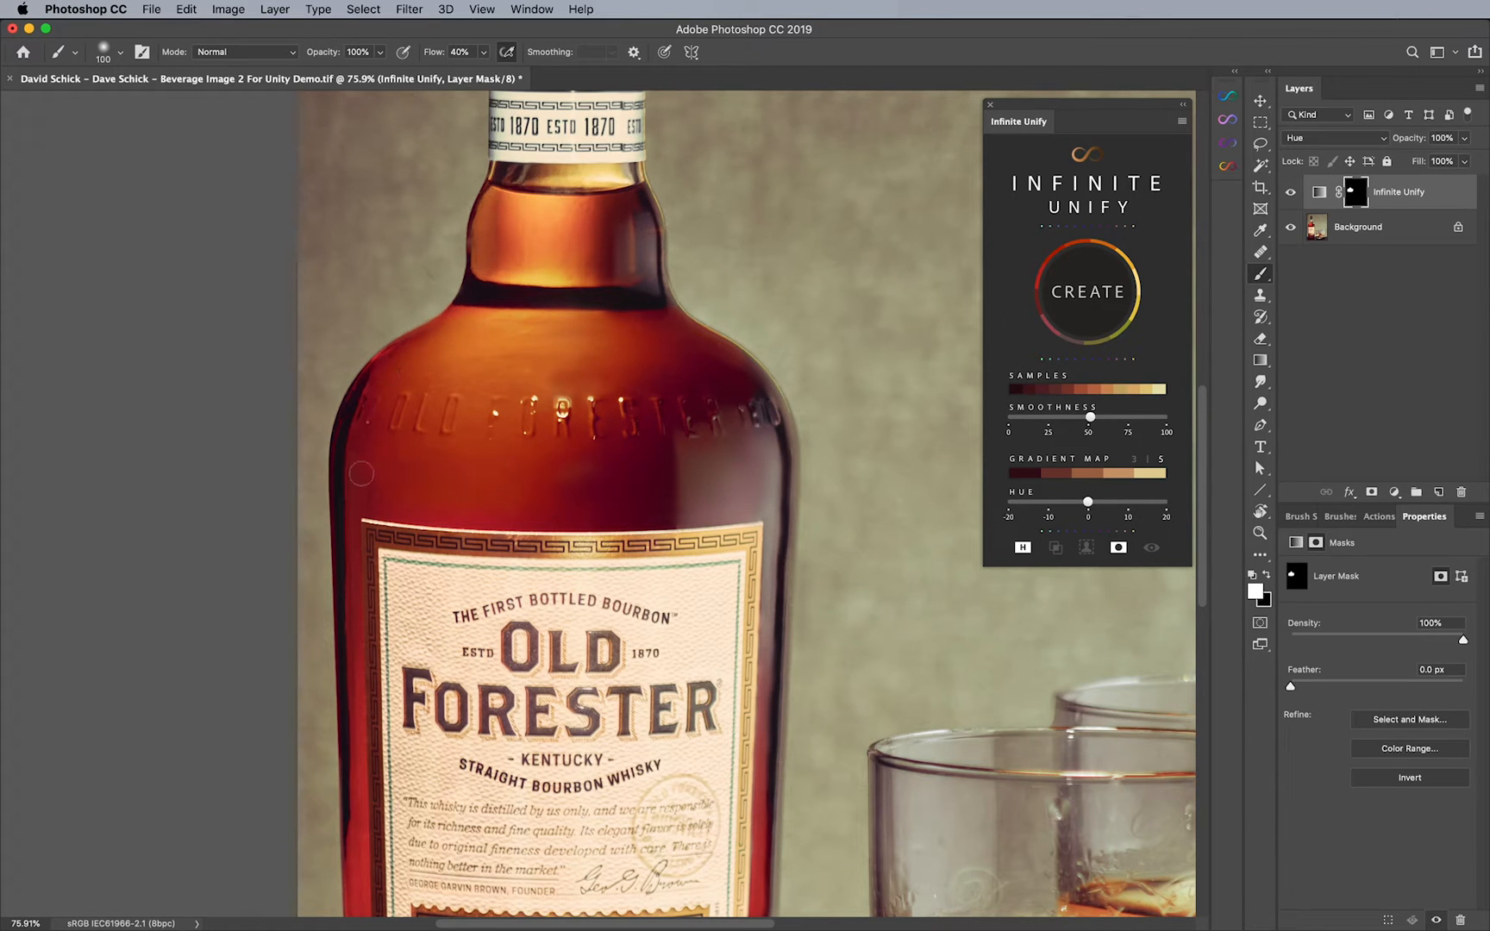
scroll(down, 3)
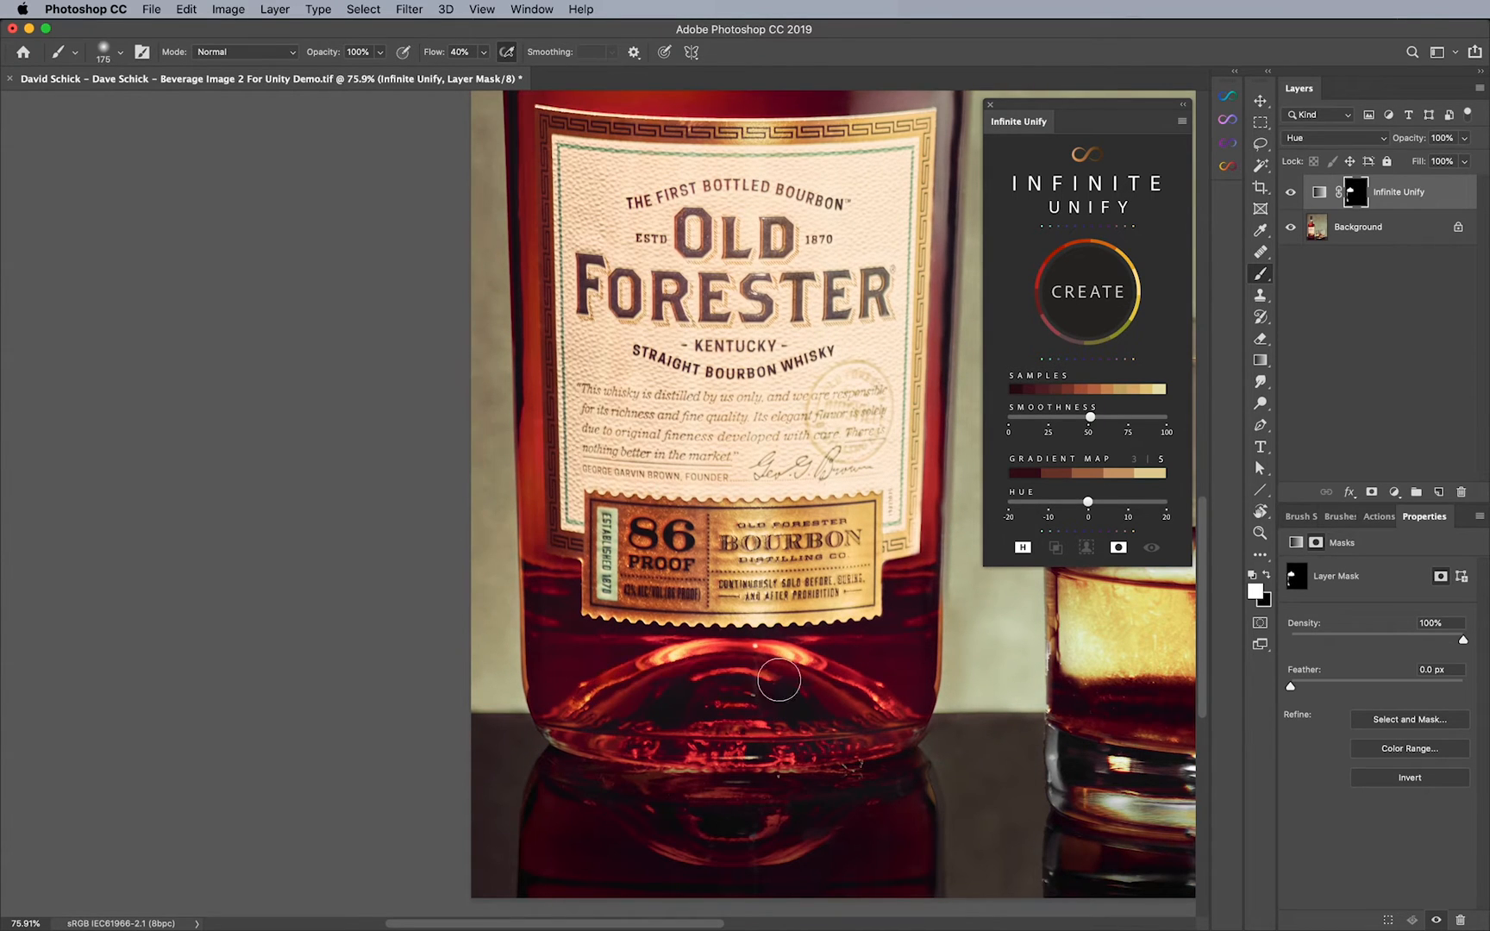
mouse_move(910, 634)
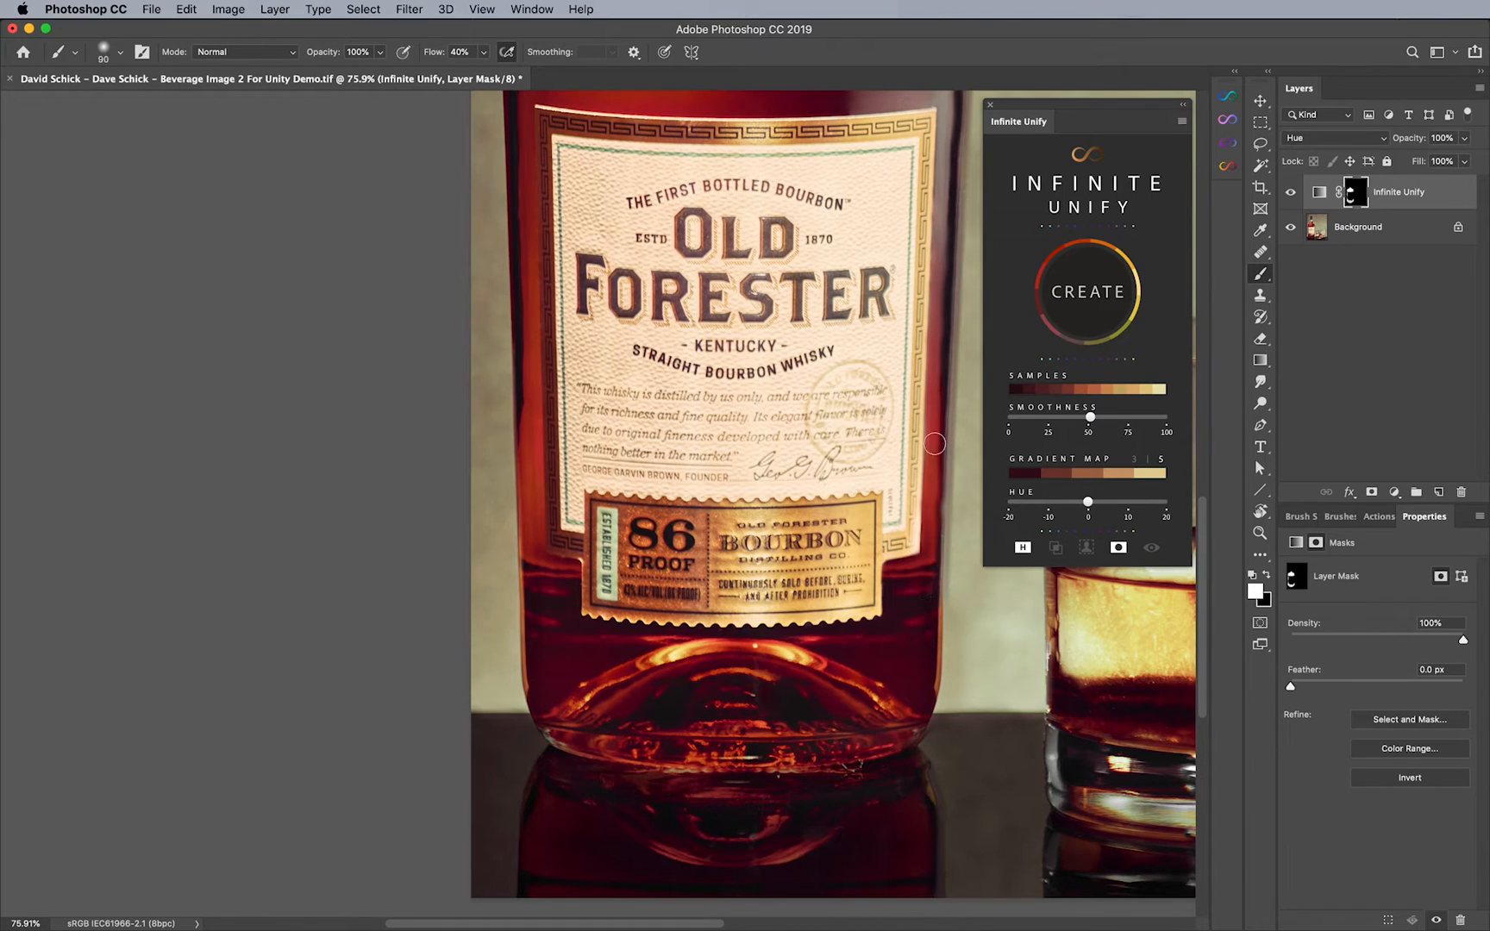
scroll(down, 3)
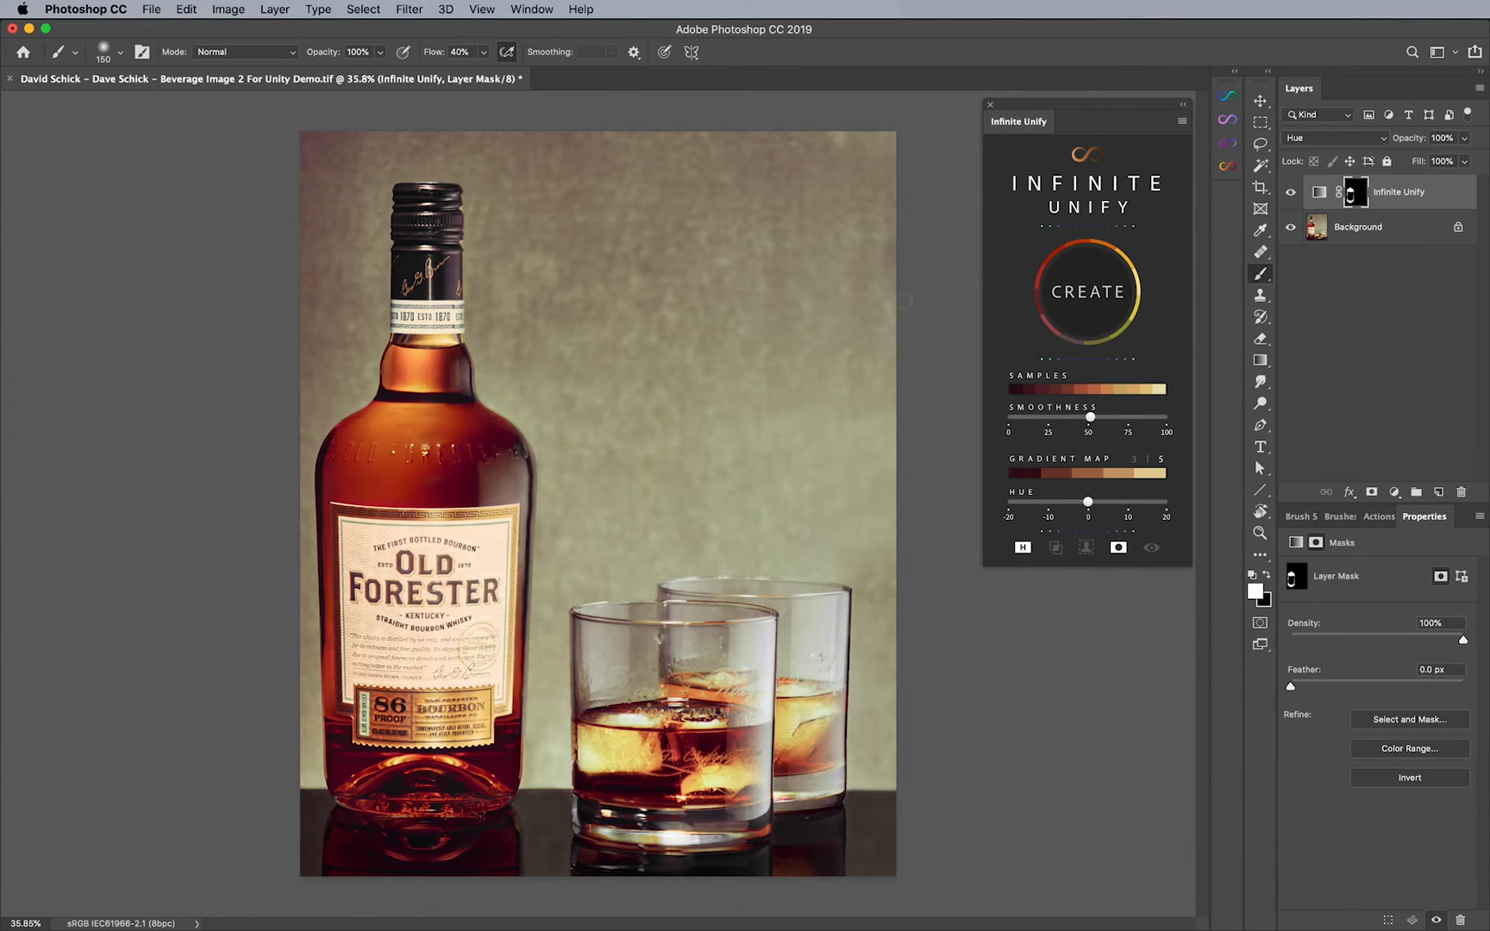
click(1290, 192)
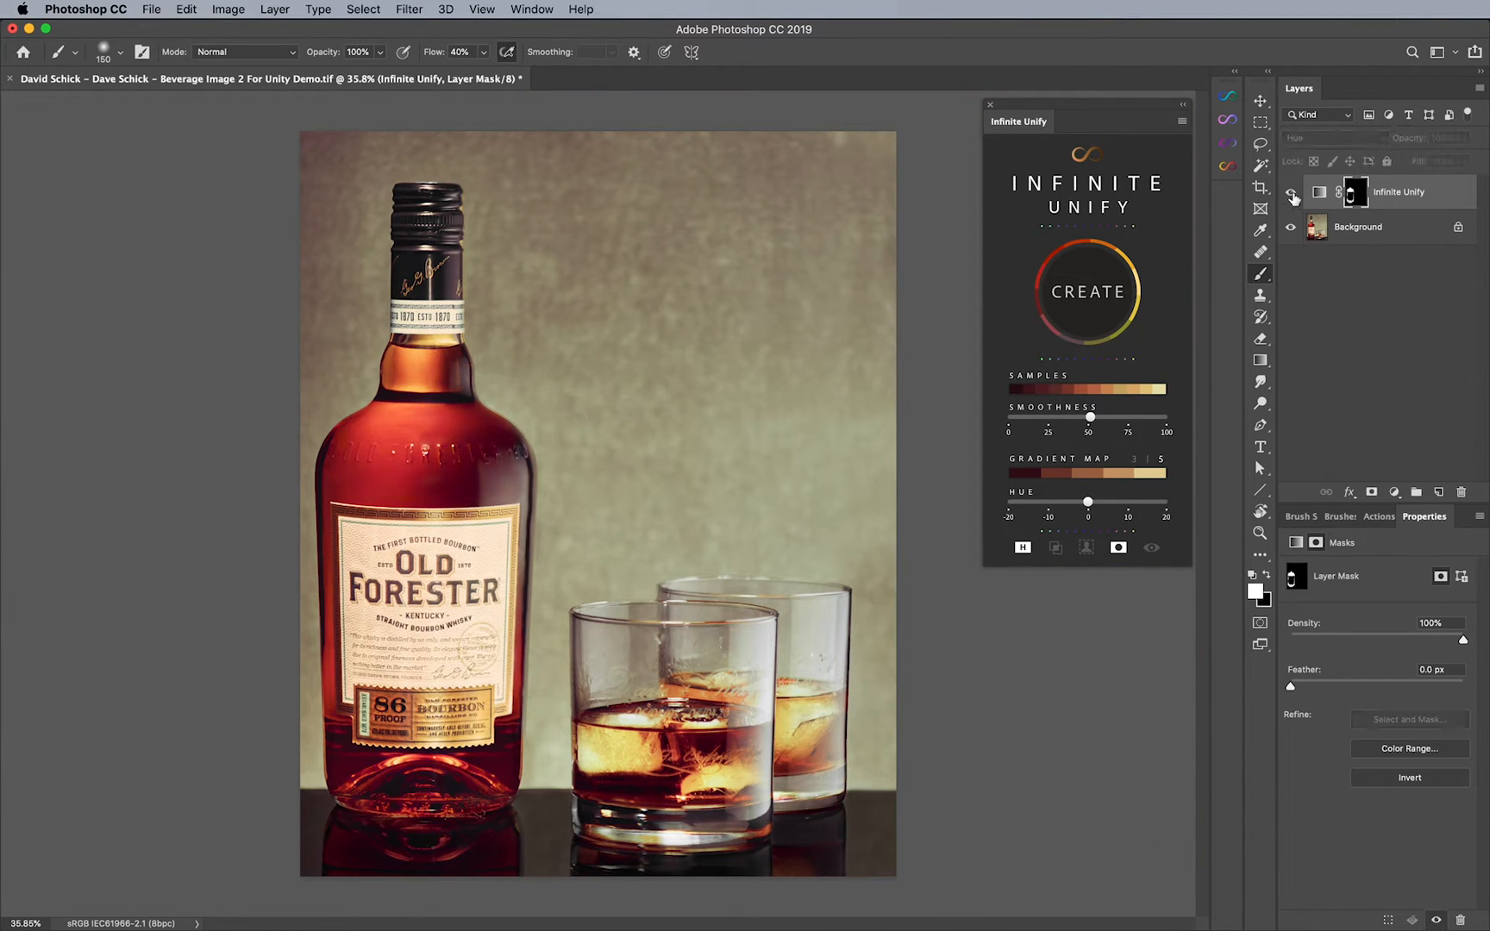
click(1290, 192)
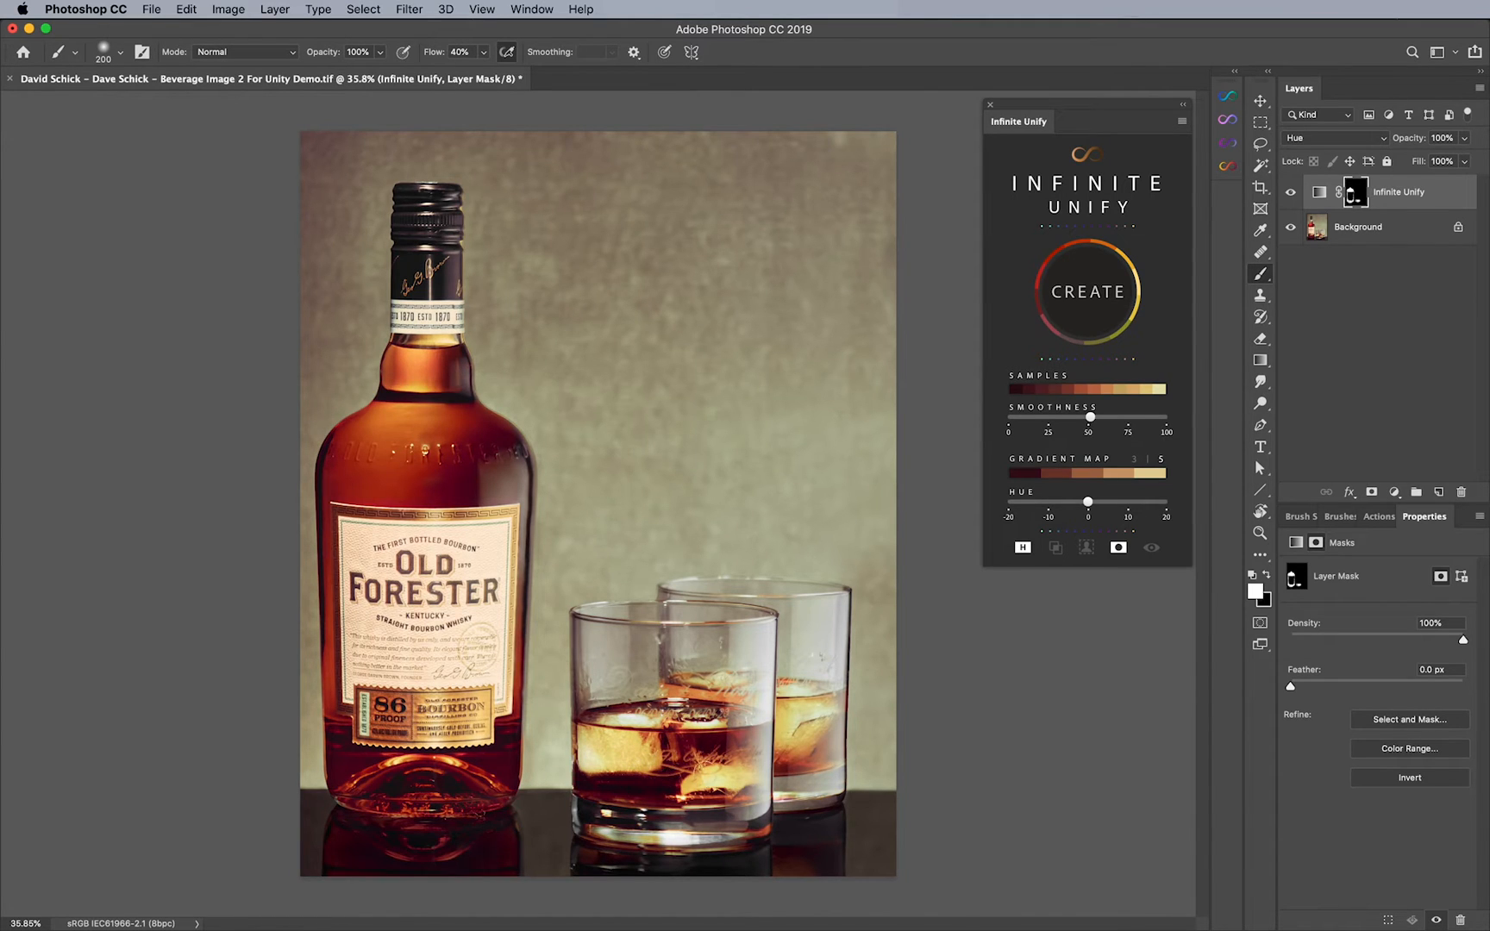
click(1290, 191)
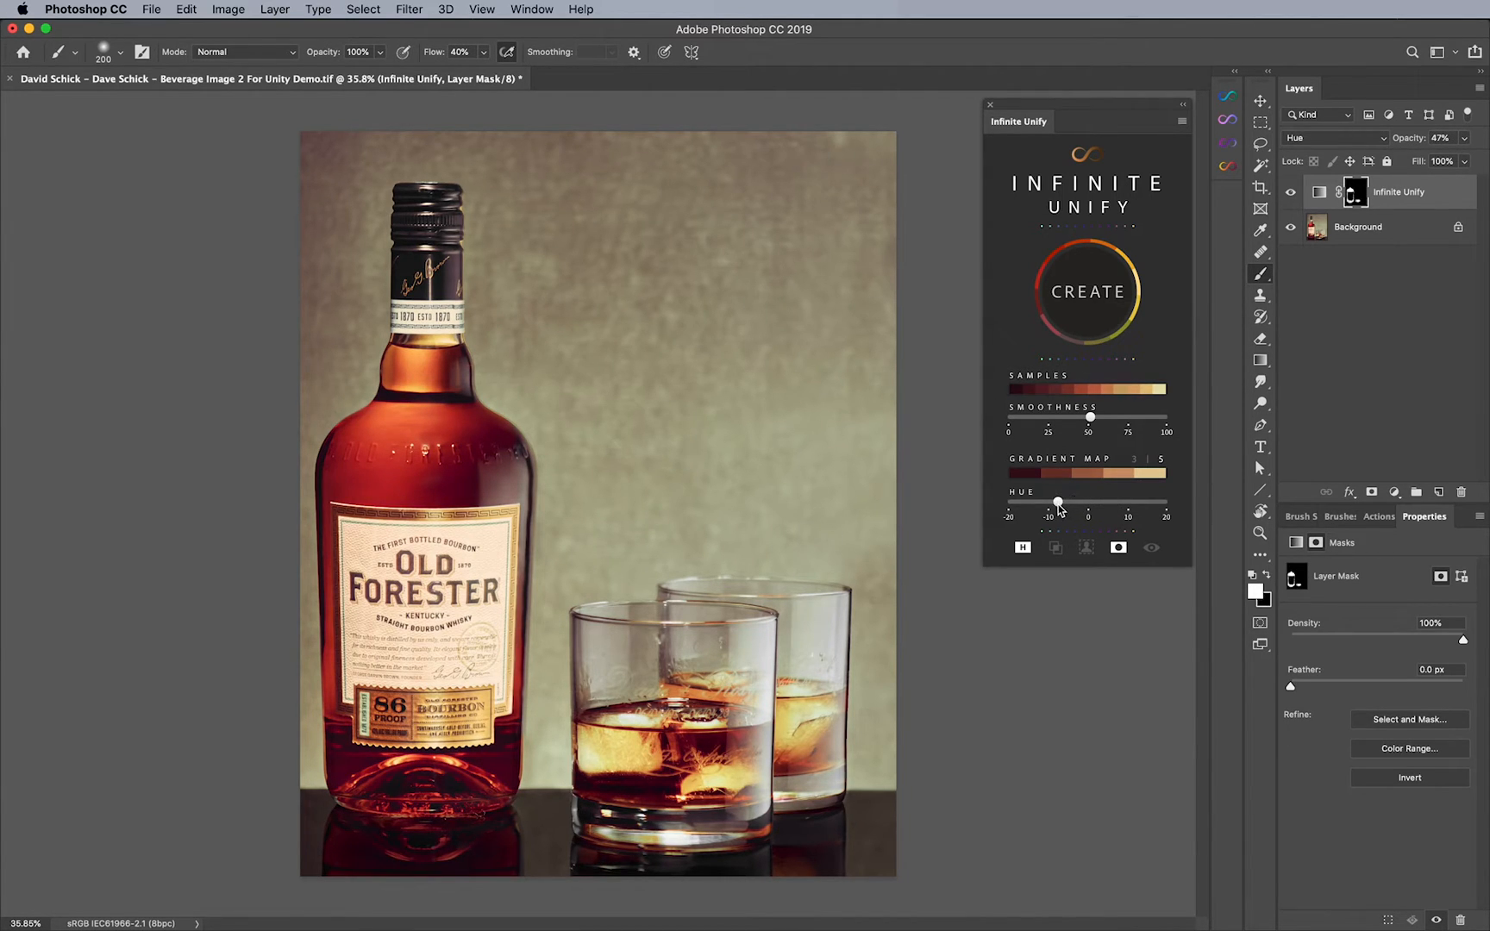
- Test hue shifts on the bottle correction, resample with CREATE, and return Hue to 0
click(1290, 191)
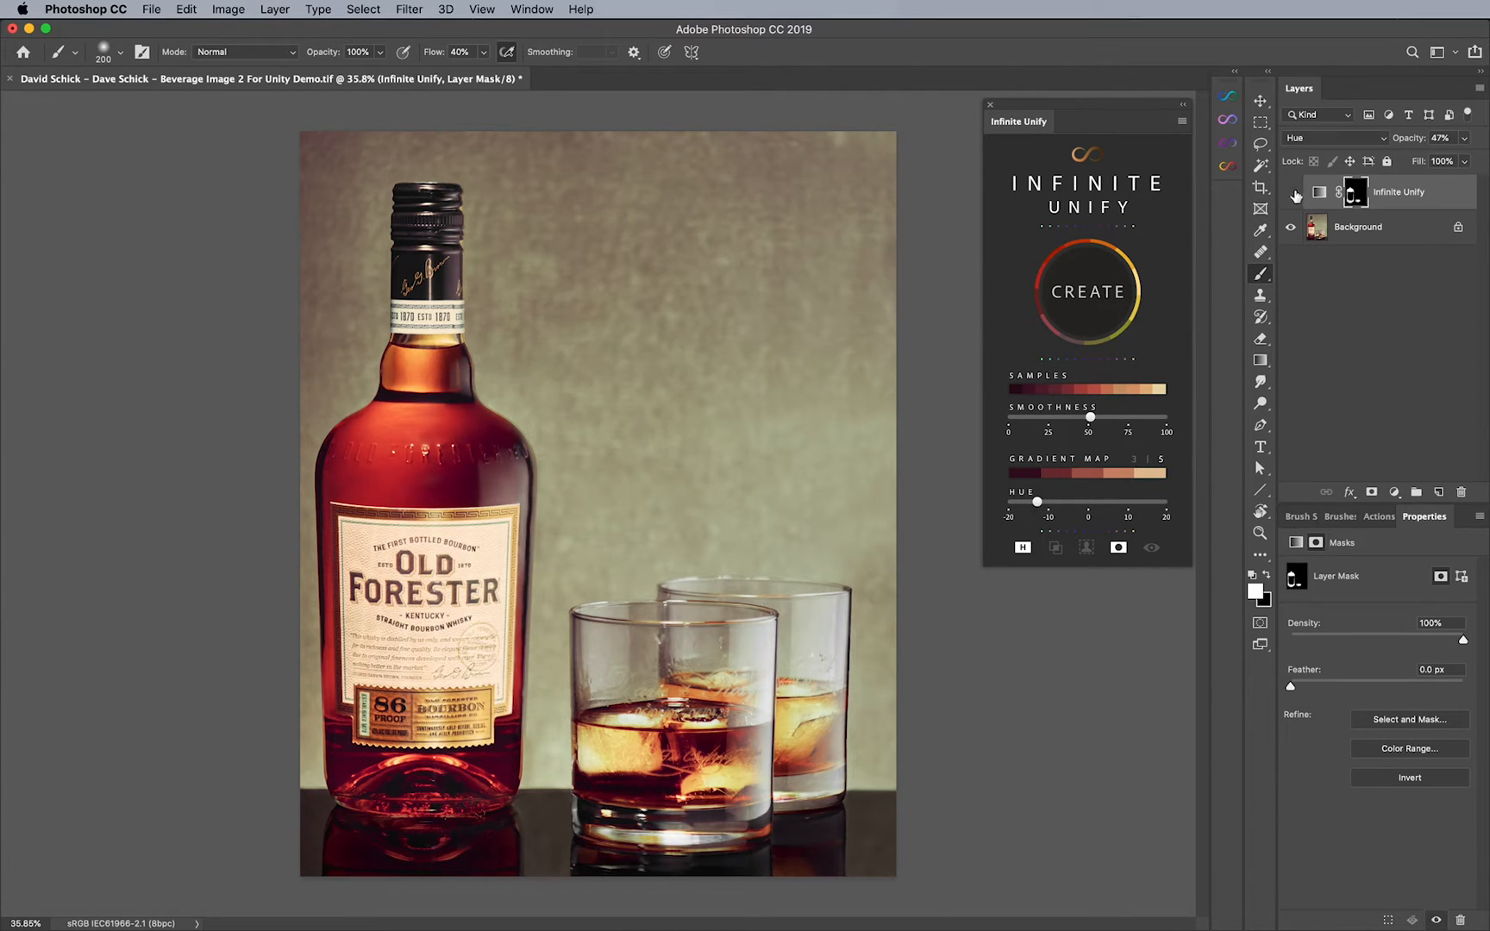
click(1290, 191)
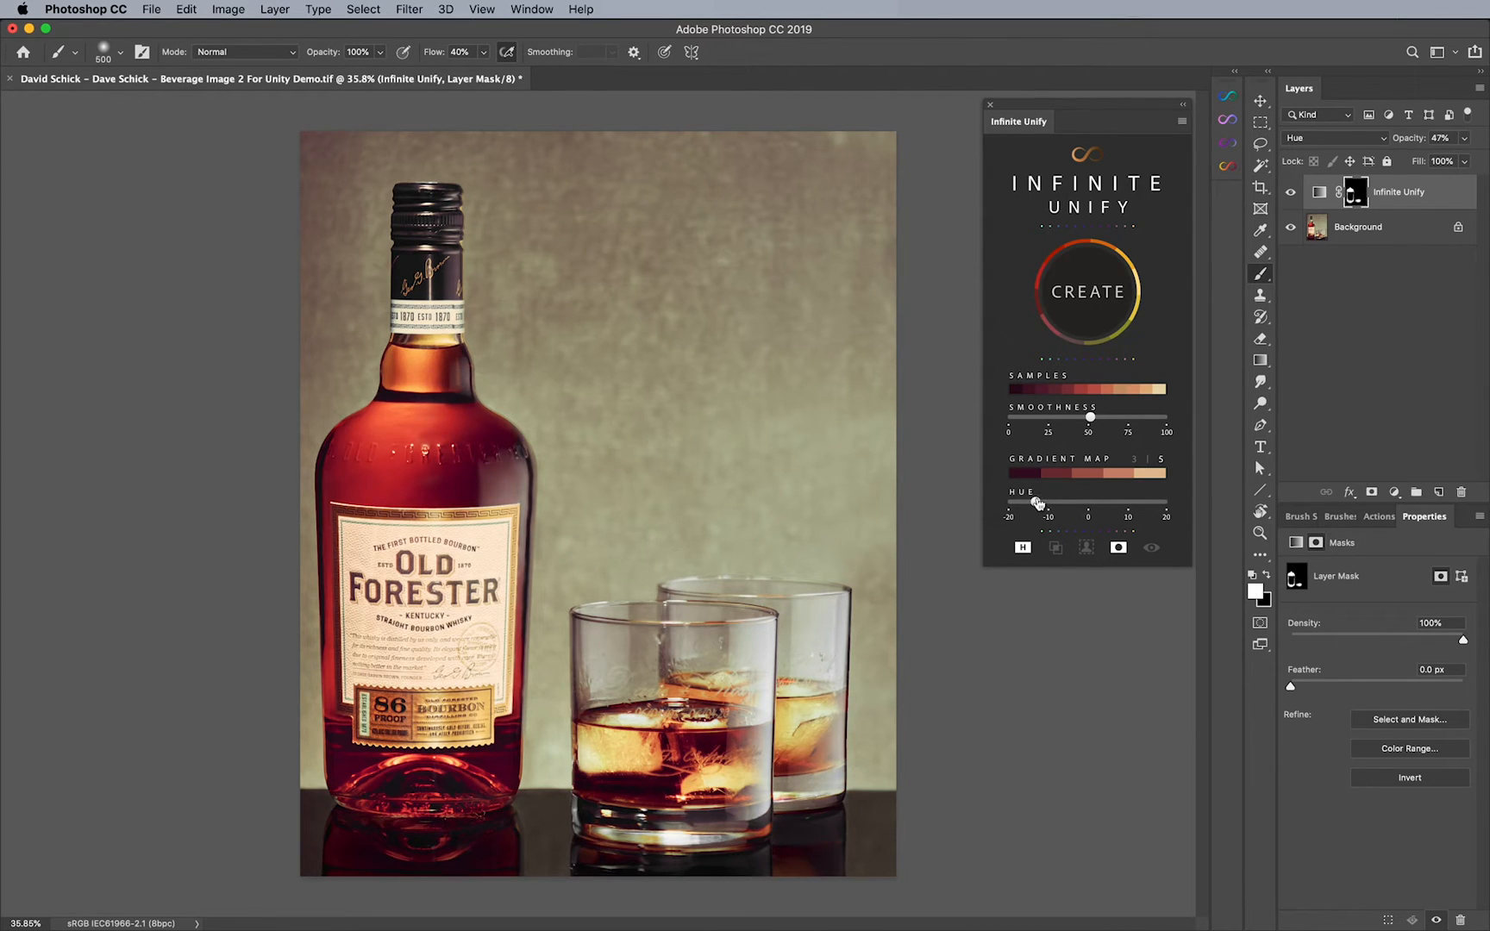
mouse_move(1091, 476)
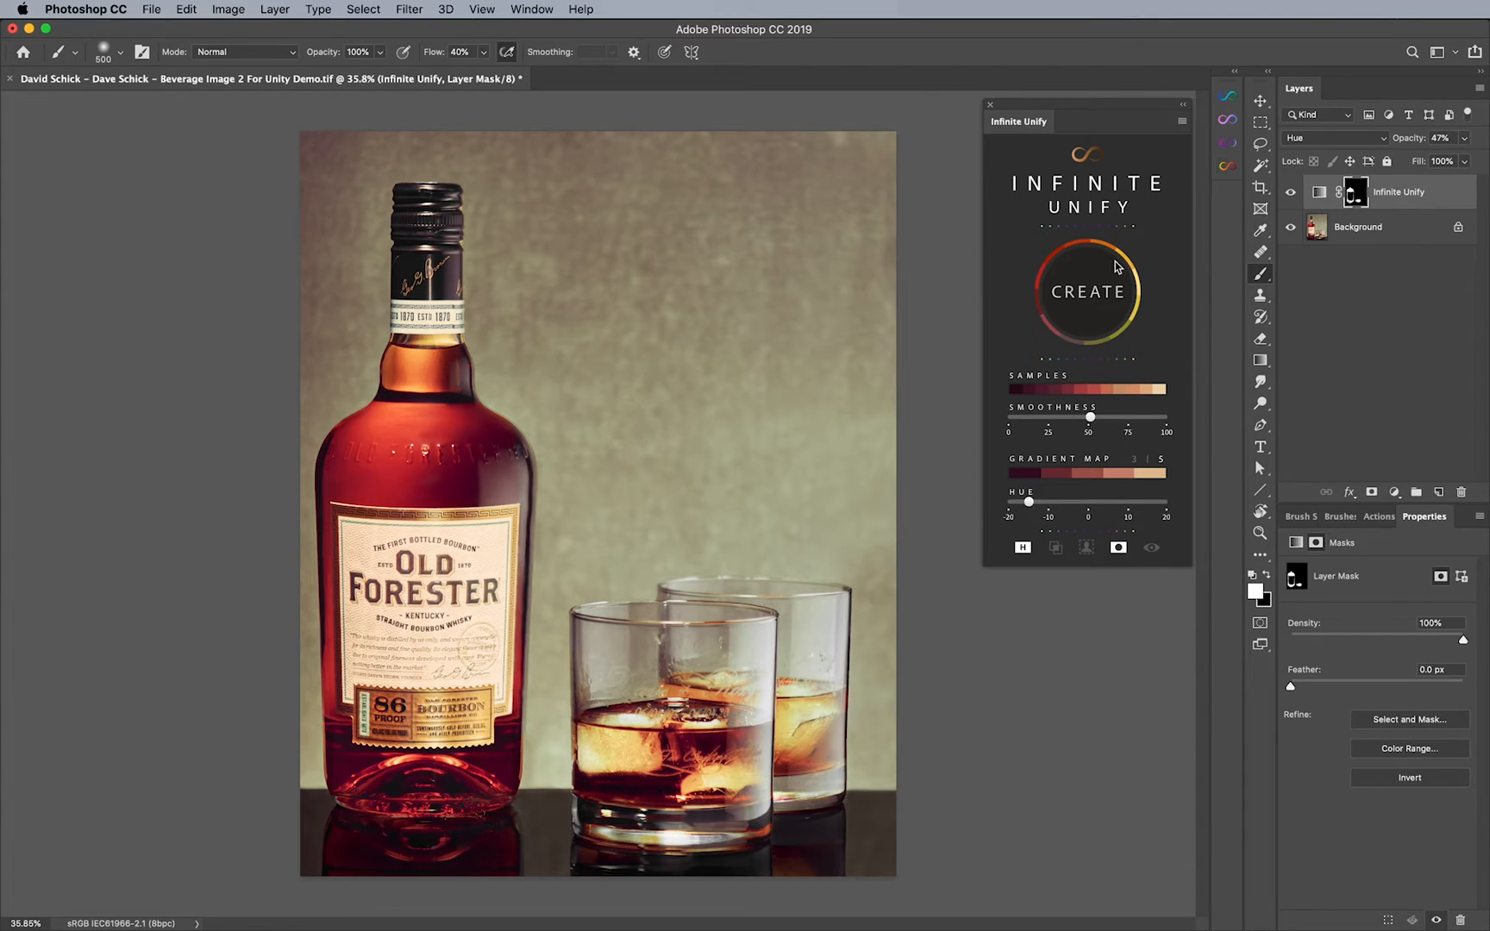
click(1290, 191)
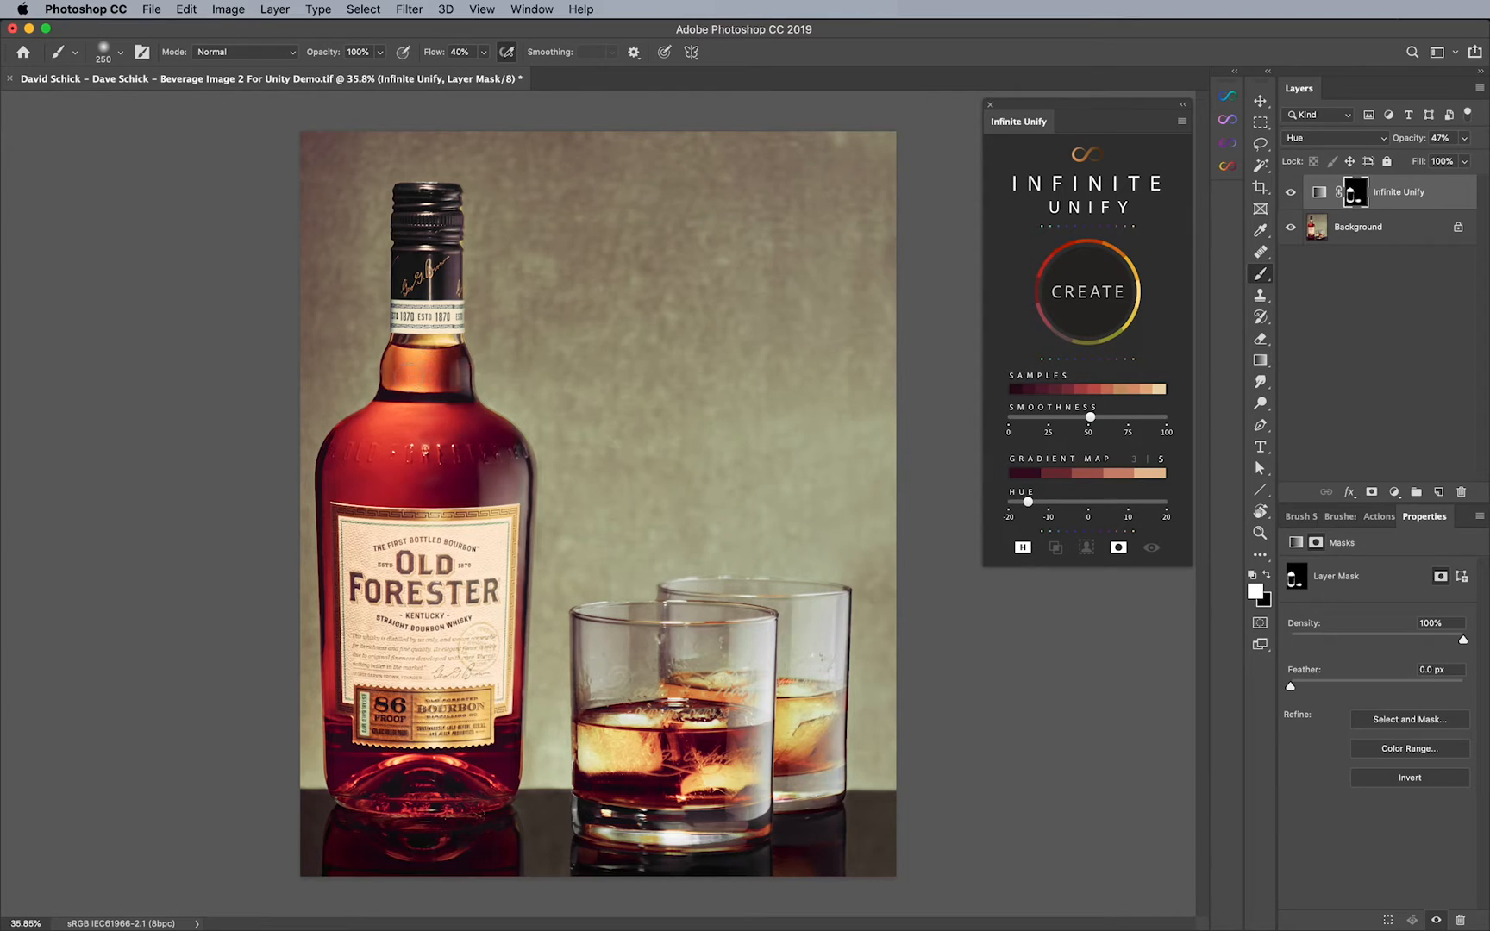
mouse_move(953, 426)
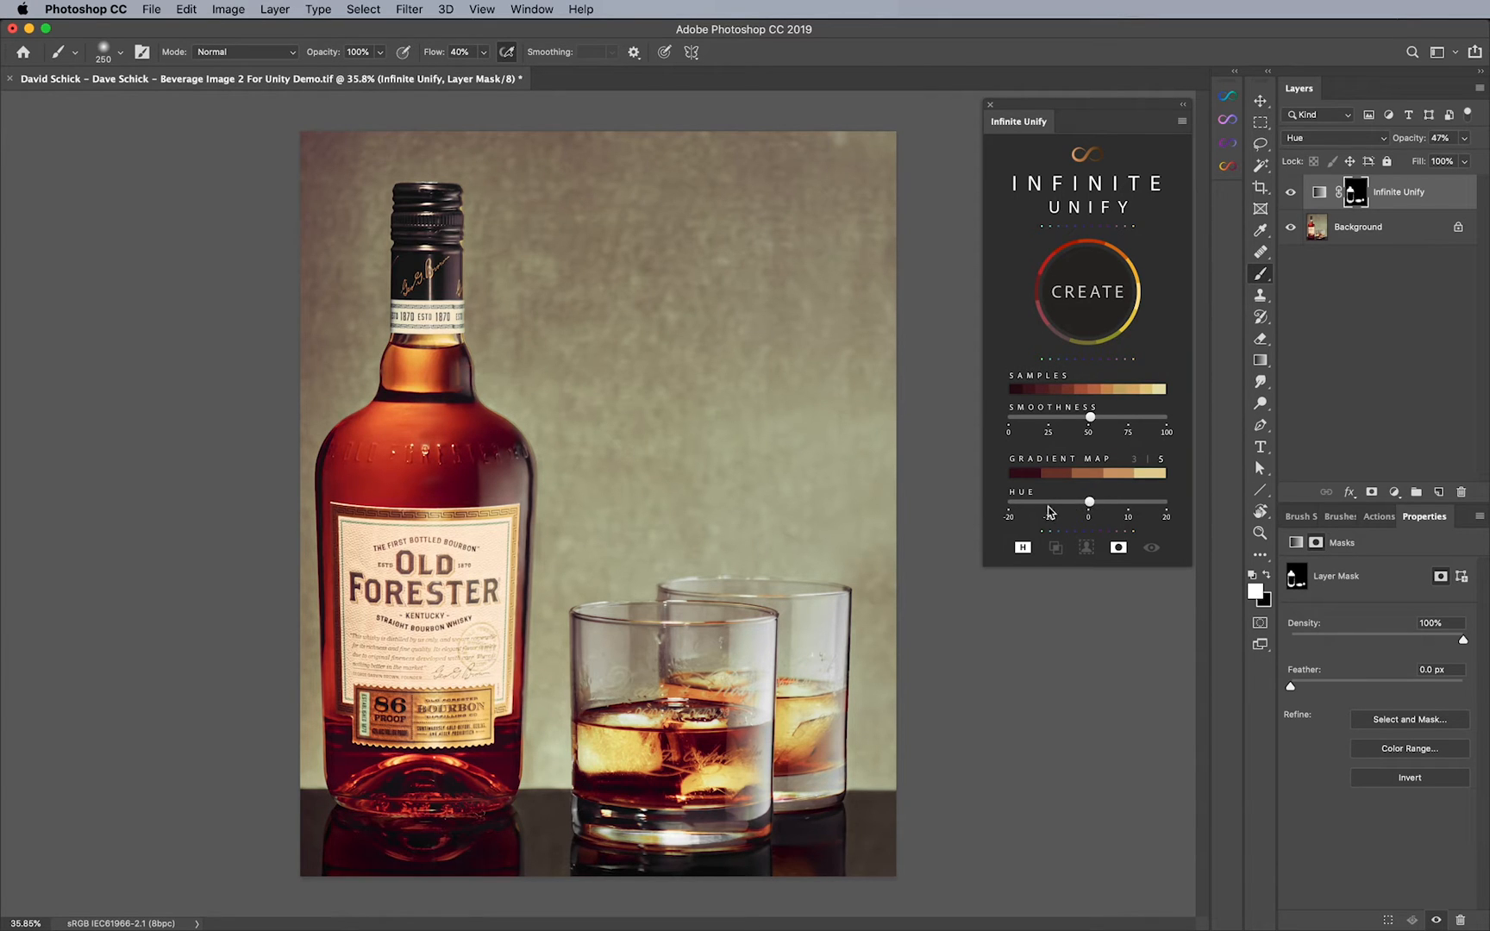
- Inspect the bottle up close and hide the correction layer to compare before and after
click(1290, 195)
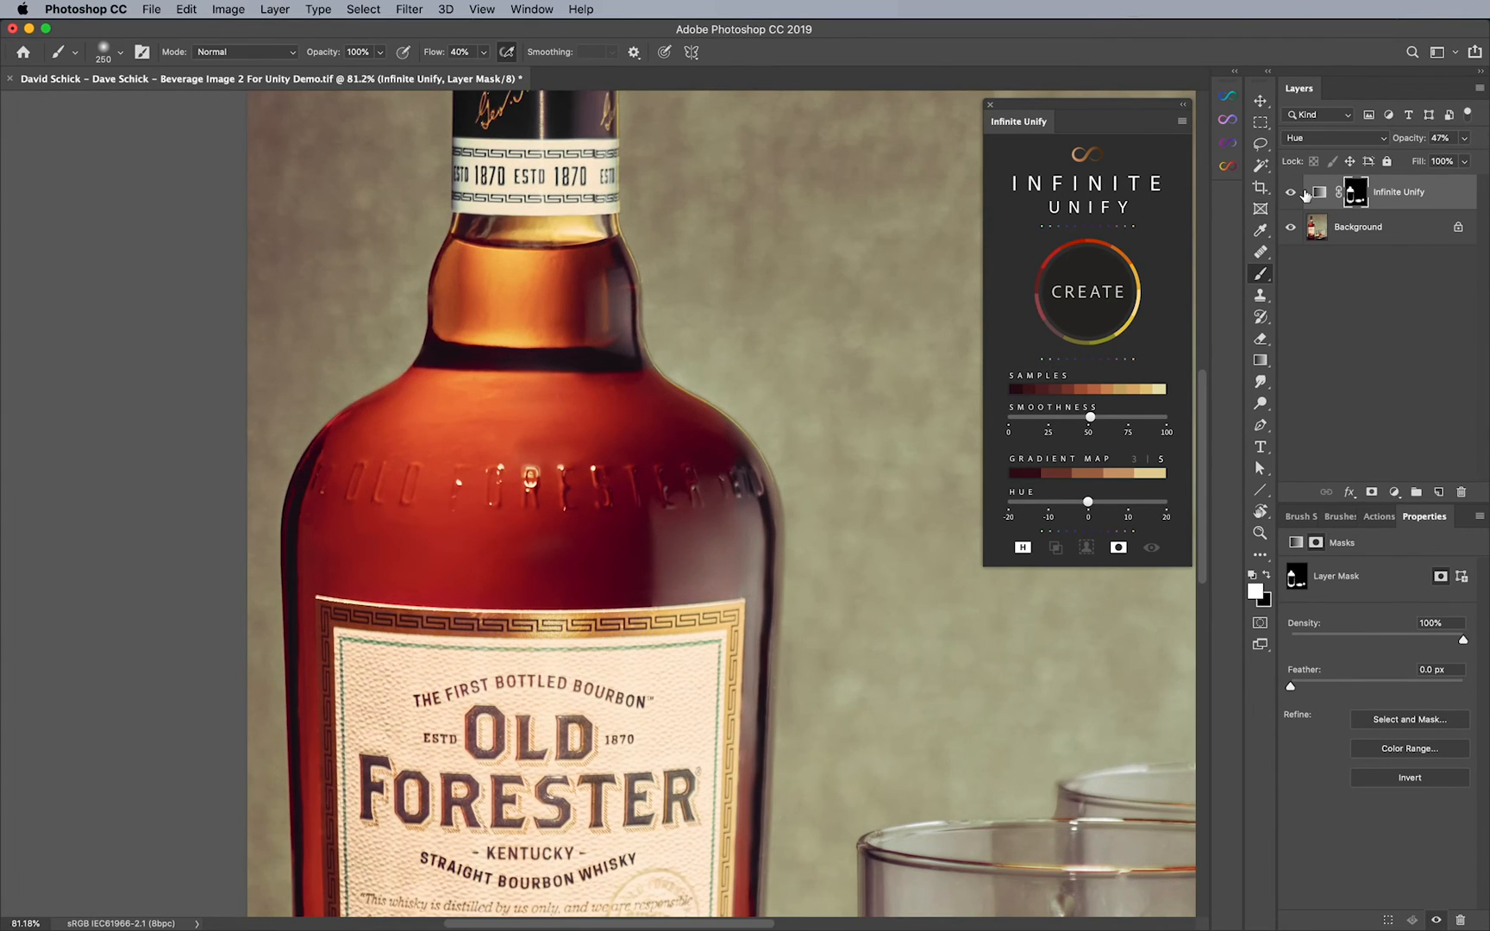
mouse_move(647, 542)
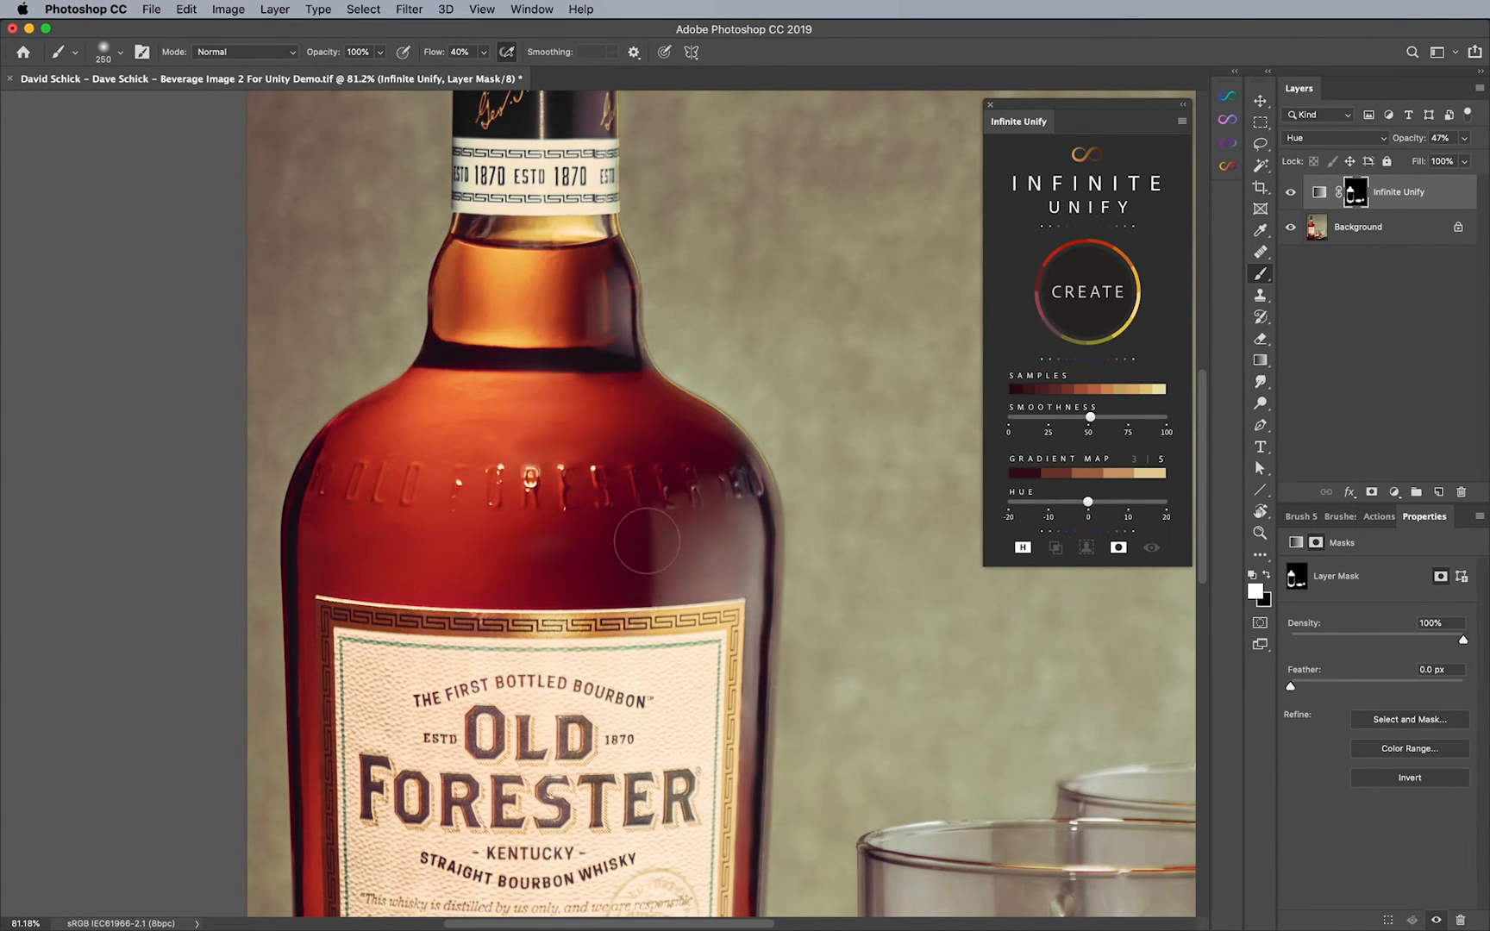
scroll(down, 3)
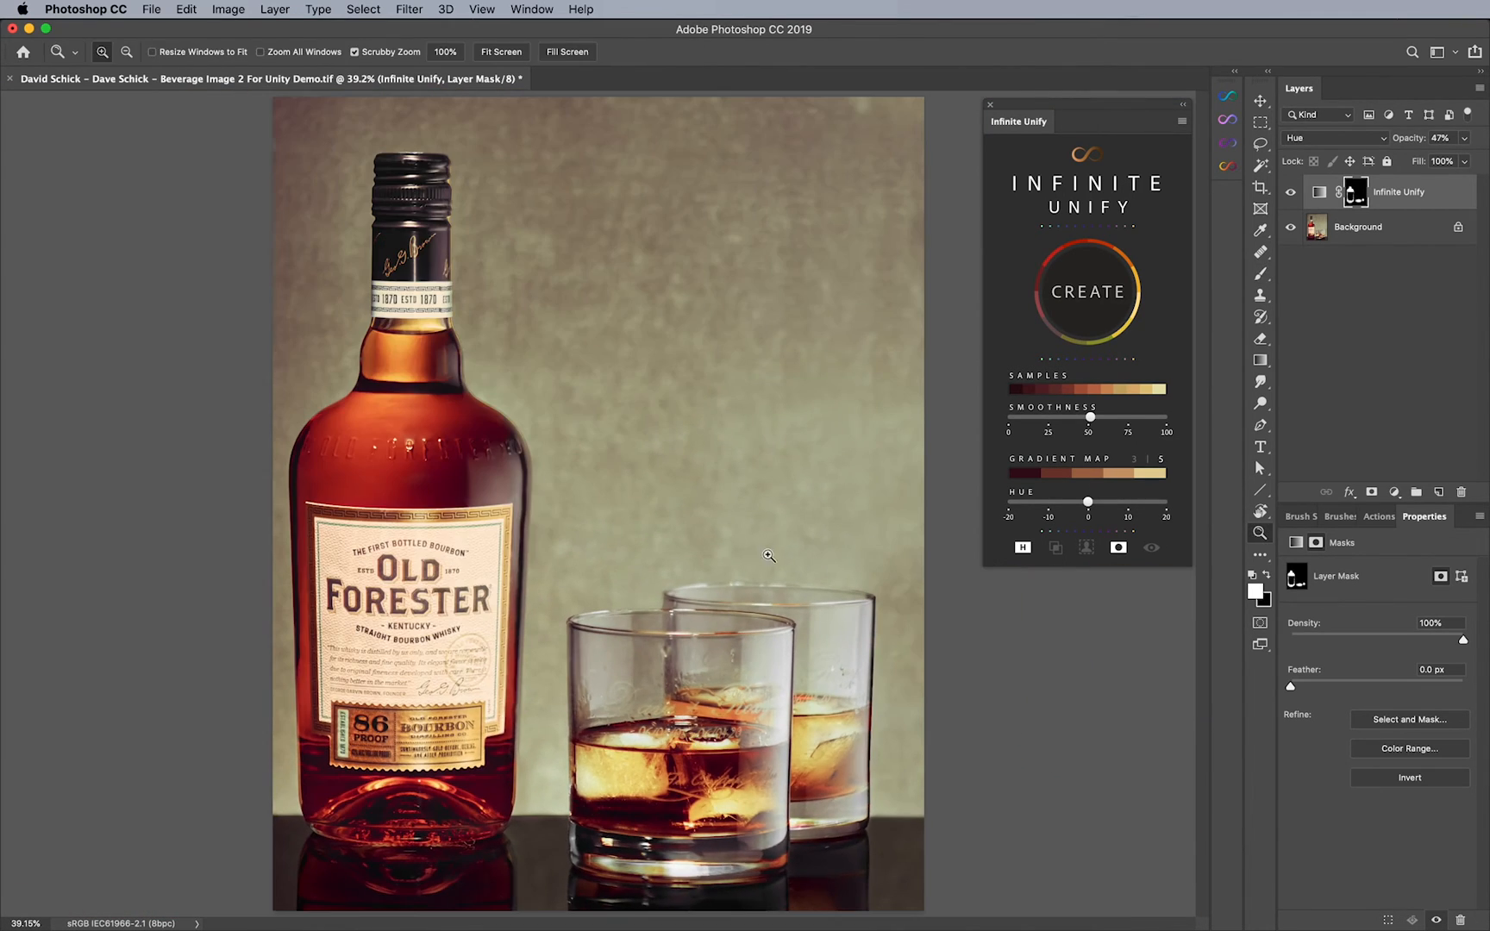
click(1259, 273)
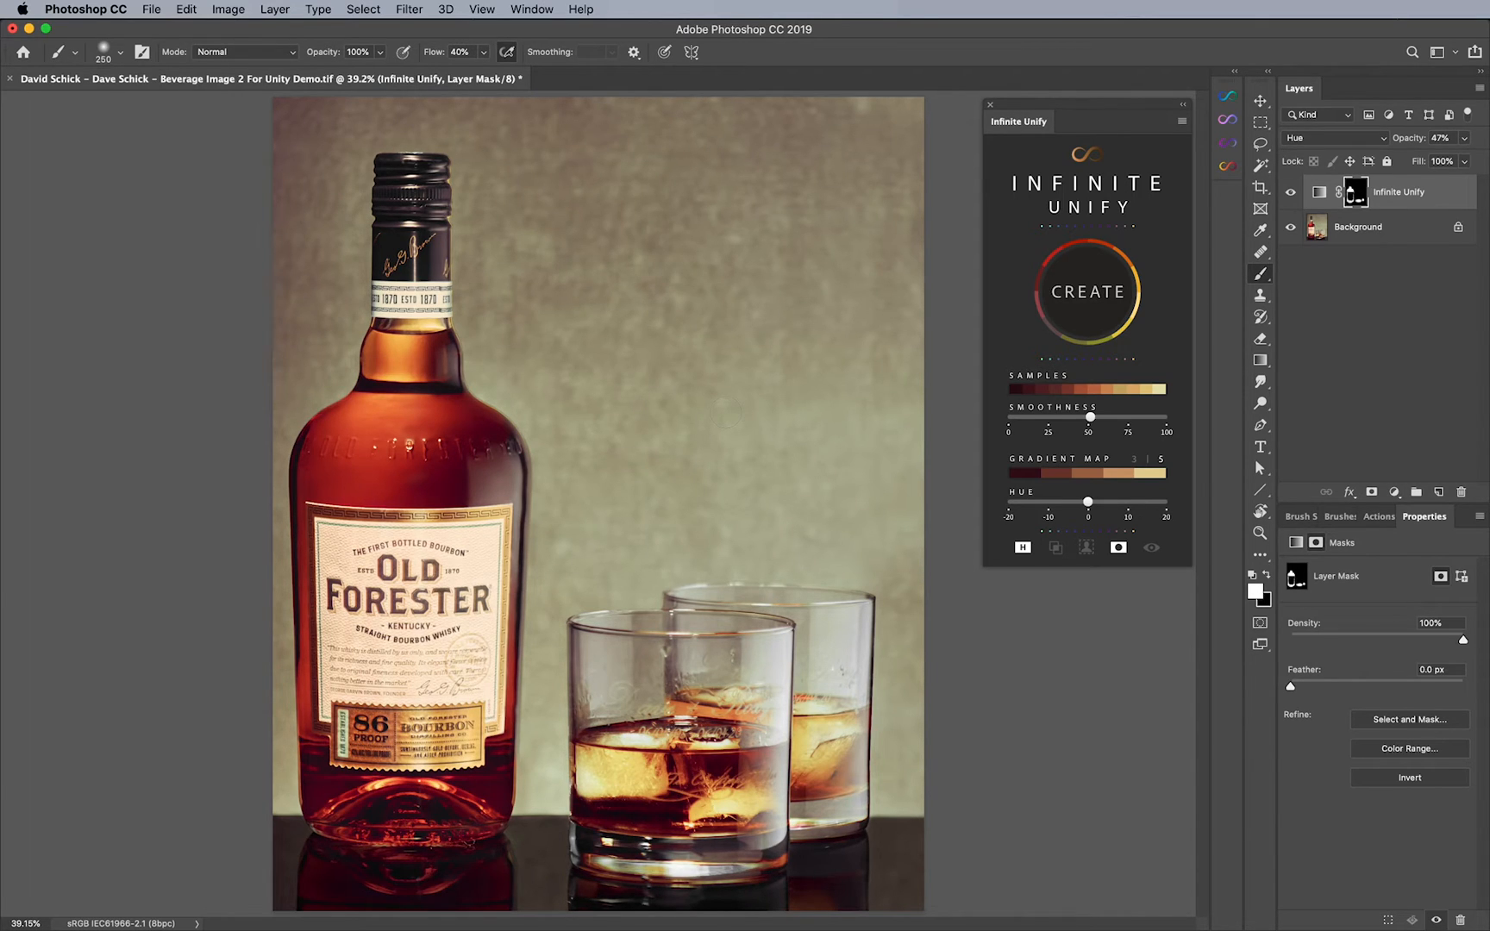
click(1290, 191)
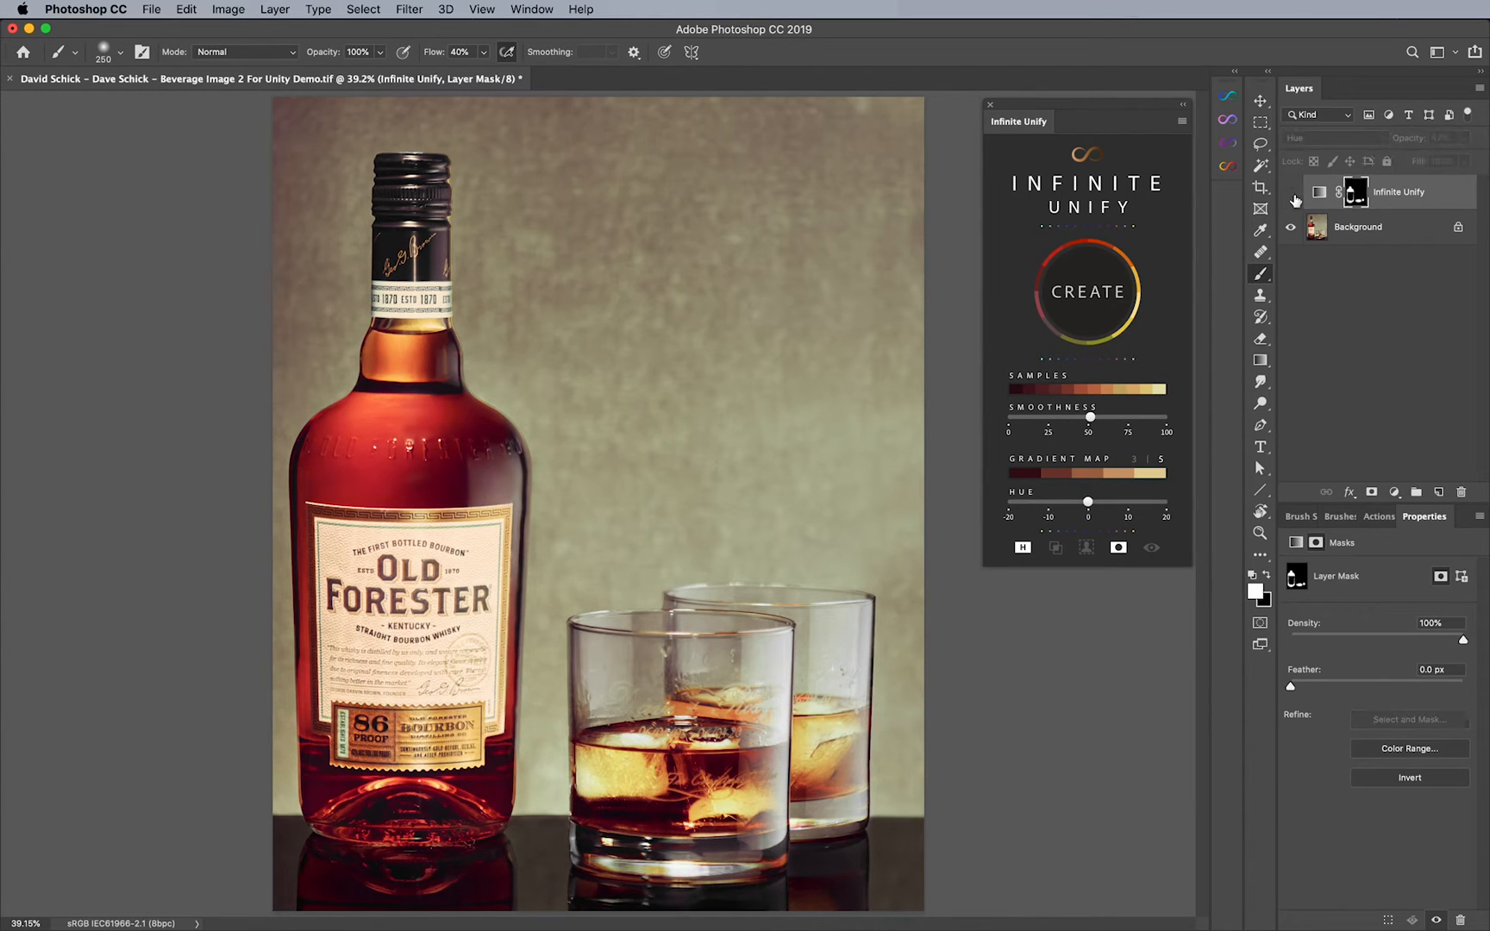
mouse_move(1169, 226)
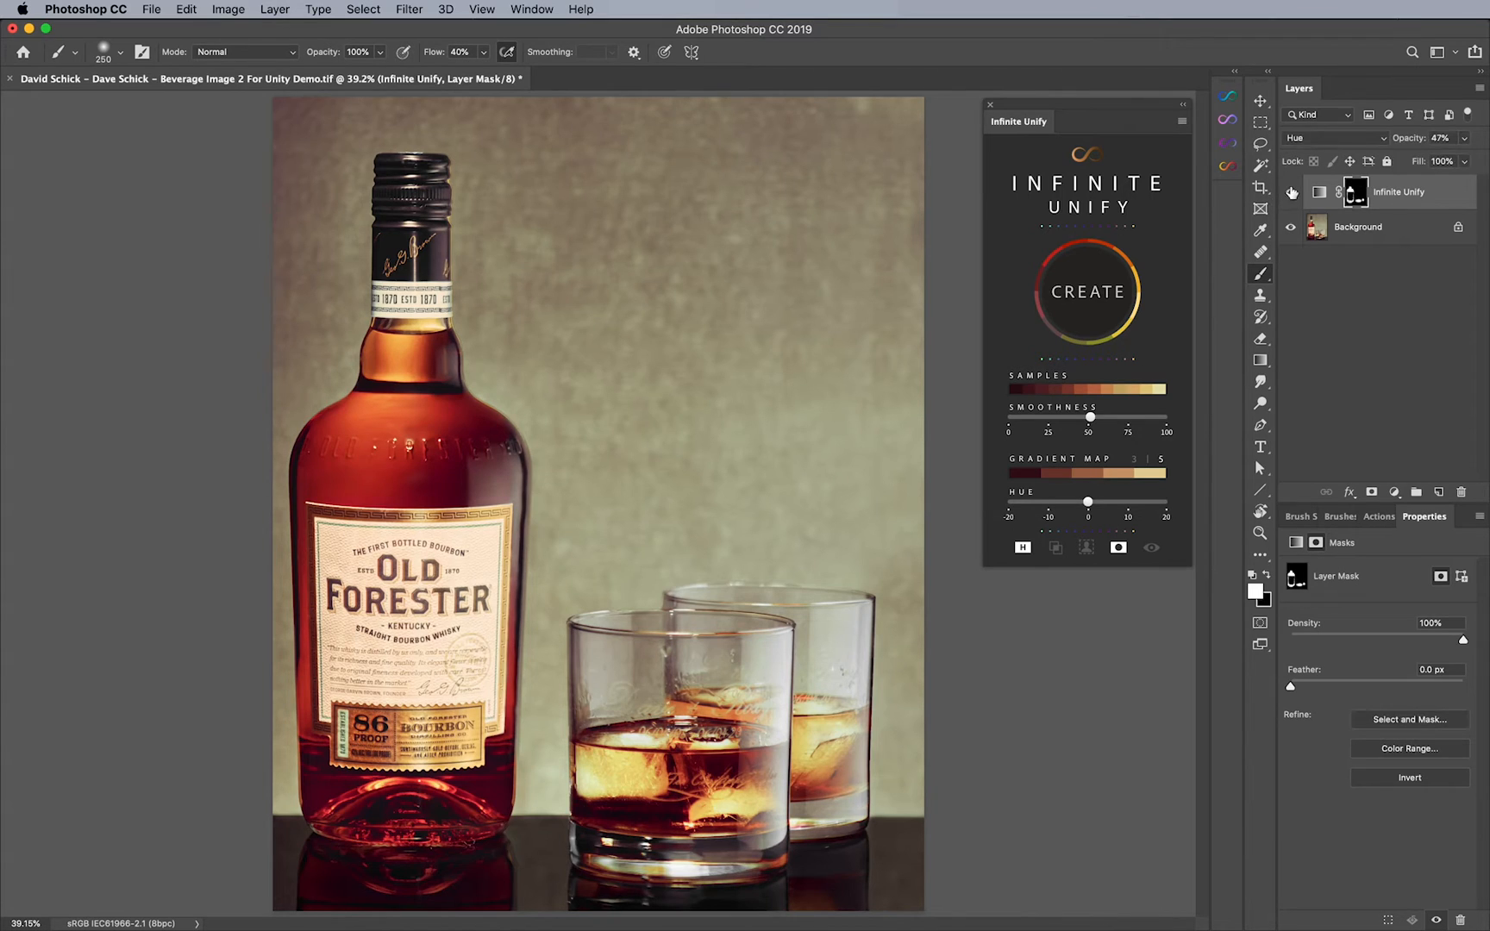
mouse_move(1271, 200)
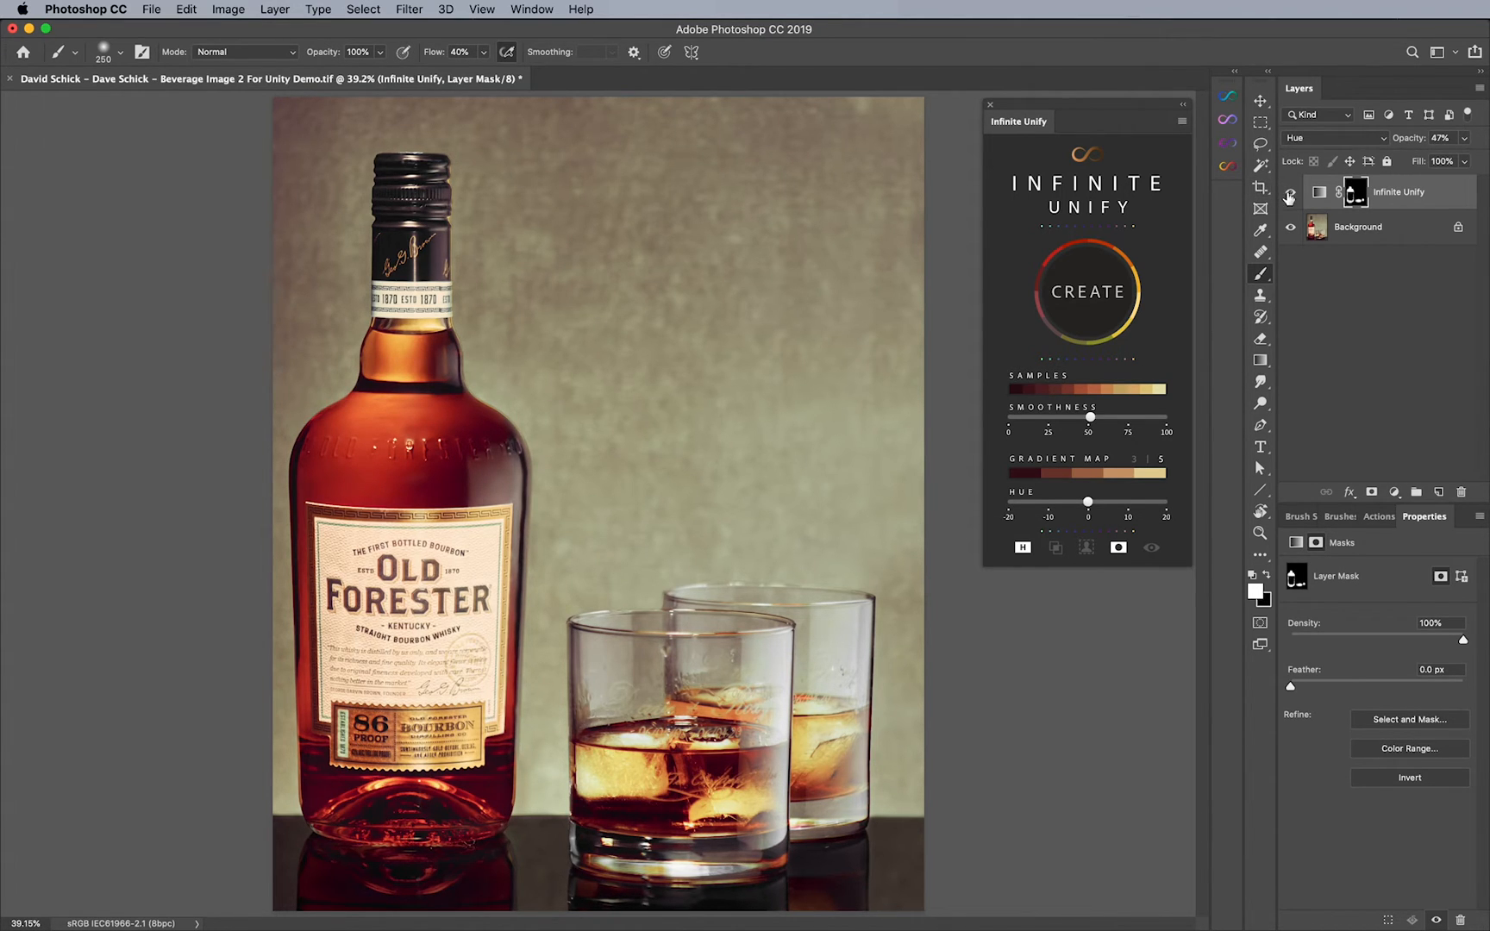
mouse_move(1253, 210)
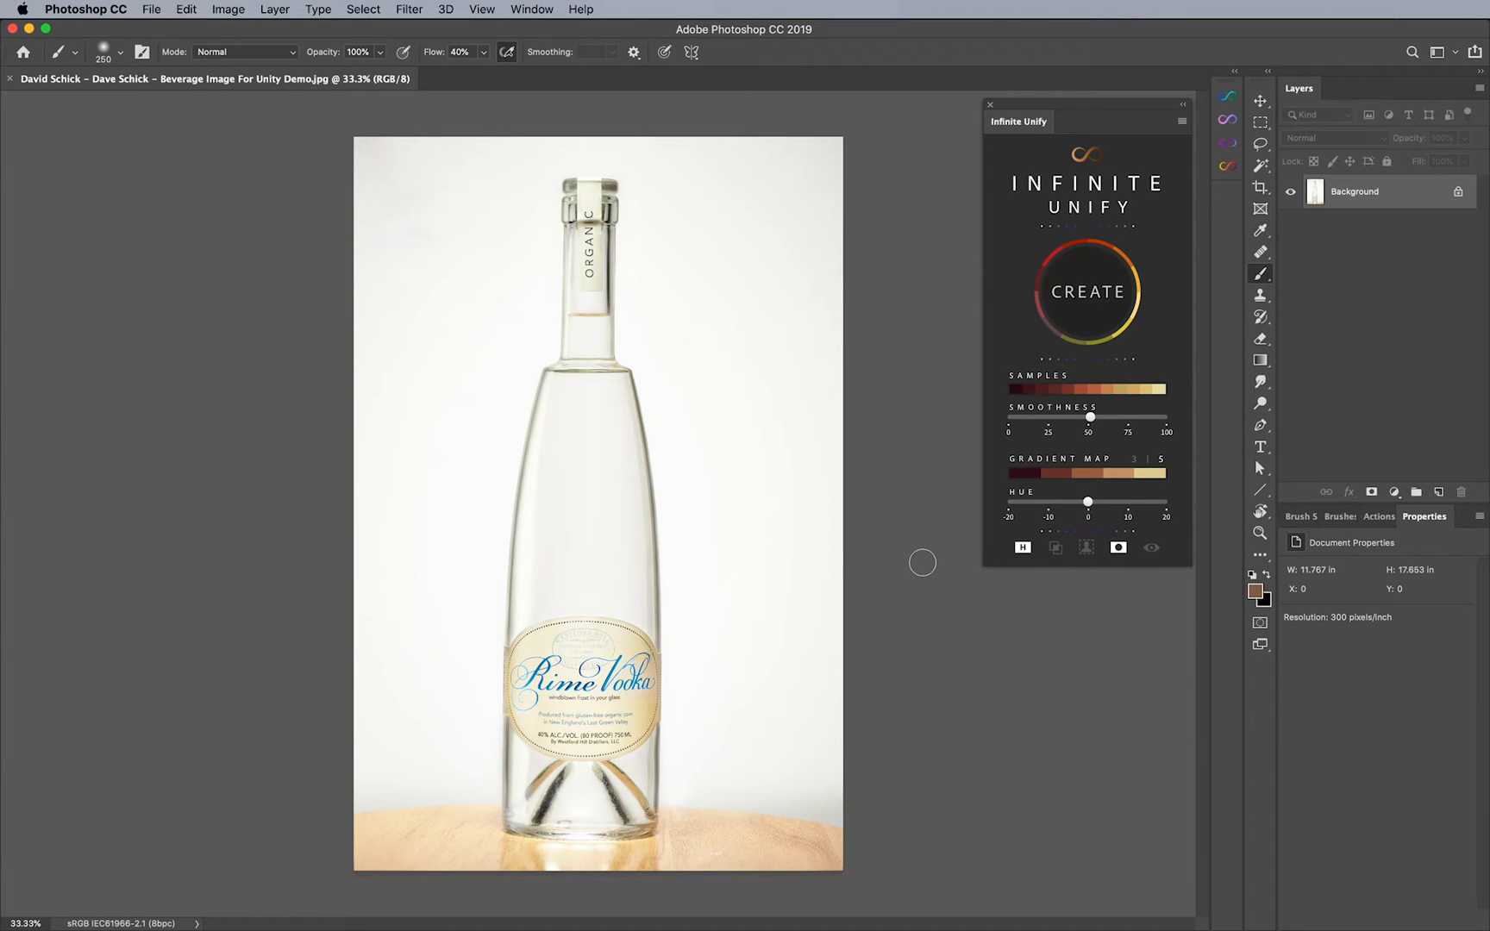
mouse_move(849, 556)
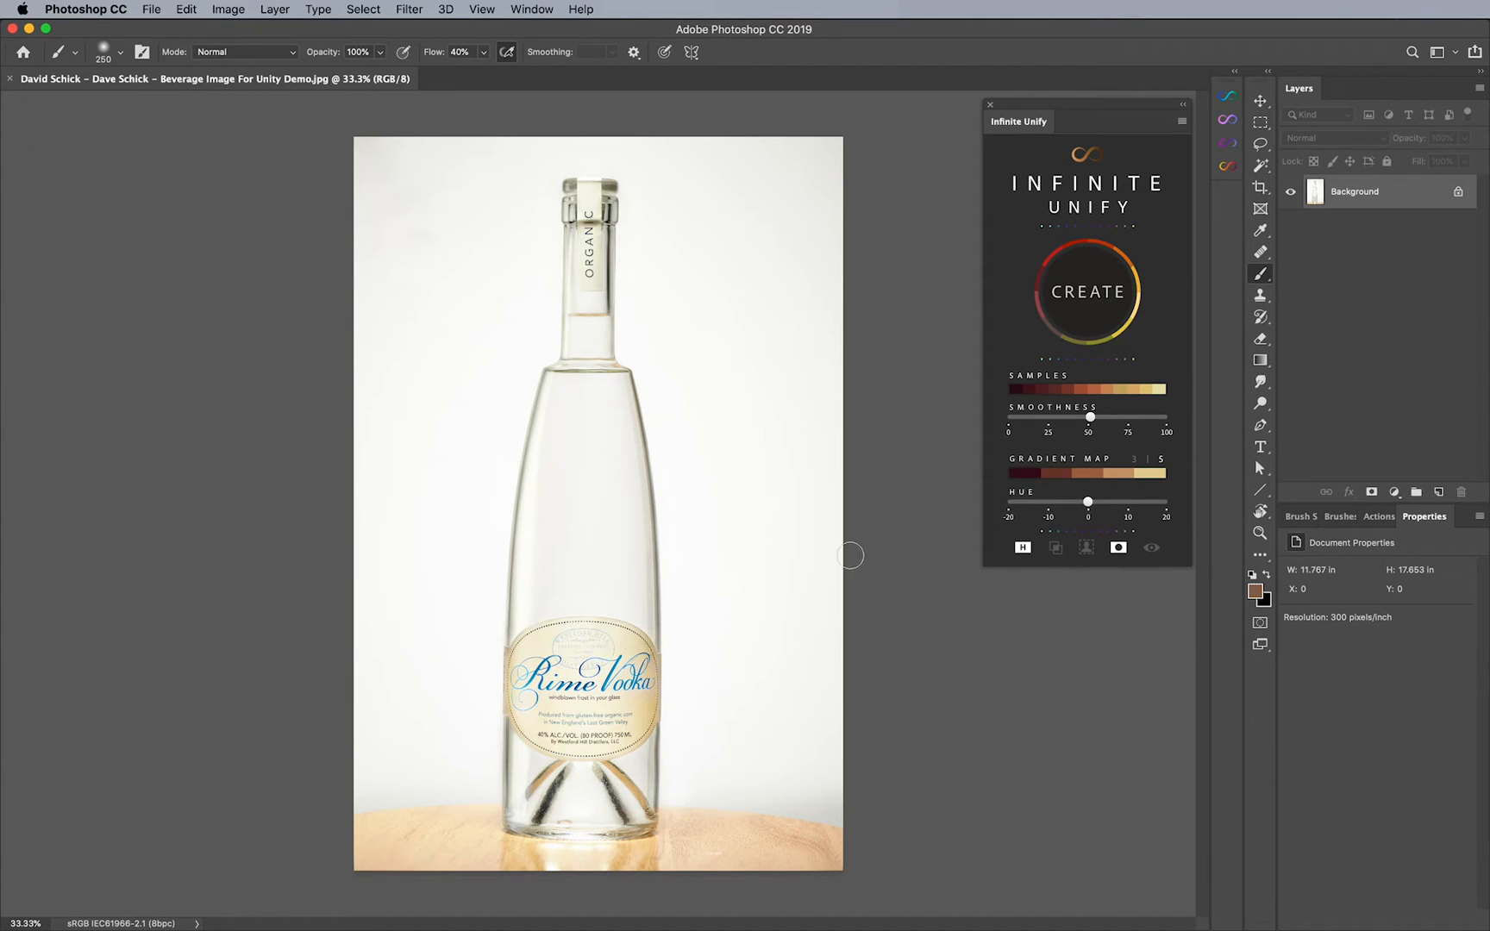
- Zoom in on the Rime Vodka label to about 76%
click(1258, 533)
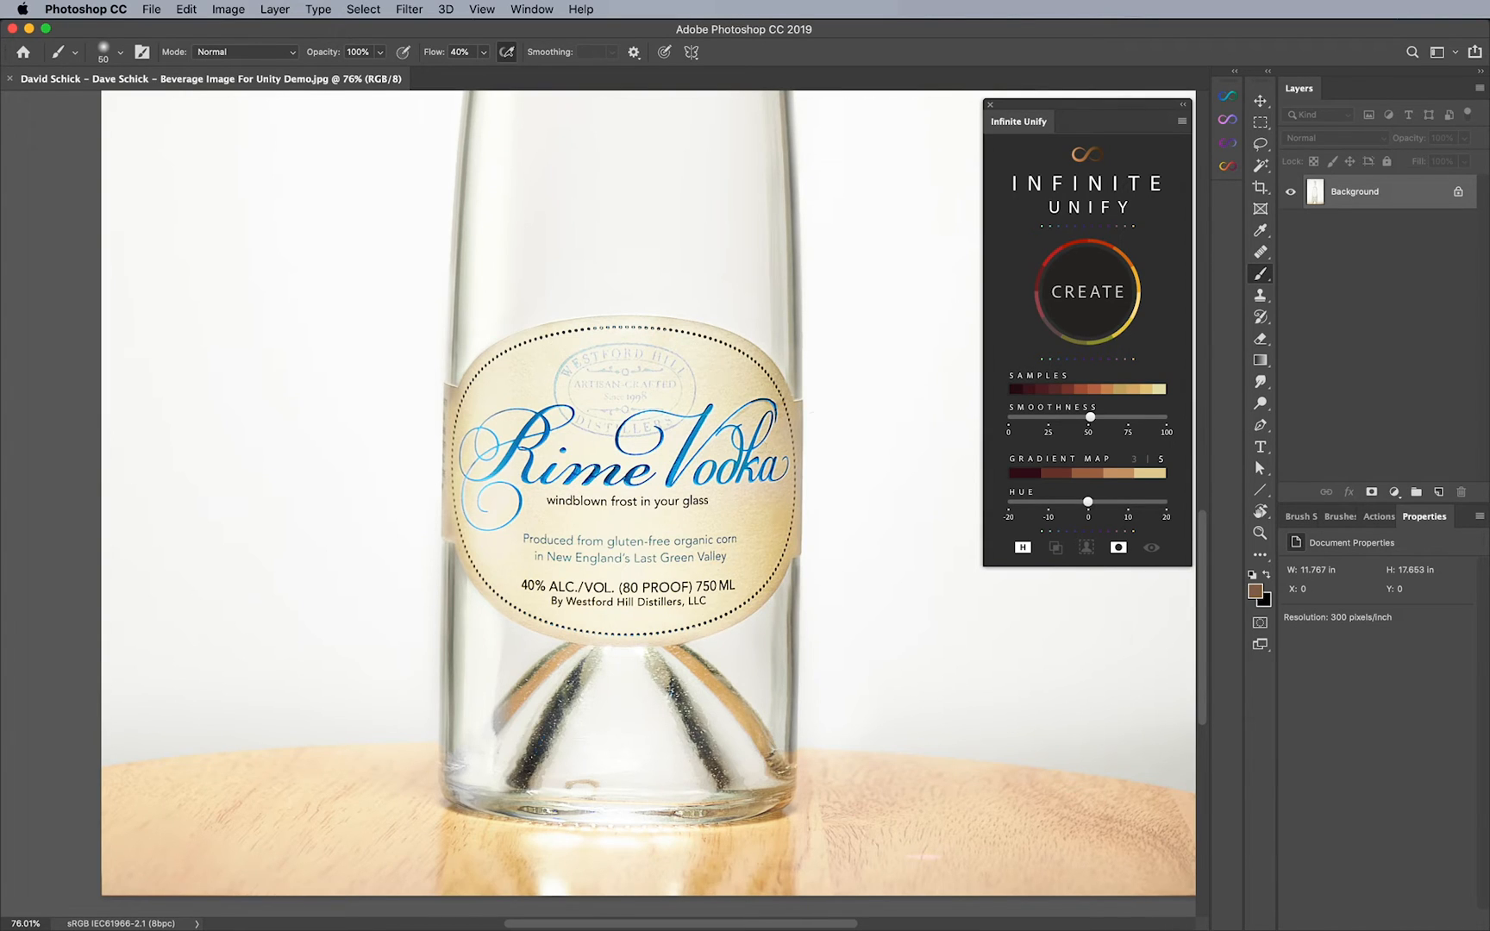
mouse_move(1261, 143)
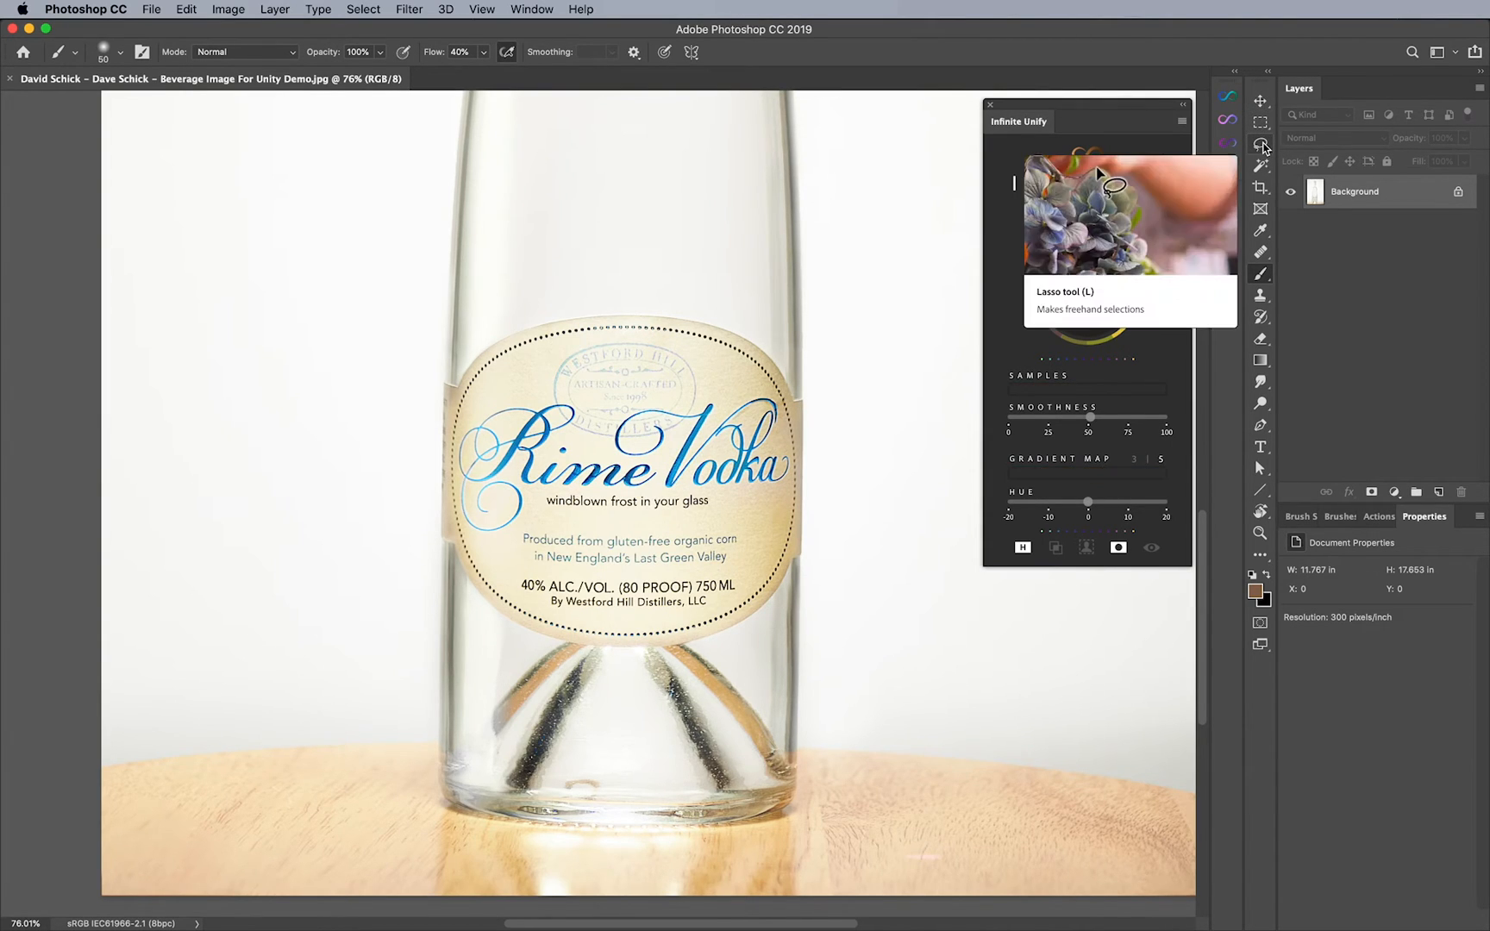
- Switch to the Lasso tool for freehand selections on the vodka label
click(1261, 147)
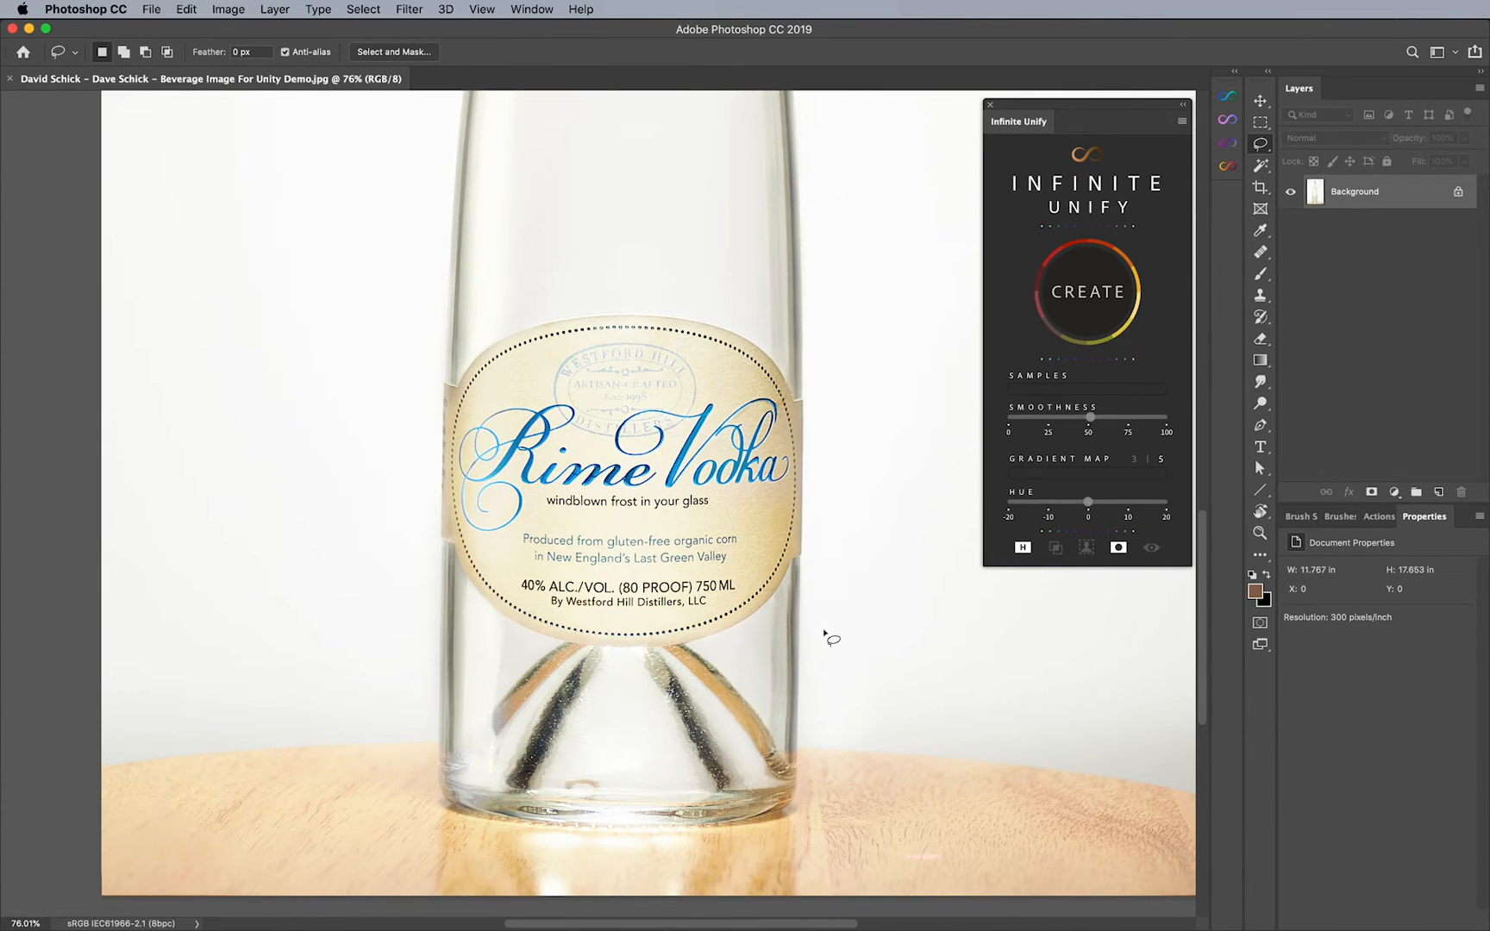
mouse_move(747, 723)
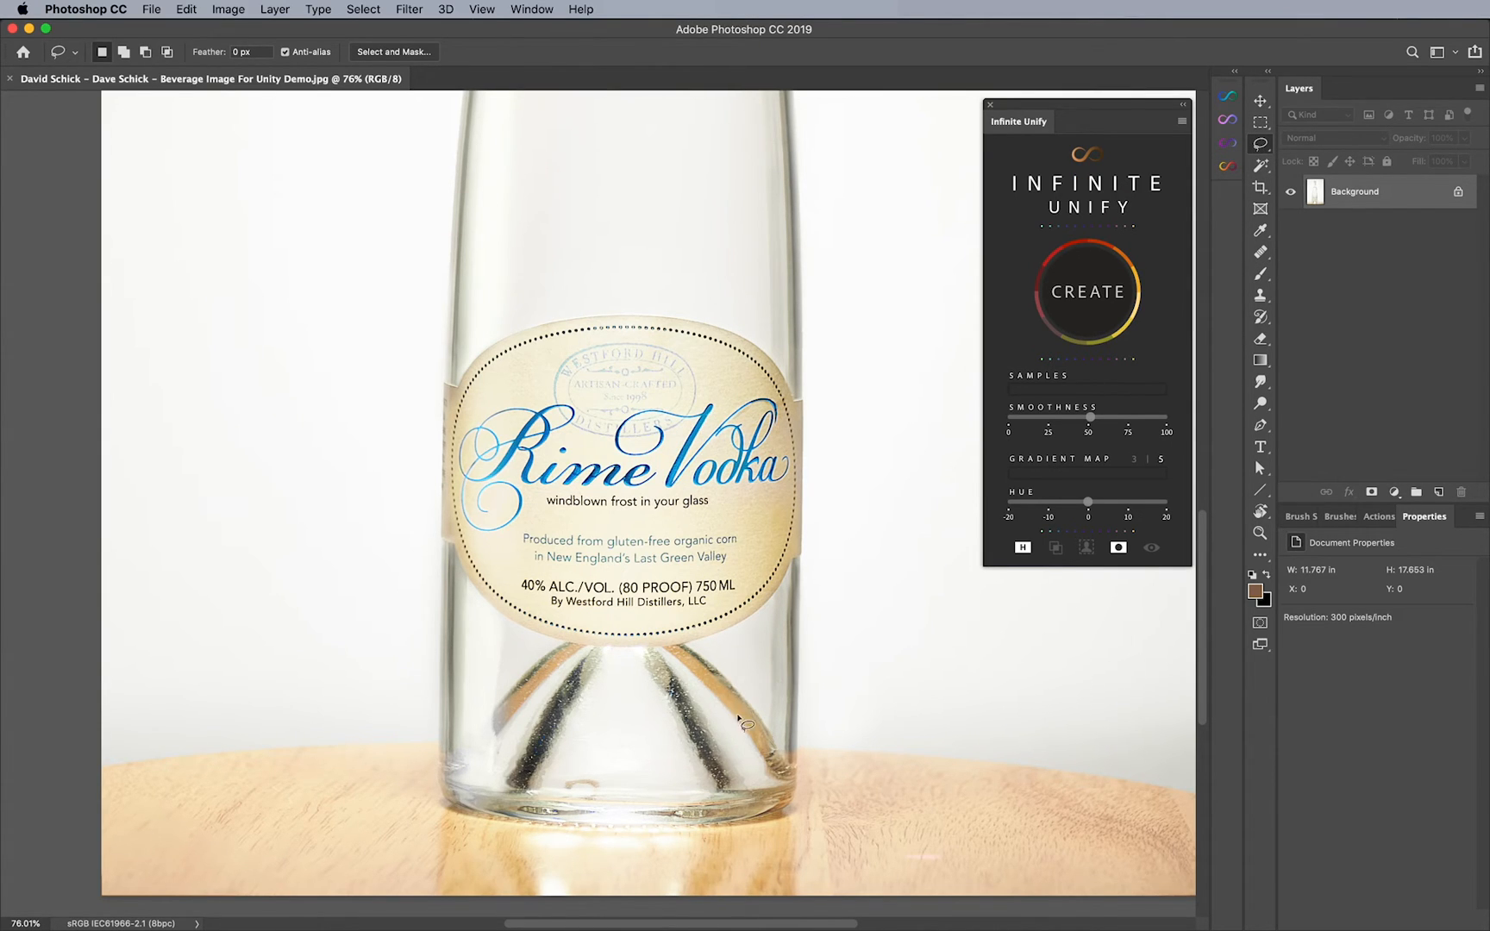
mouse_move(769, 746)
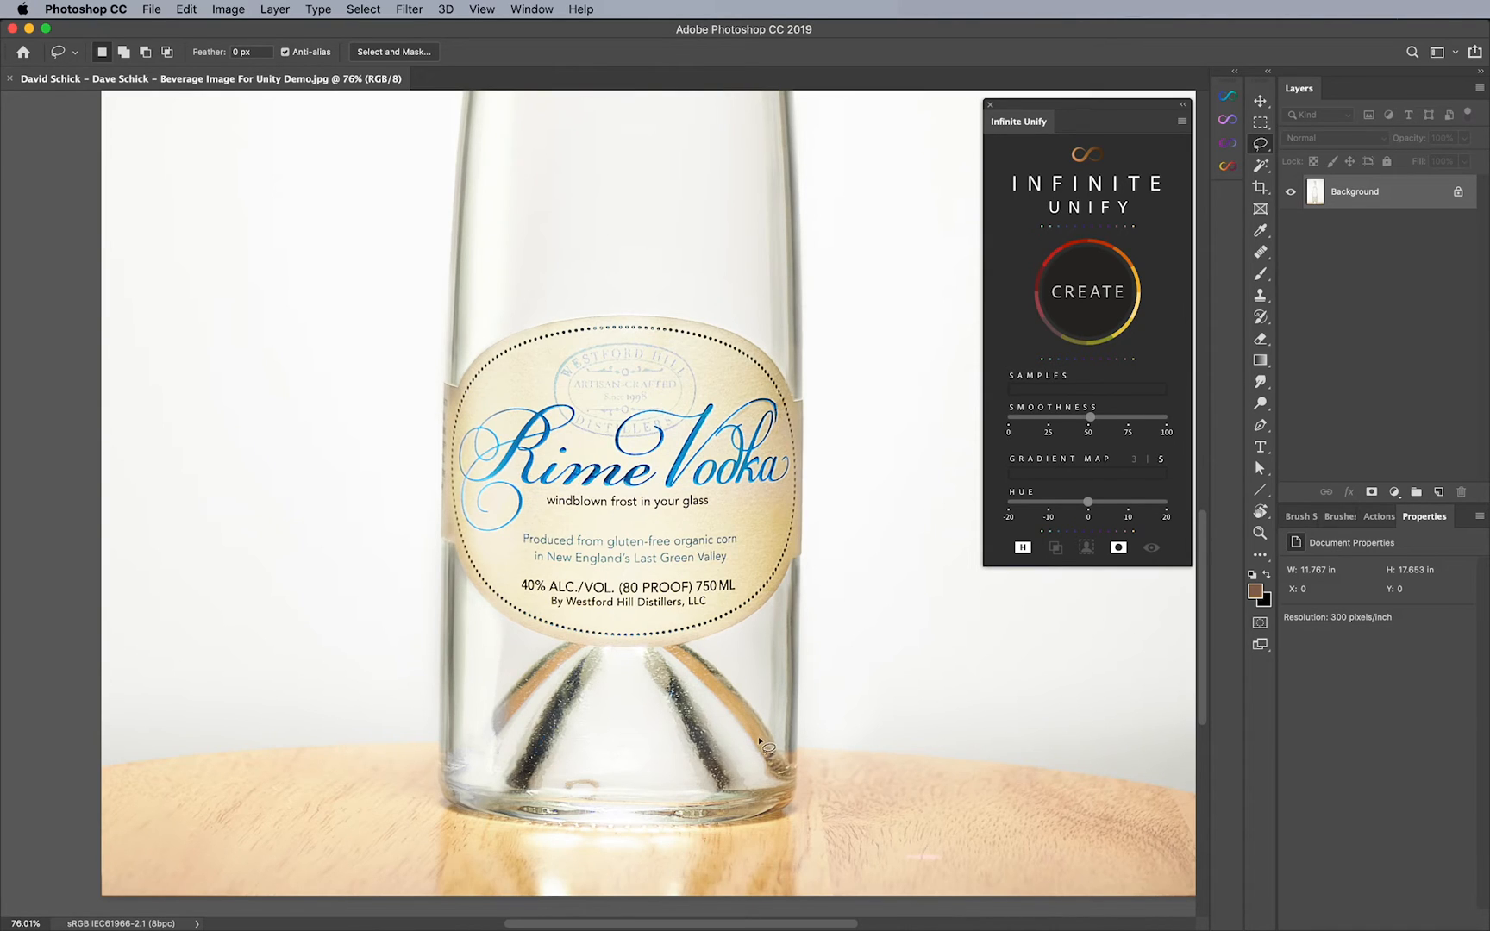
mouse_move(541, 687)
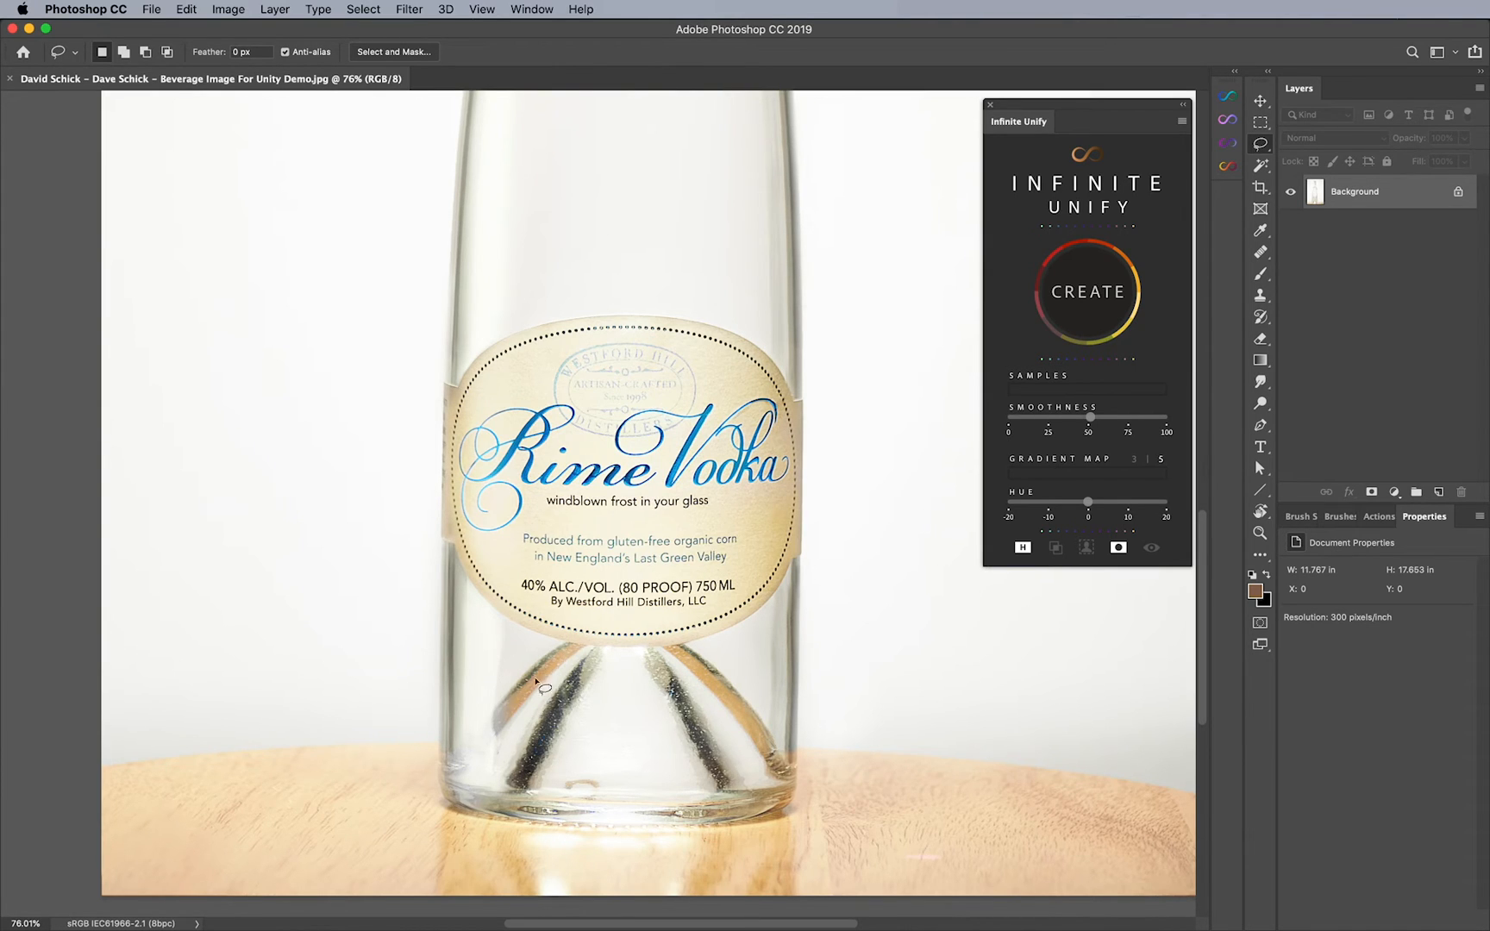
mouse_move(693, 731)
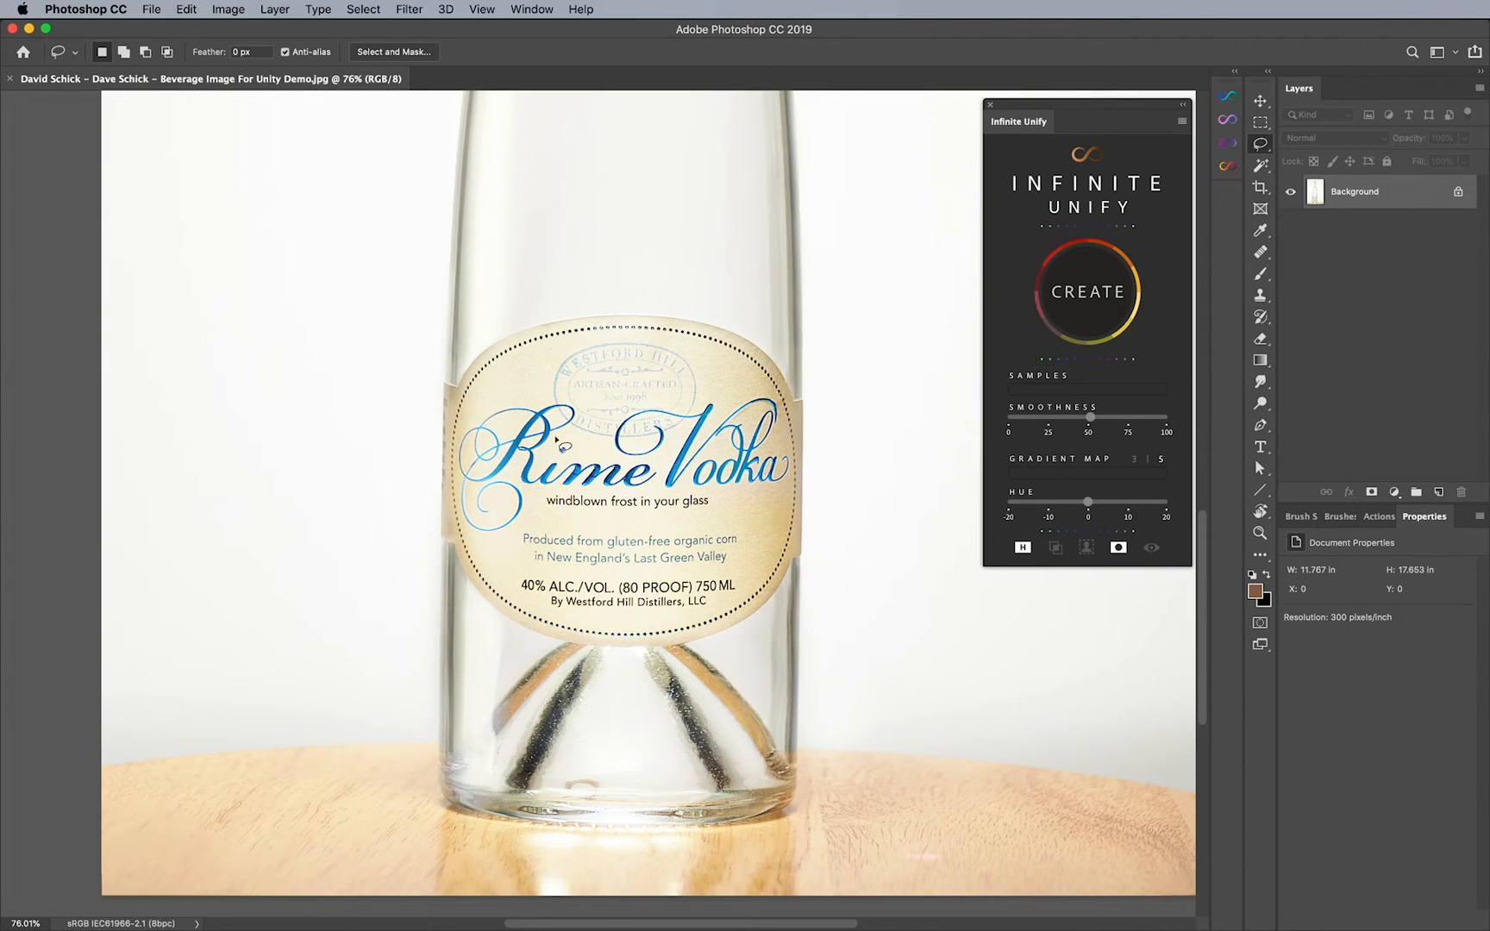
mouse_move(527, 380)
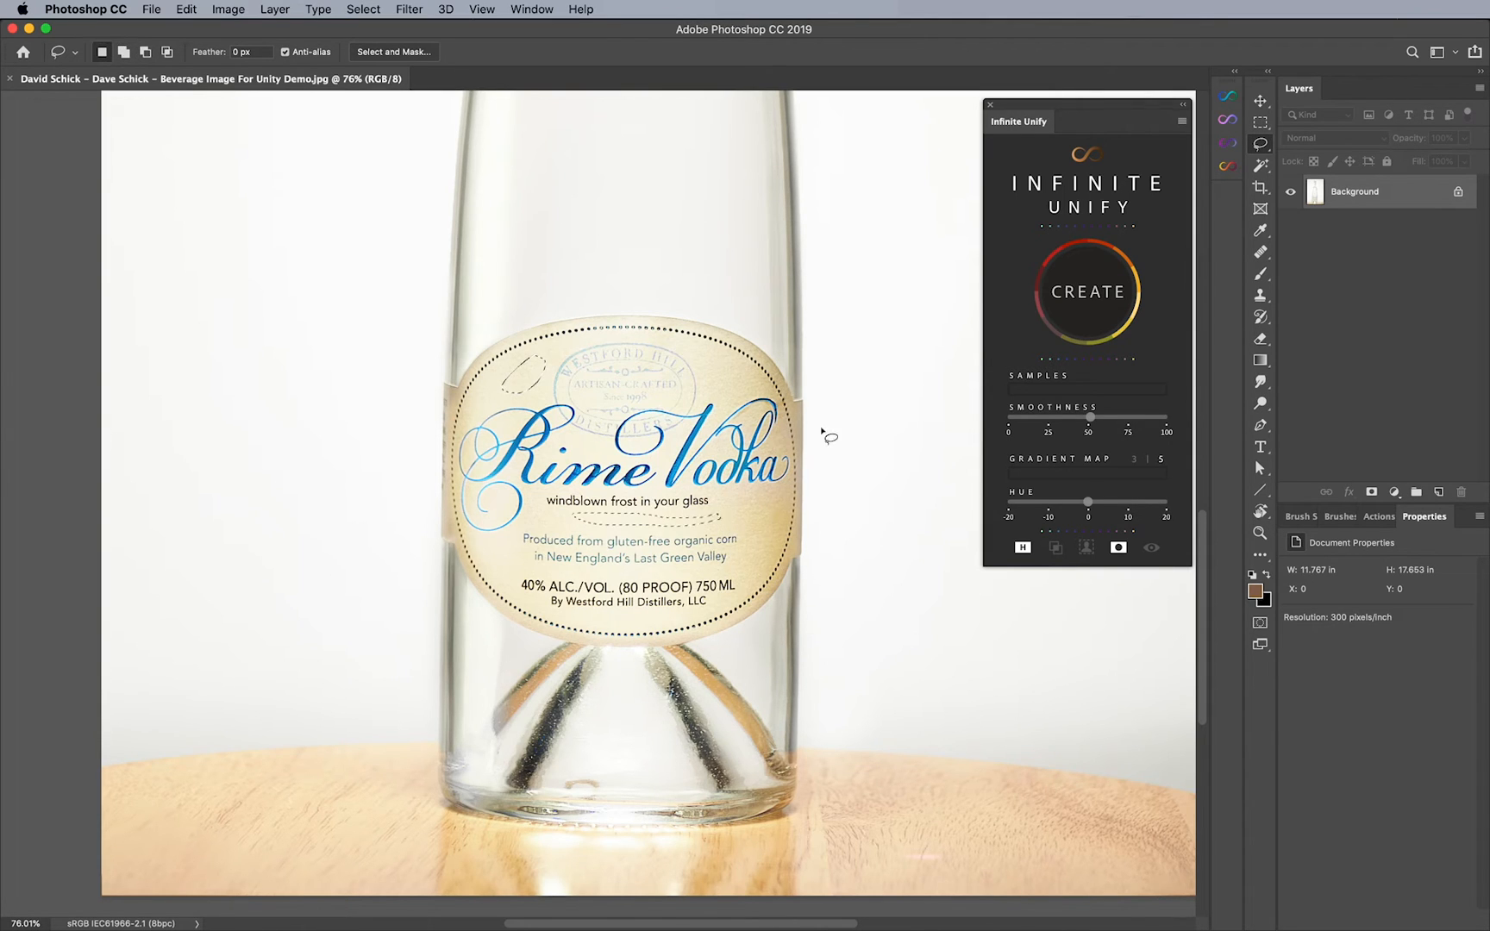
- Create an Infinite Unify layer in Saturation blend, target its mask, and add a Dodge curves layer
click(1087, 292)
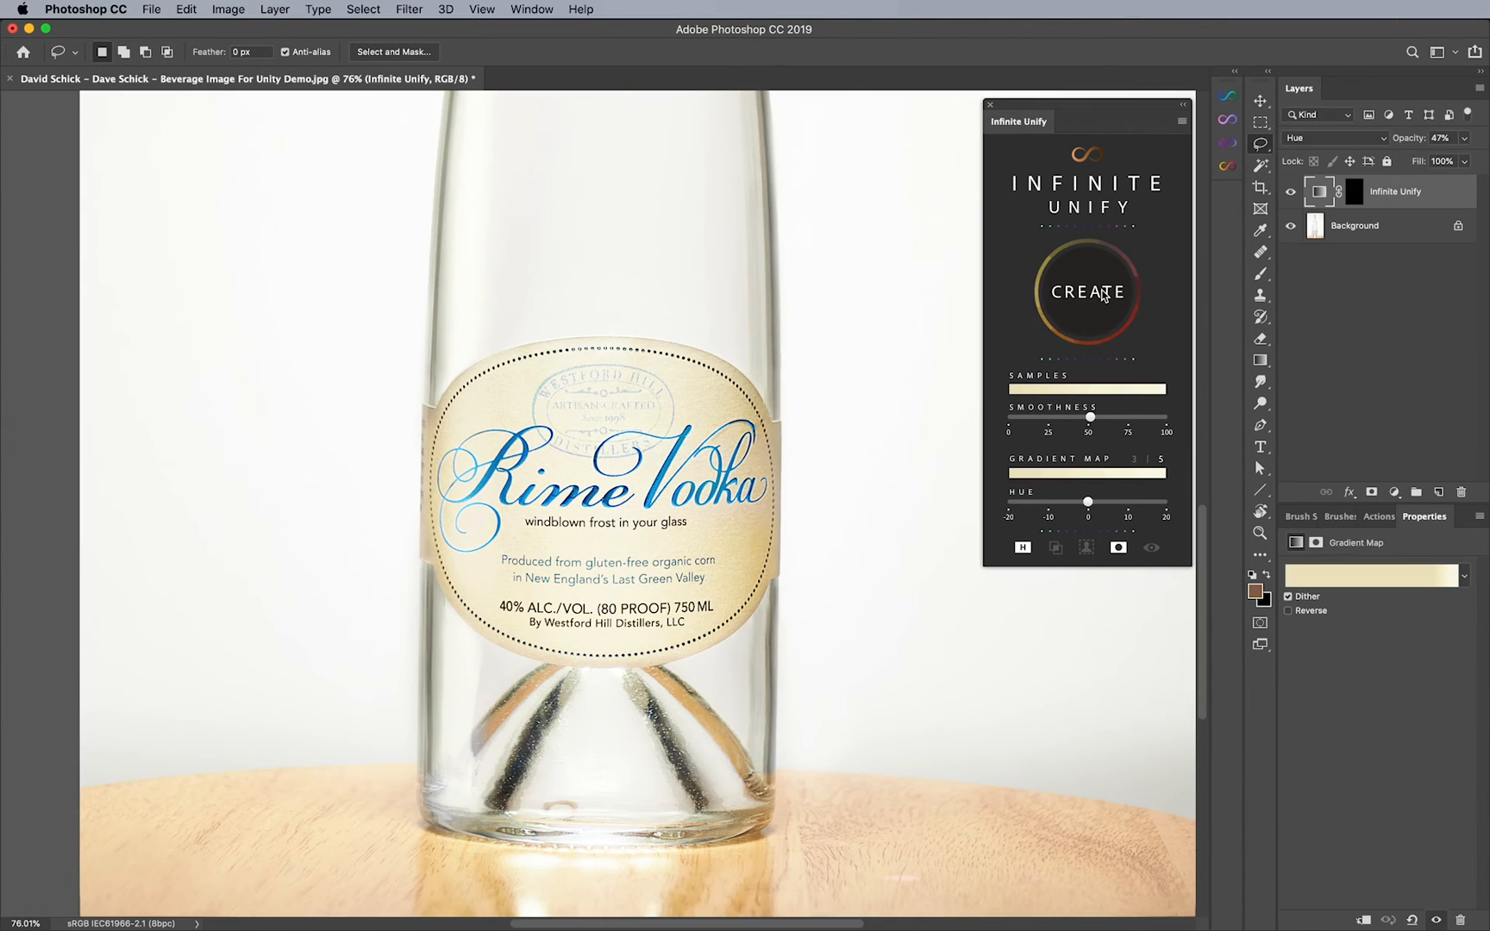
mouse_move(1024, 552)
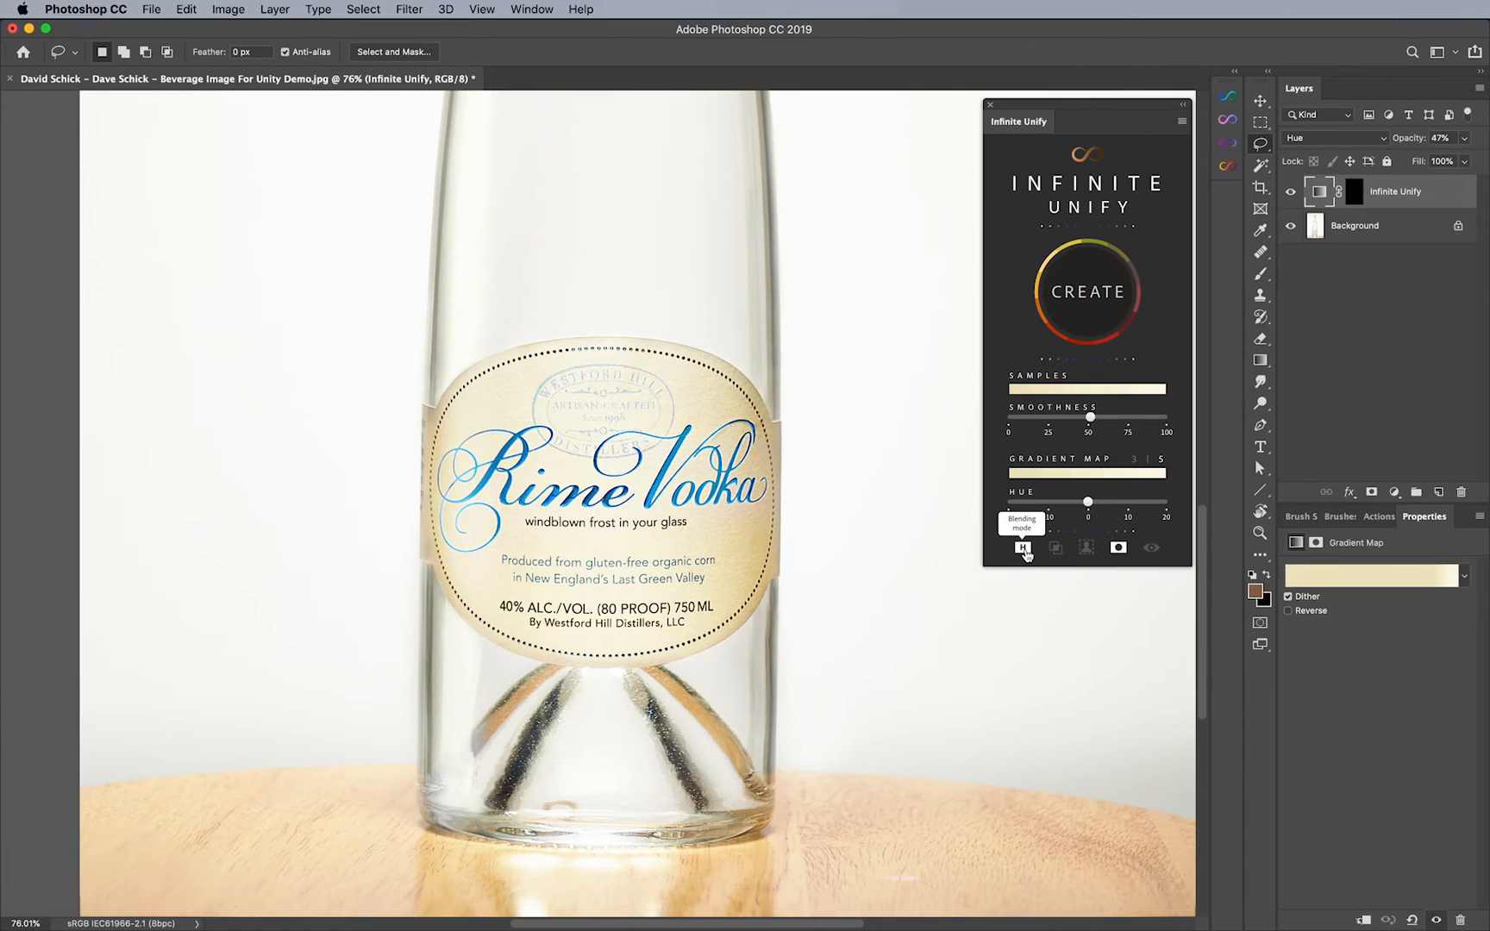
mouse_move(1119, 548)
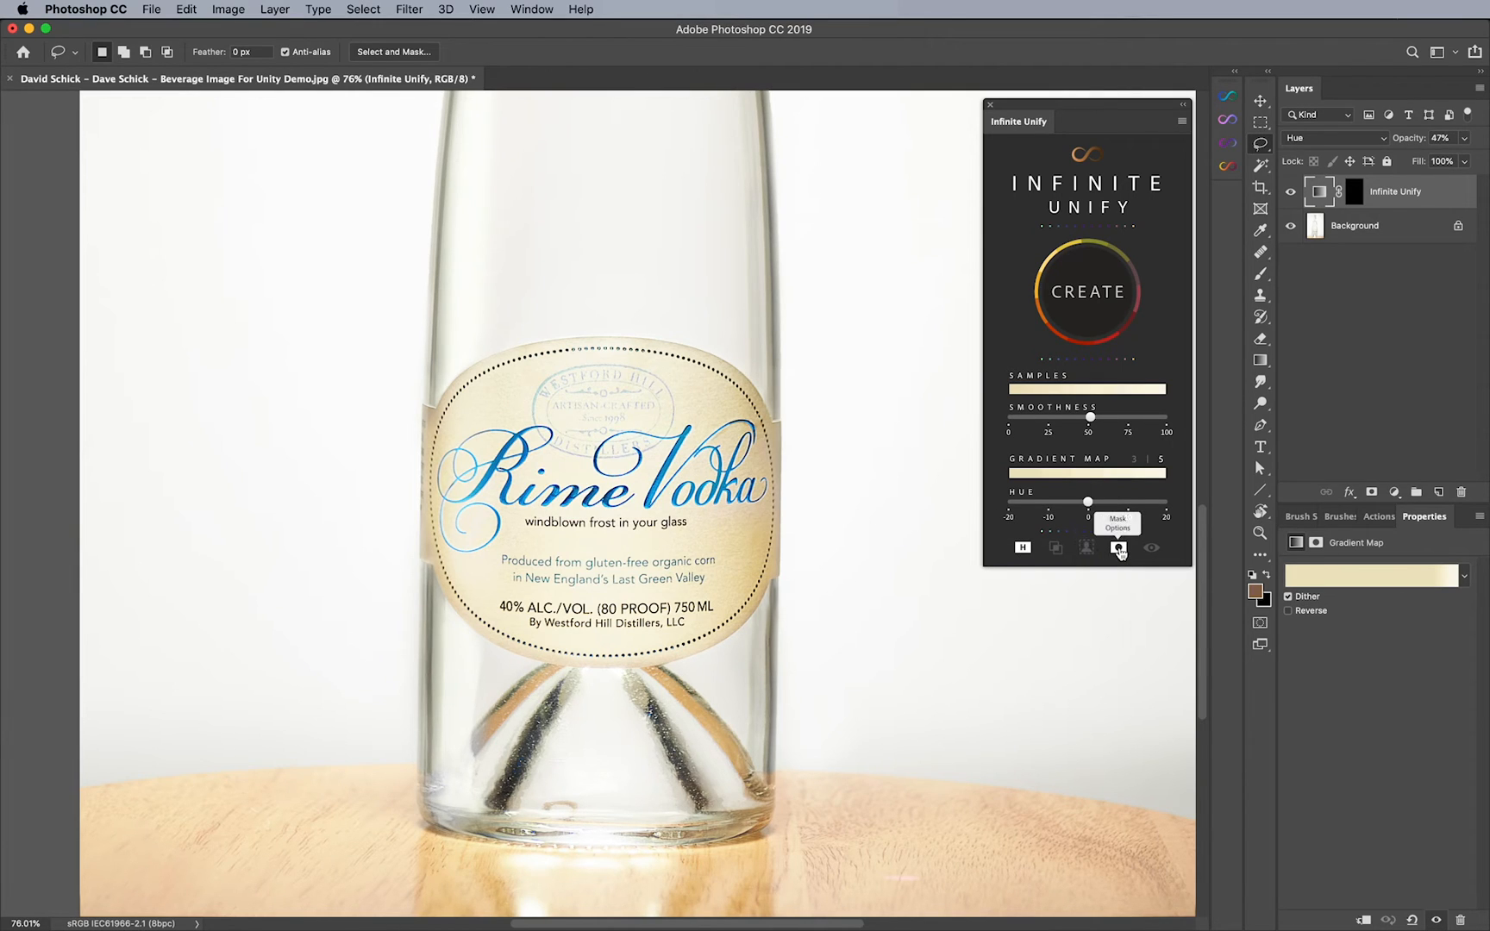
click(1021, 547)
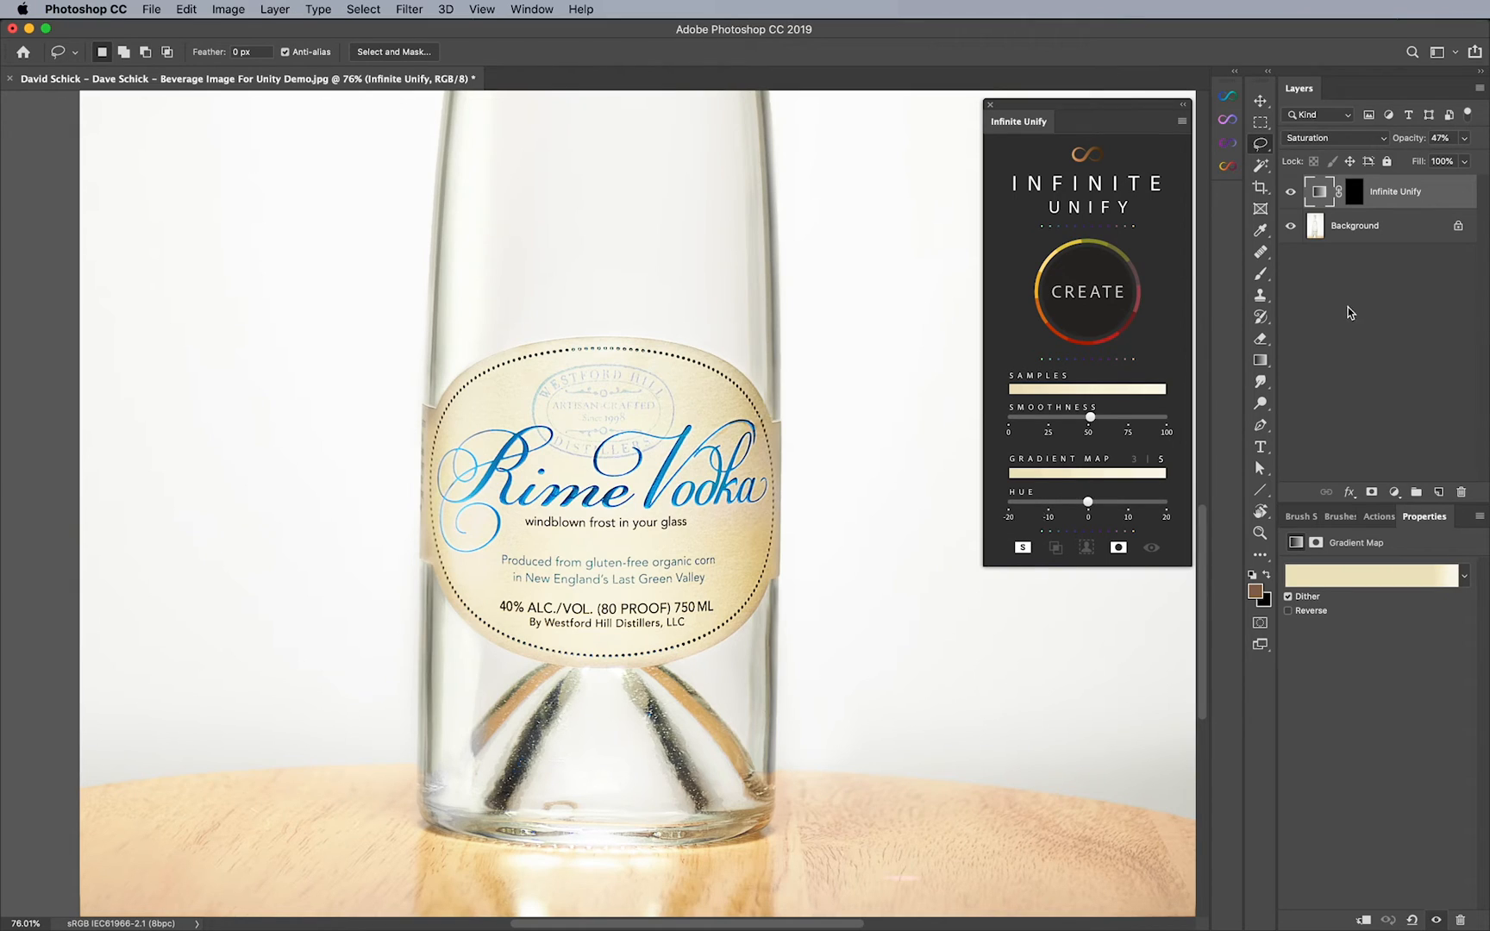
click(1337, 191)
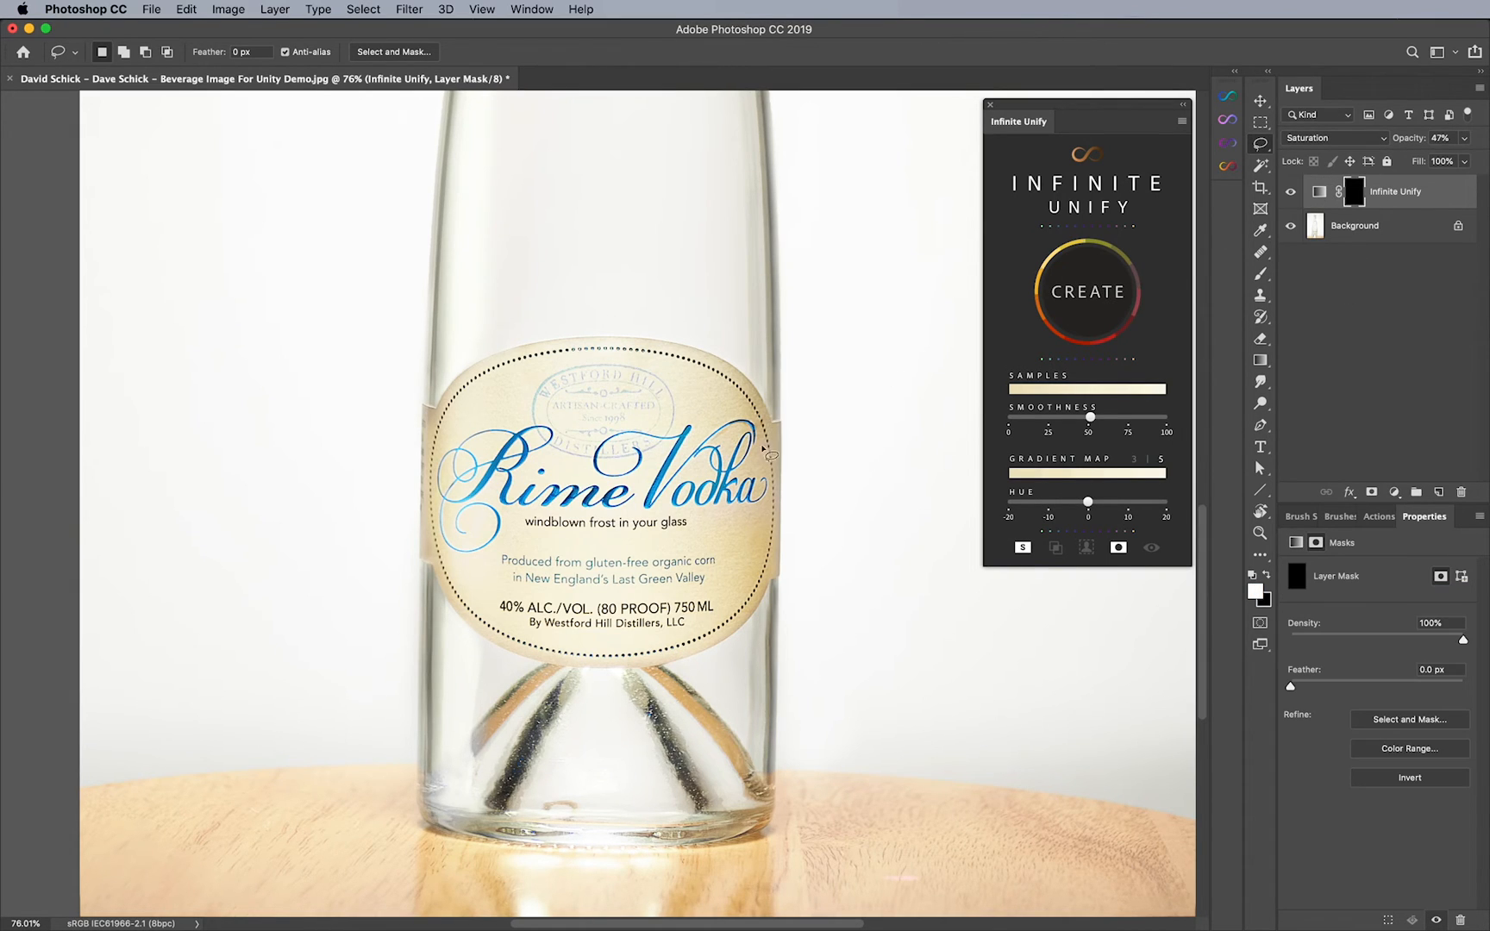
click(1261, 274)
text(Dodge)
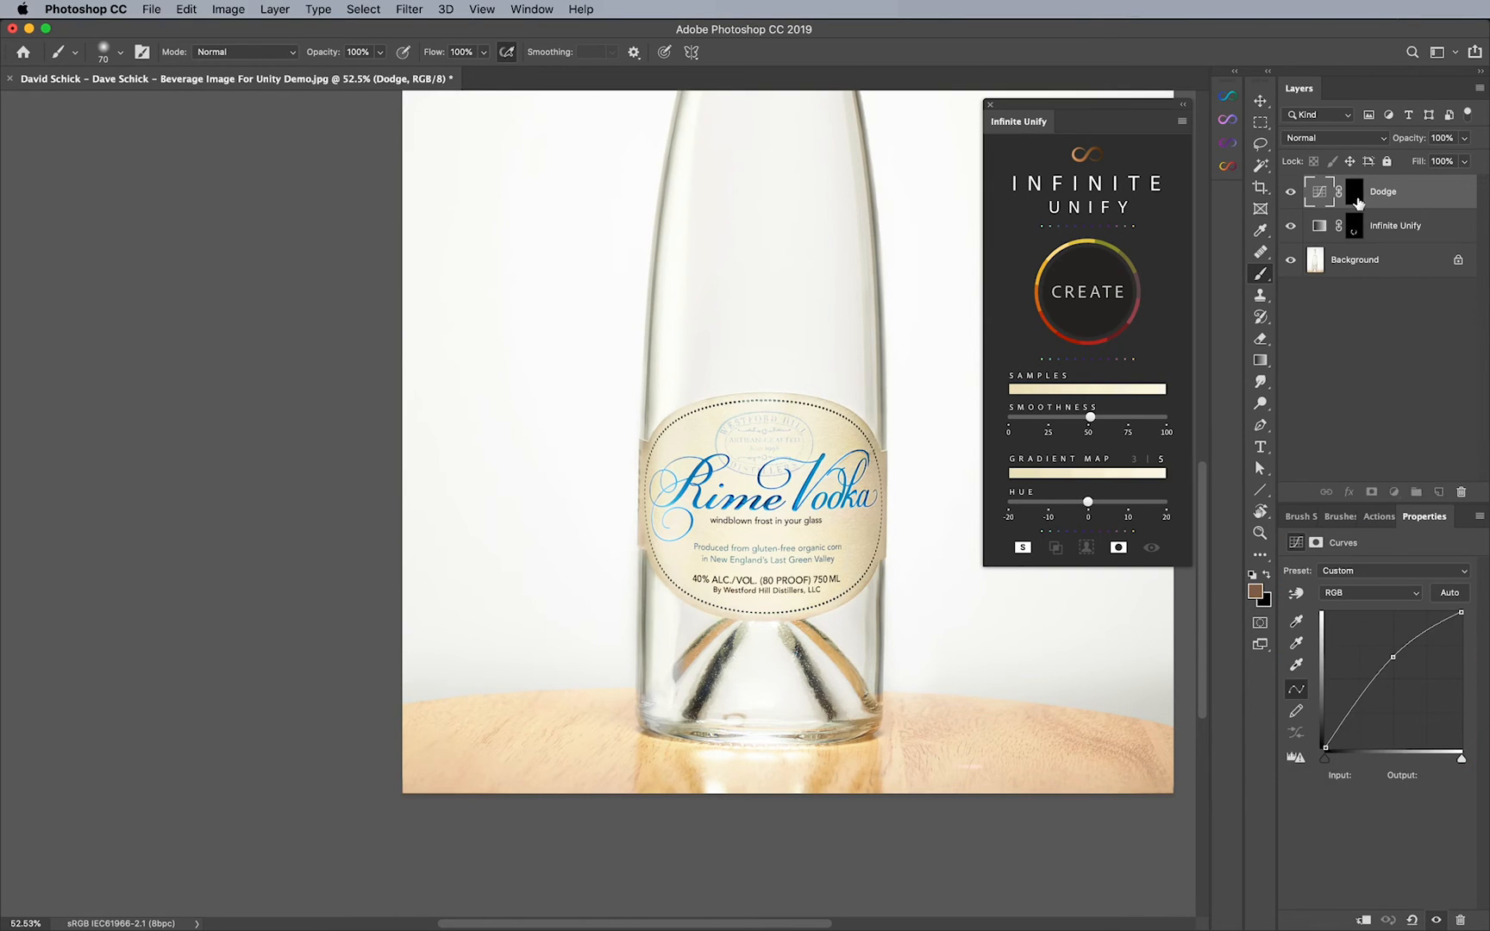
- Target the Dodge layer's mask for painting with a white 2% flow brush
click(1354, 191)
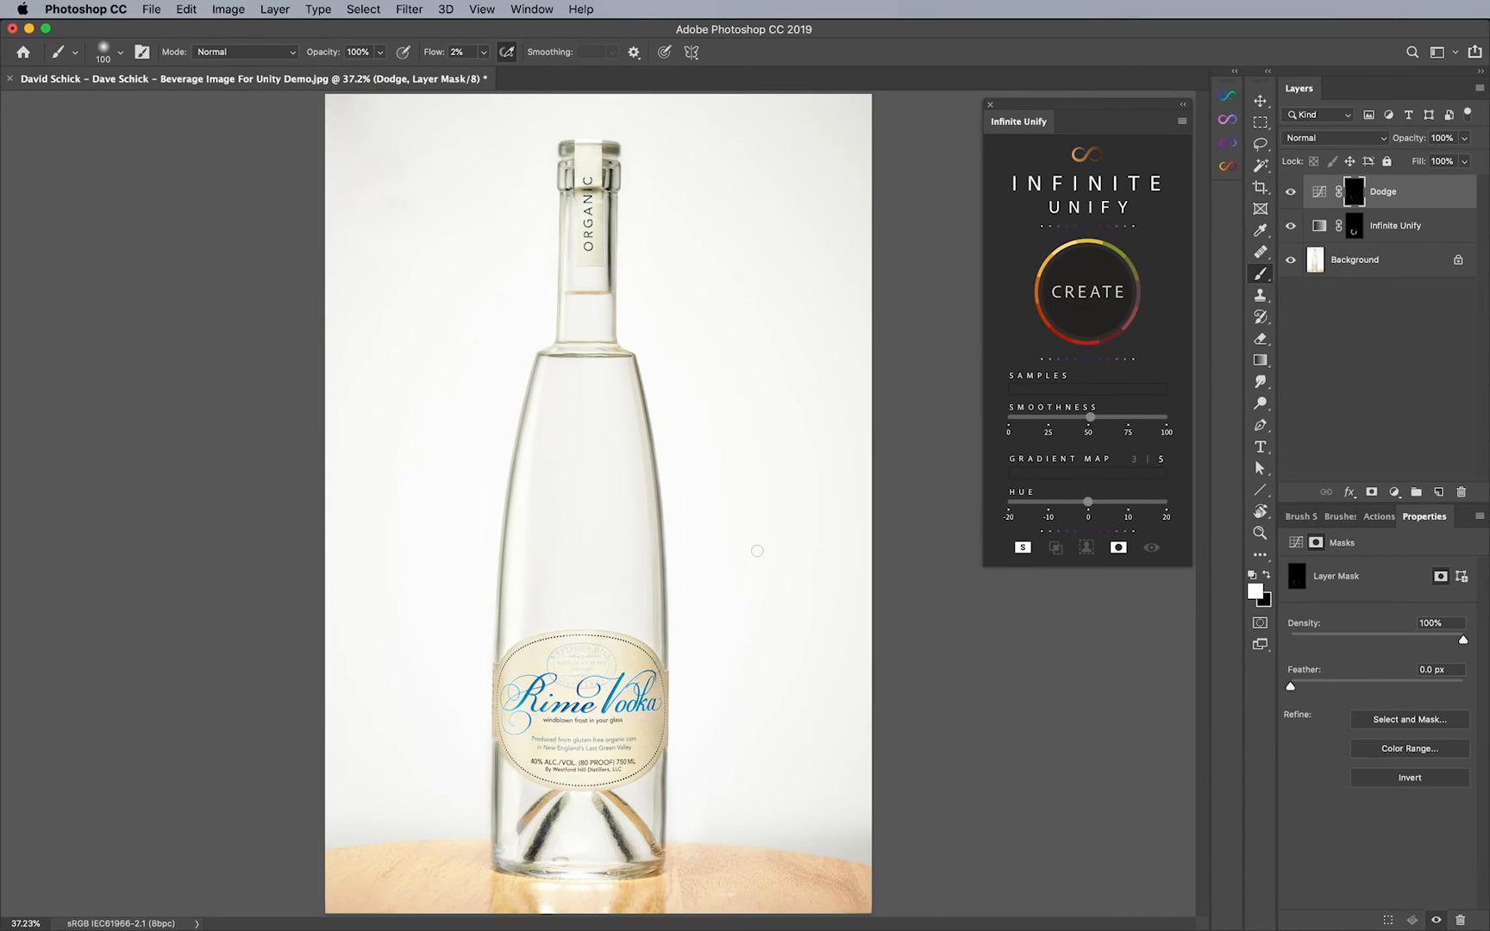
mouse_move(1381, 214)
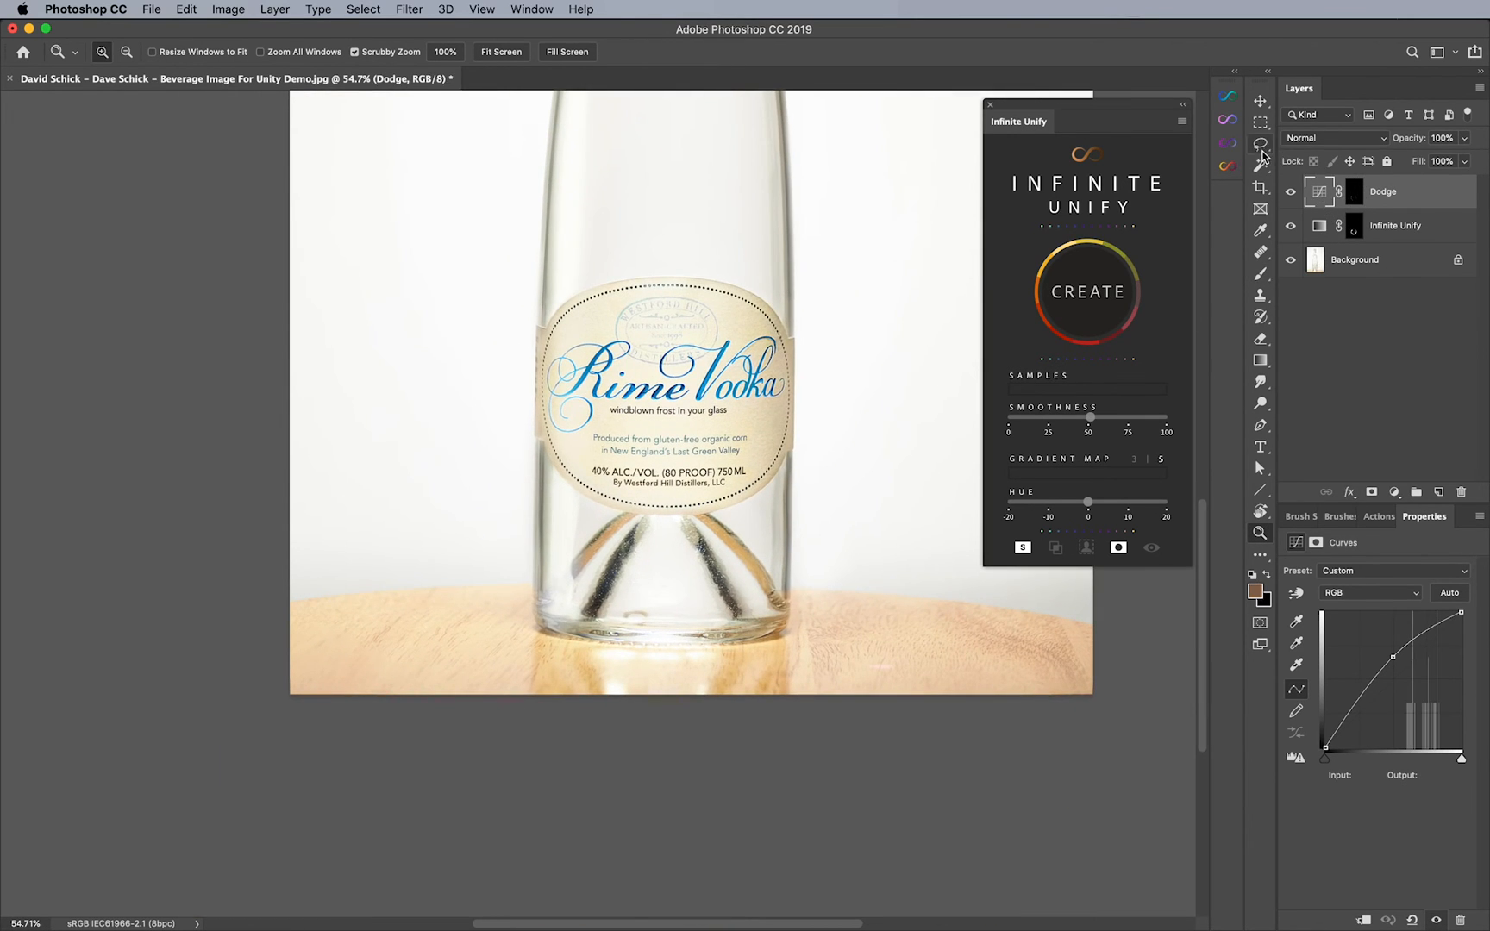
- Lasso the bottle's lower glass and create a second Infinite Unify layer from it
click(1261, 143)
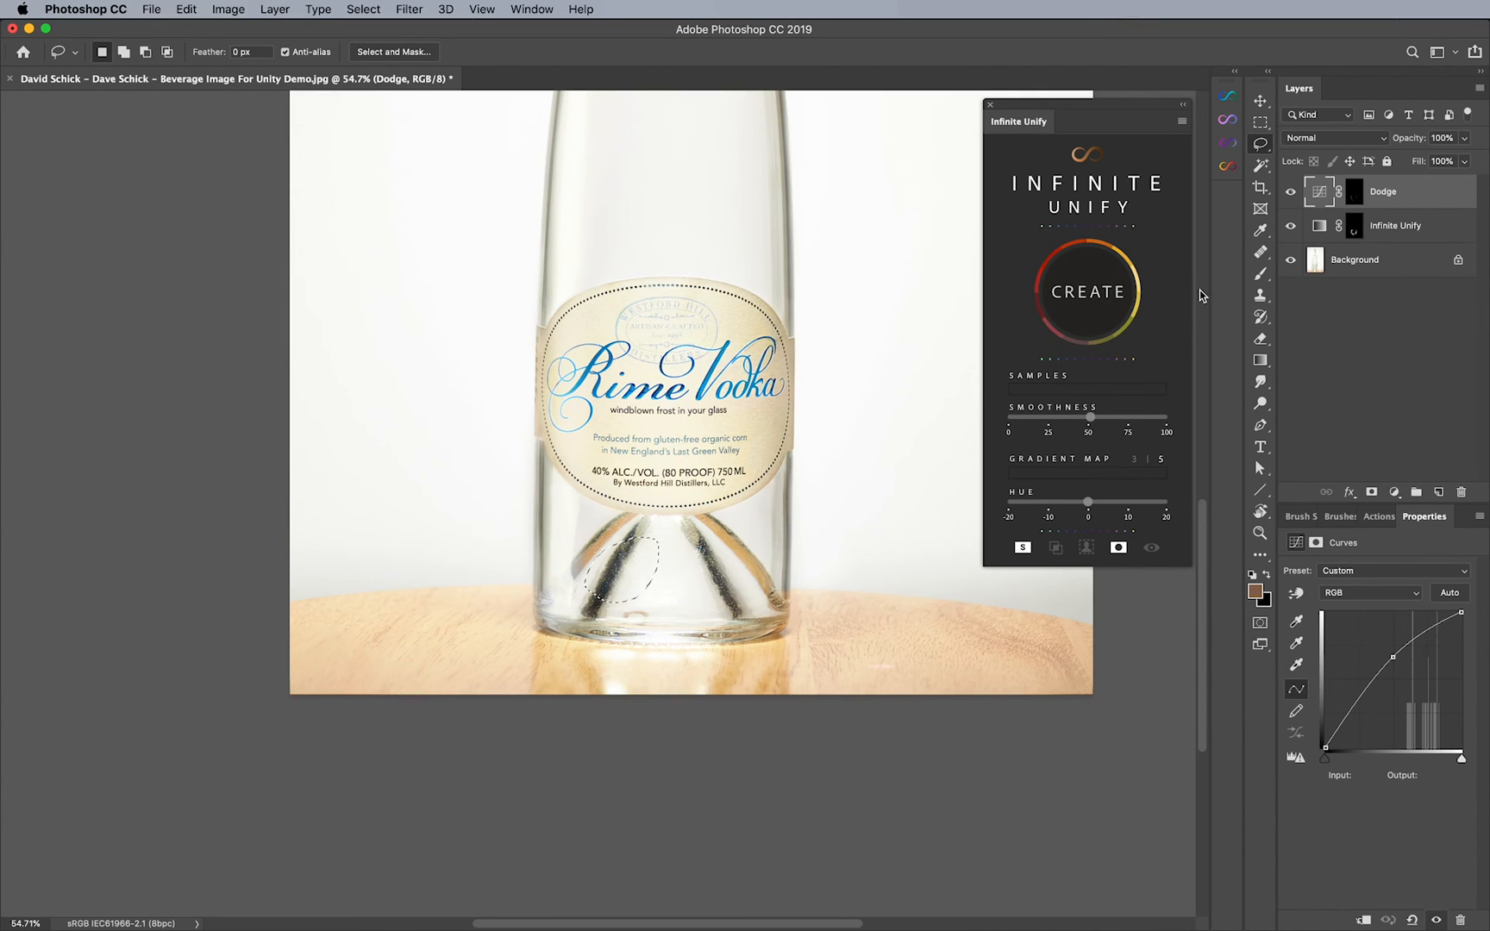
click(1087, 291)
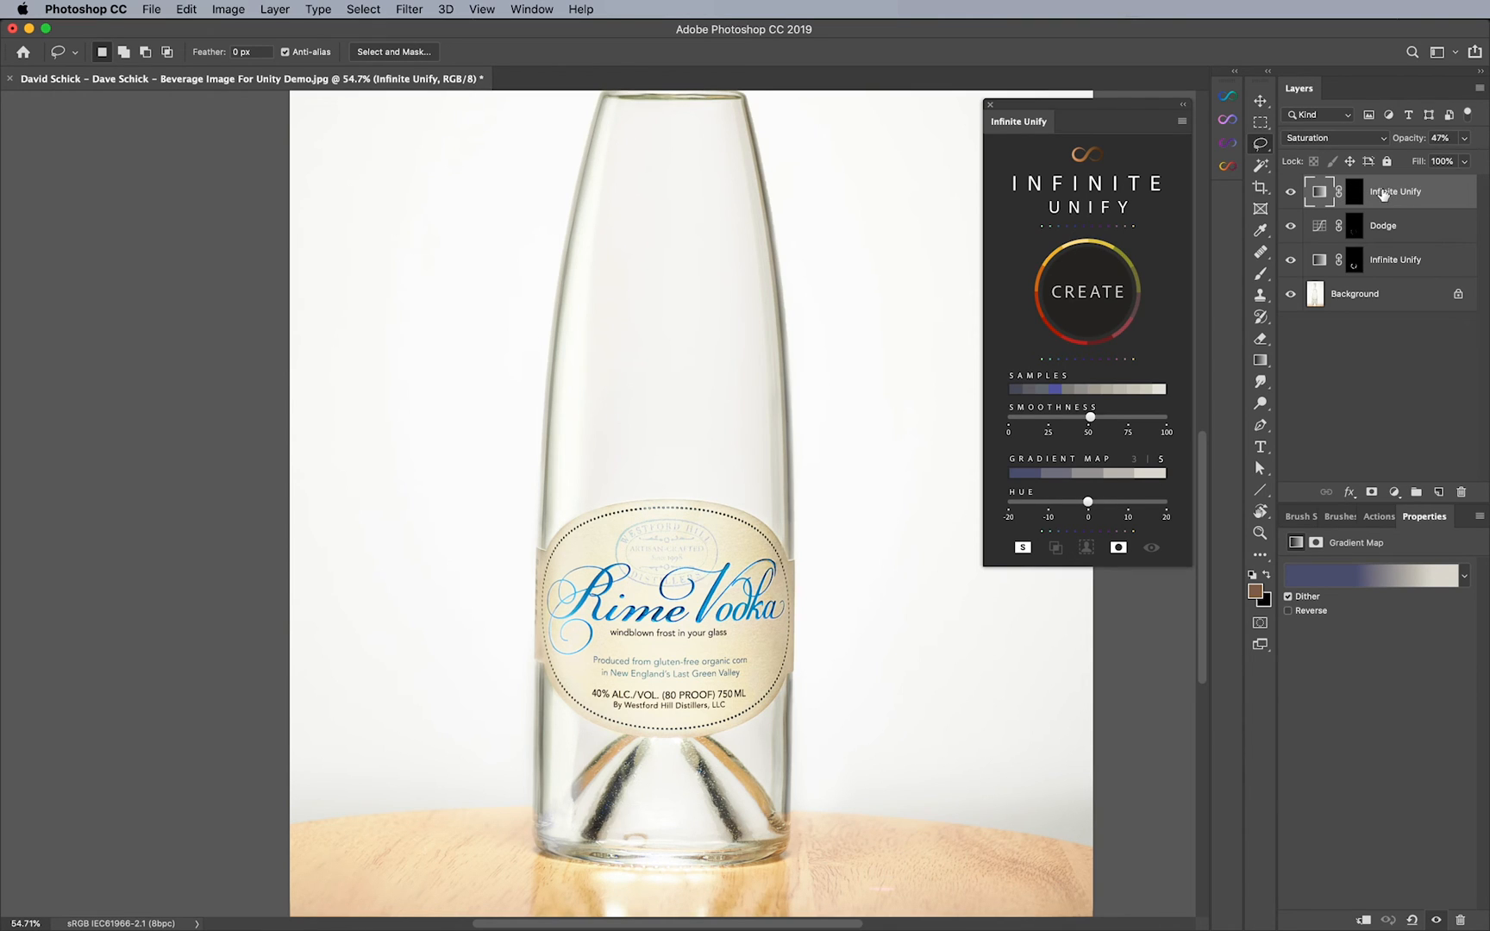
mouse_move(1146, 448)
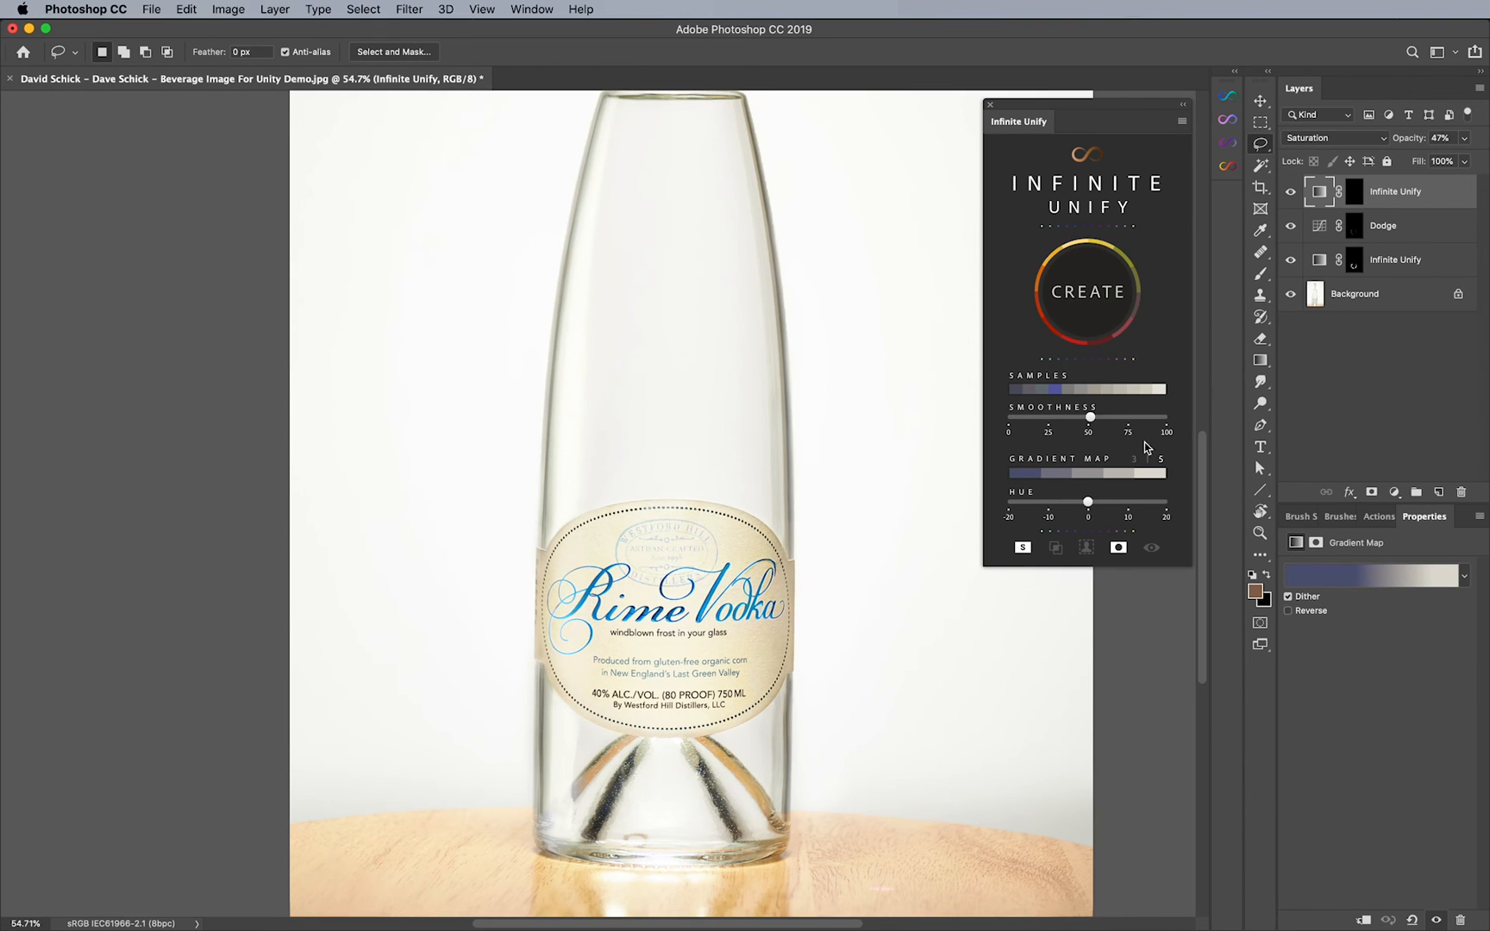
mouse_move(1109, 417)
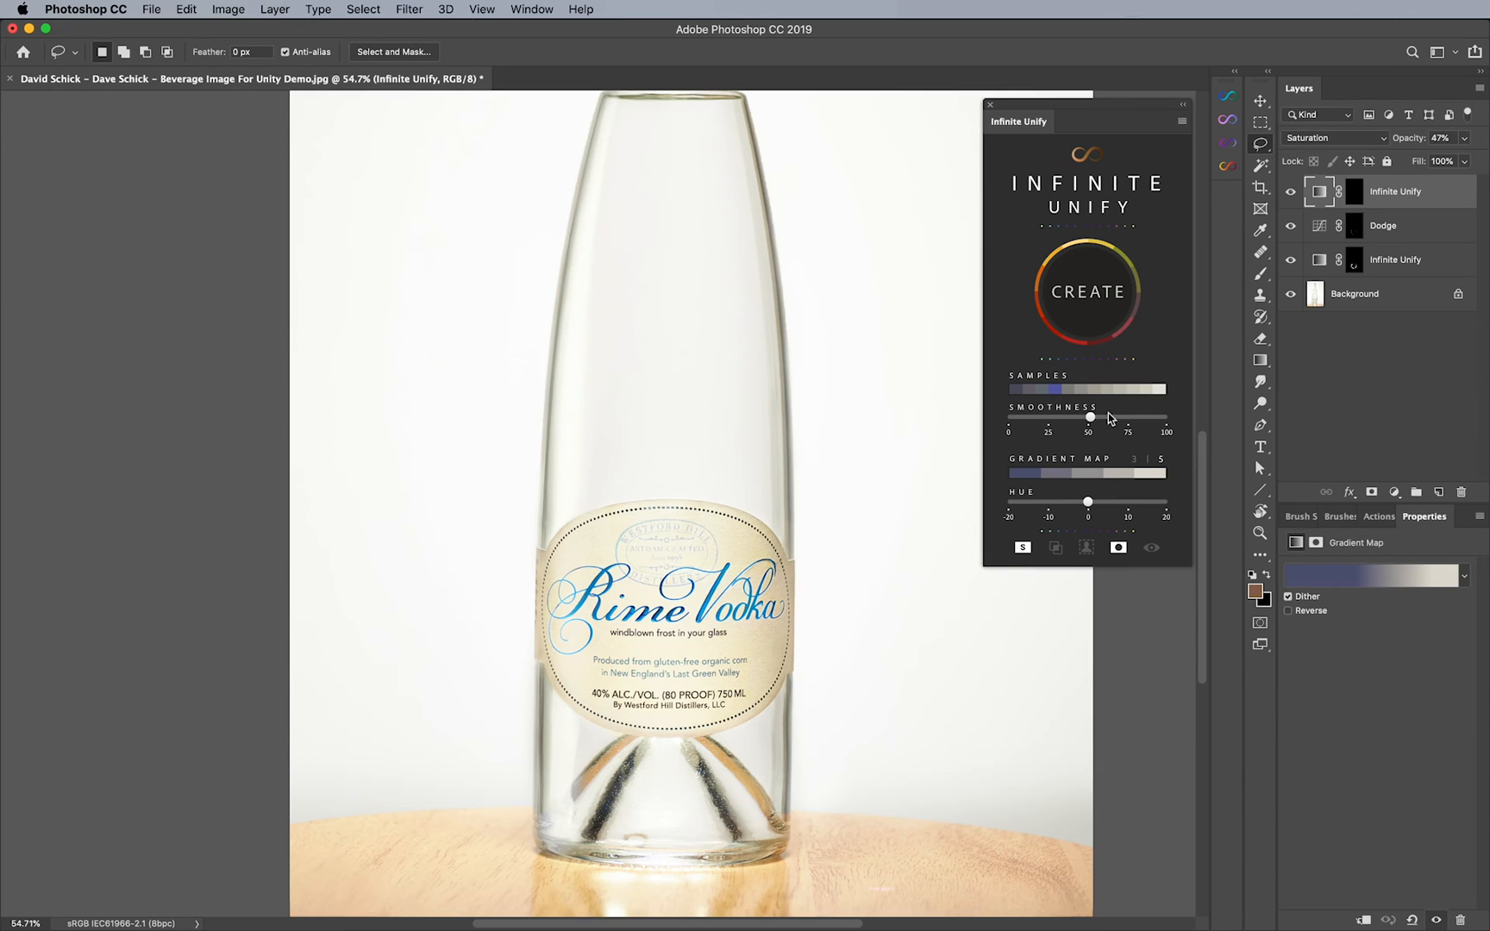
- Set the Infinite Unify layer to Color blend at 66% opacity with a slight positive hue shift
click(1335, 138)
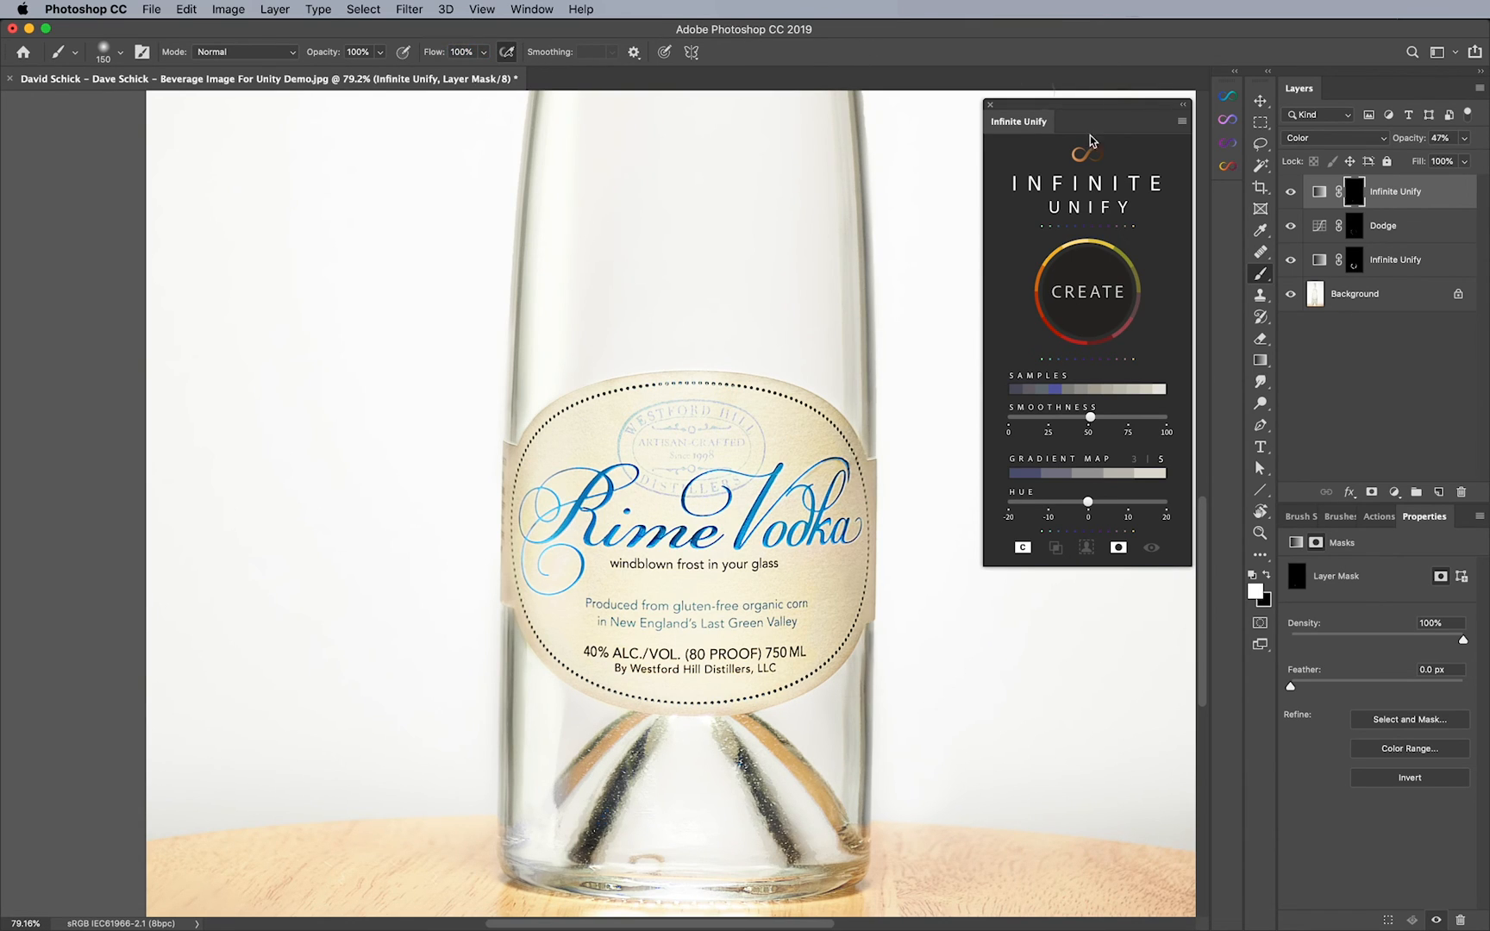
triple_click(1442, 138)
text(100)
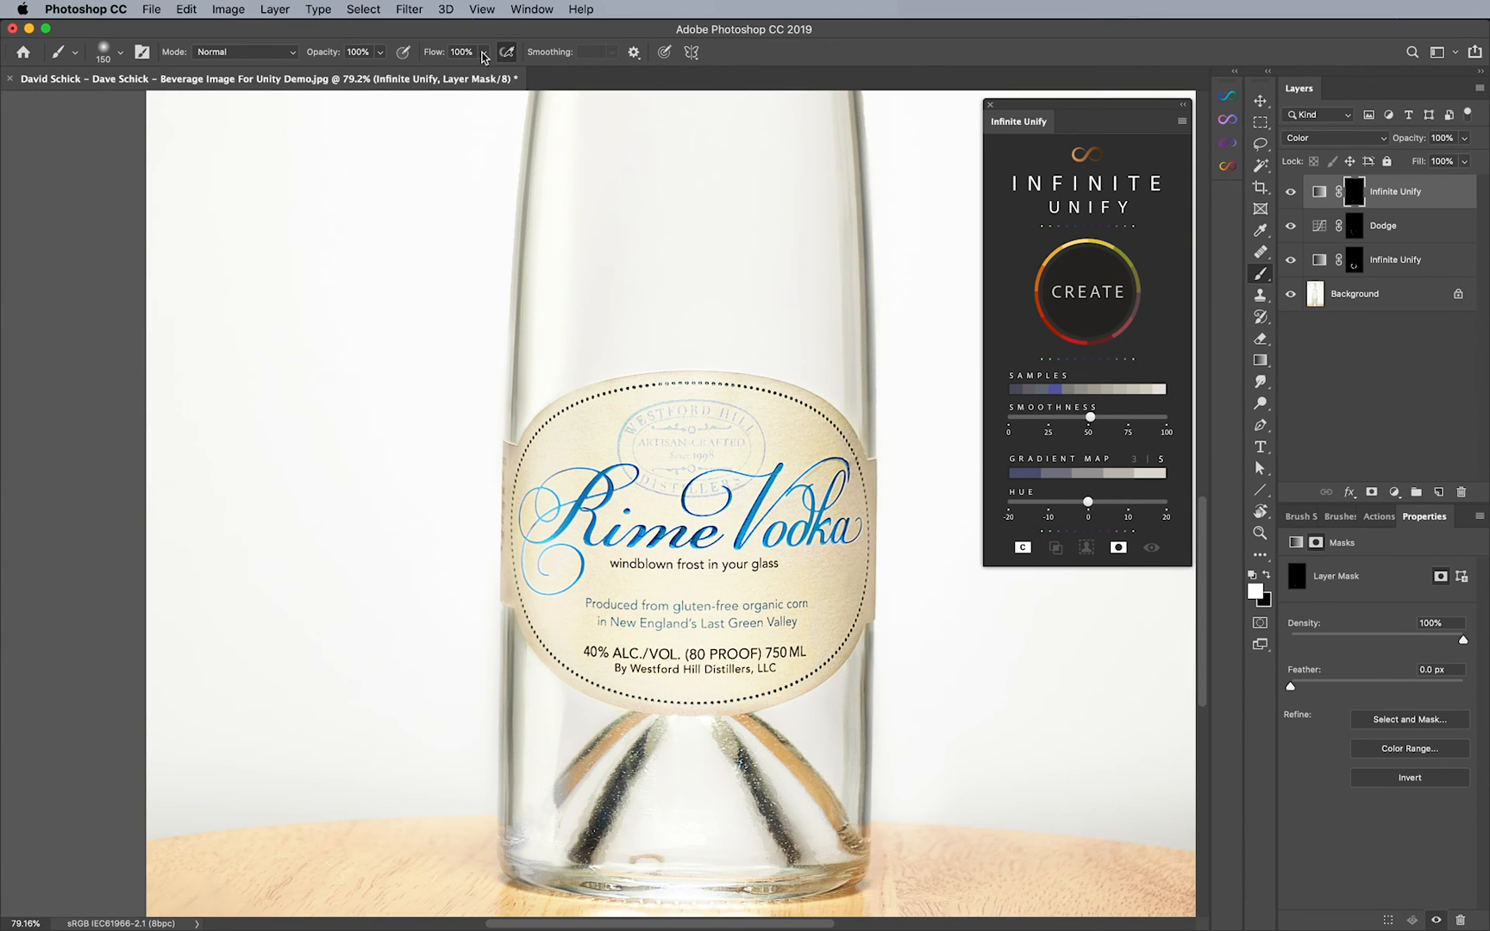
mouse_move(724, 626)
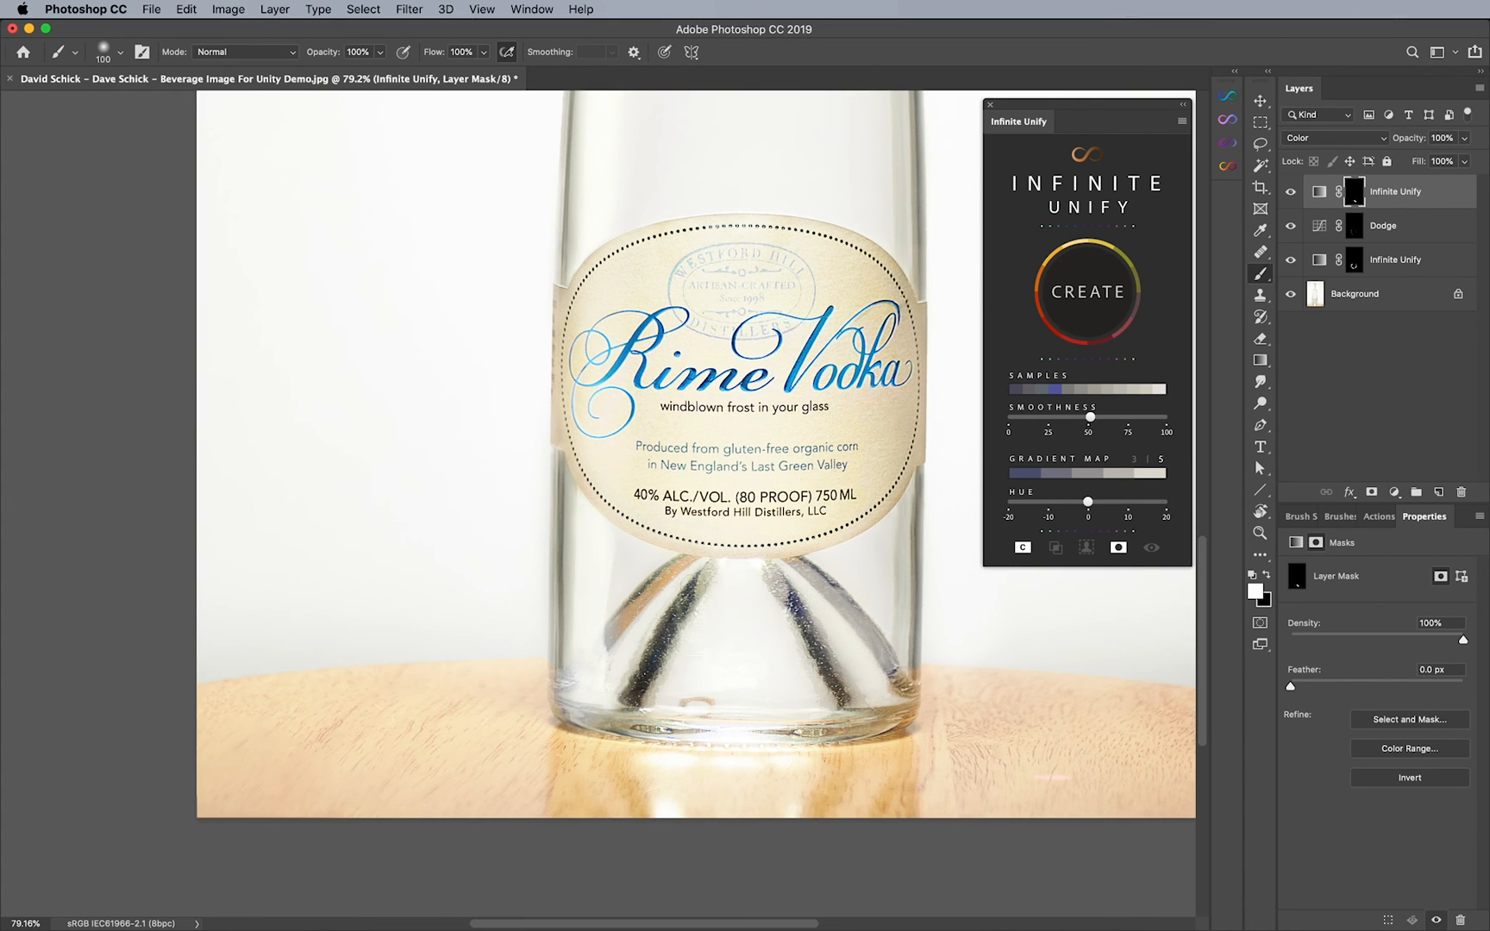
click(1261, 532)
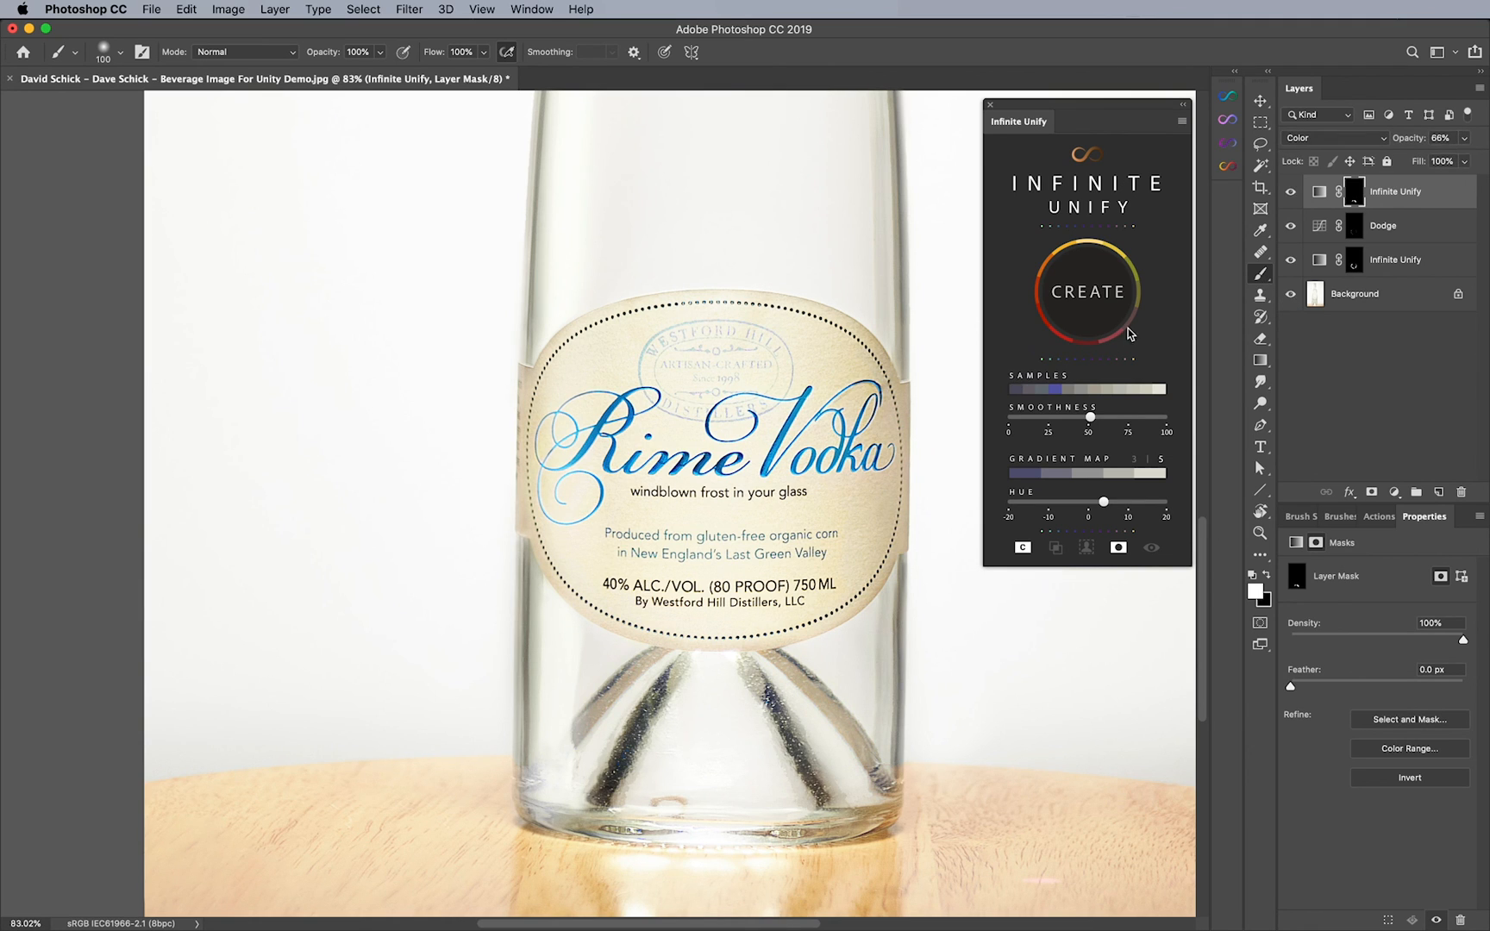
mouse_move(1032, 371)
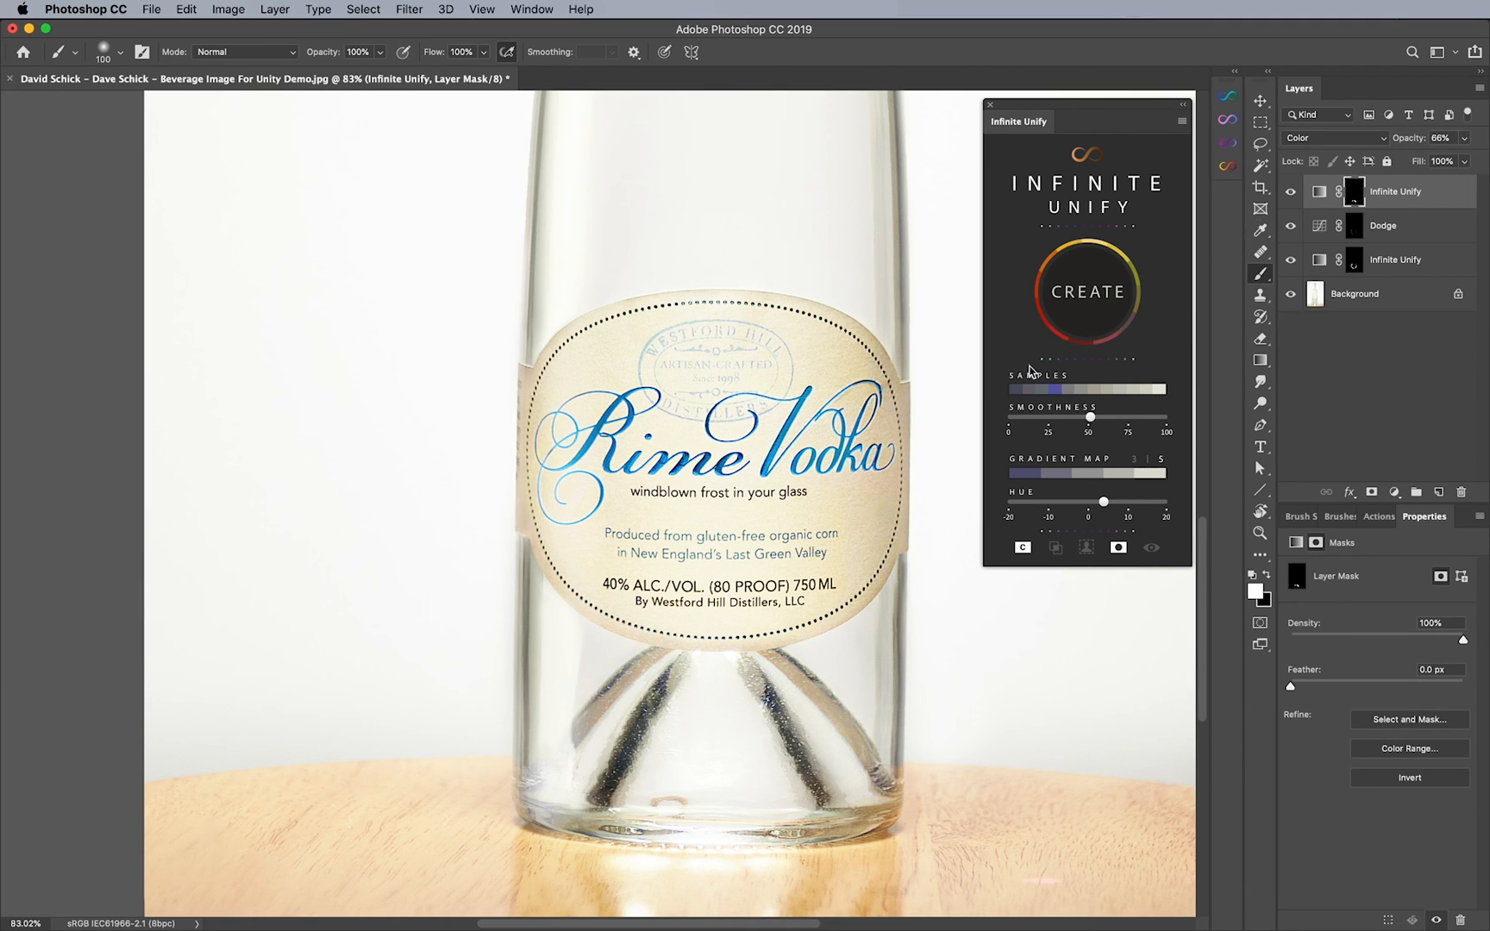
mouse_move(1045, 387)
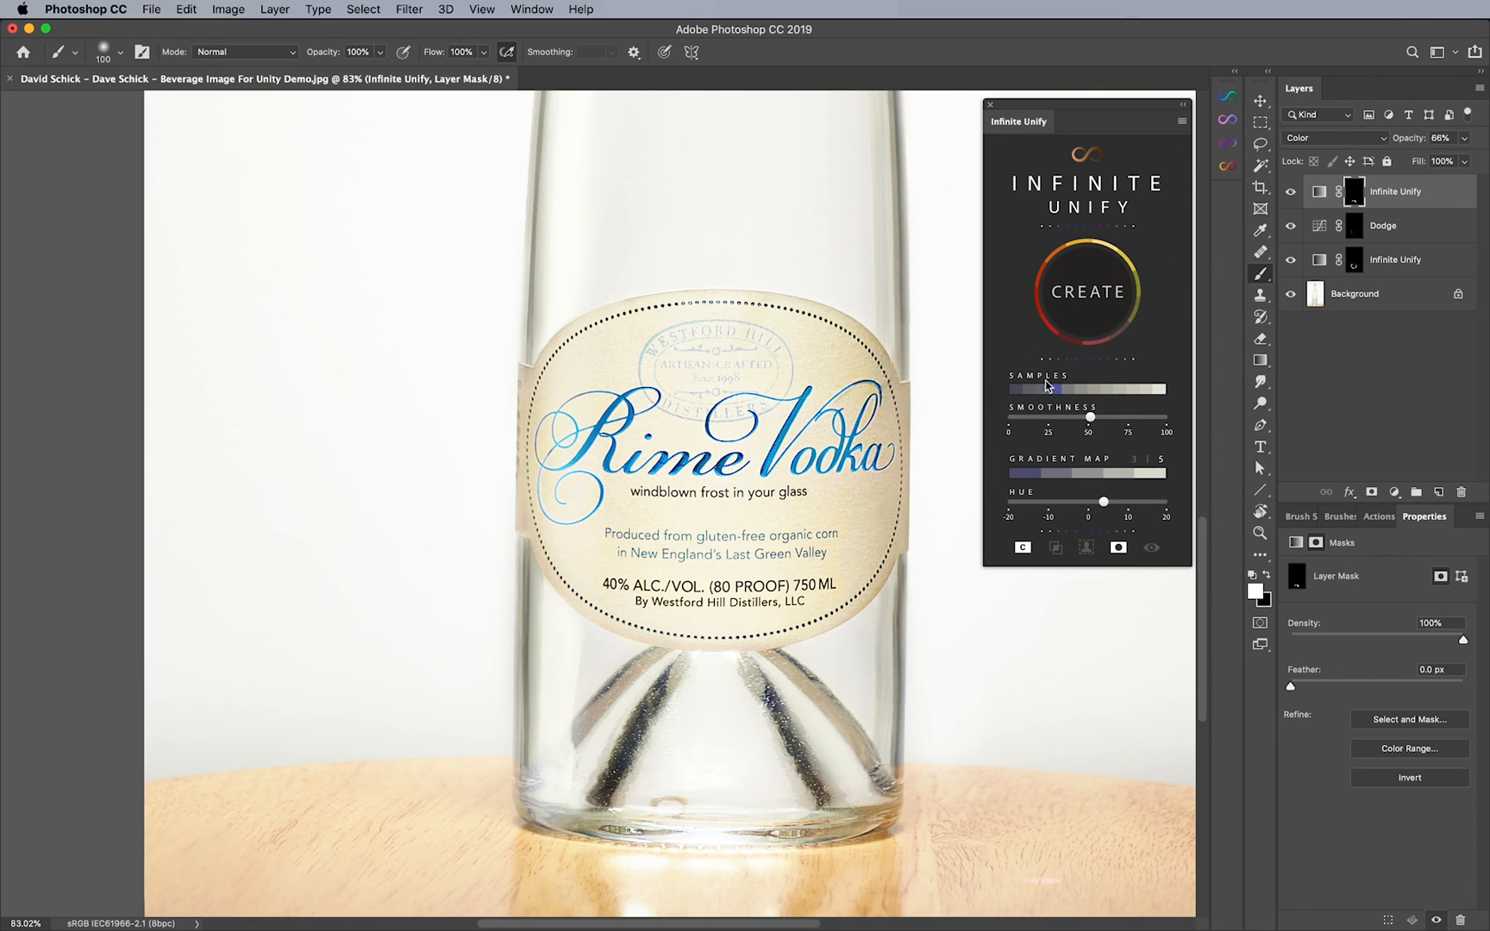